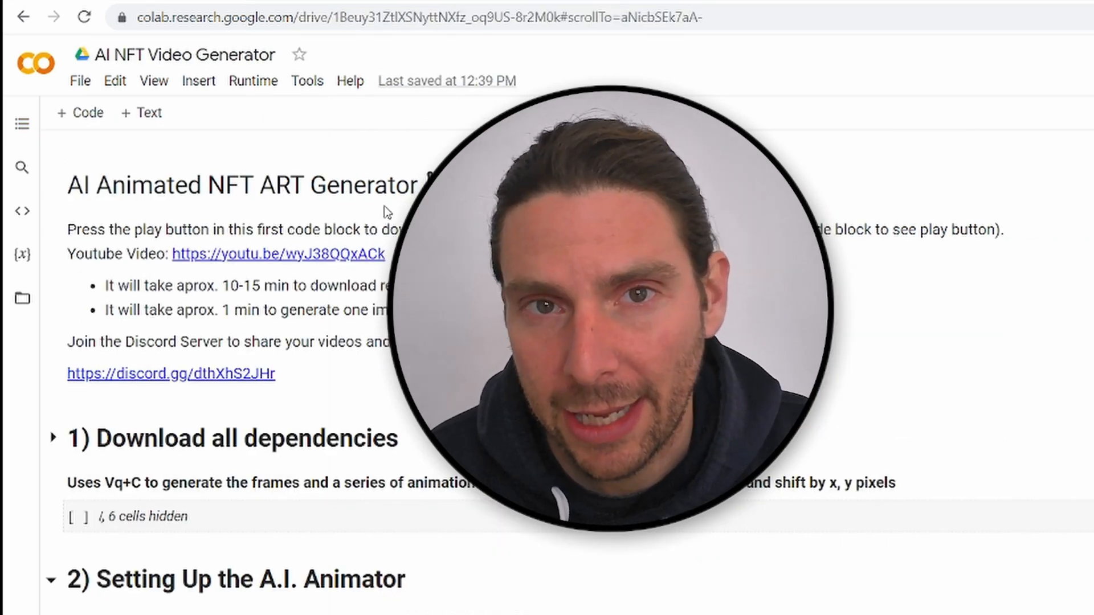
# Run the Create video cell to assemble the generated frames into a 16-second video.
pyautogui.scroll(-3)
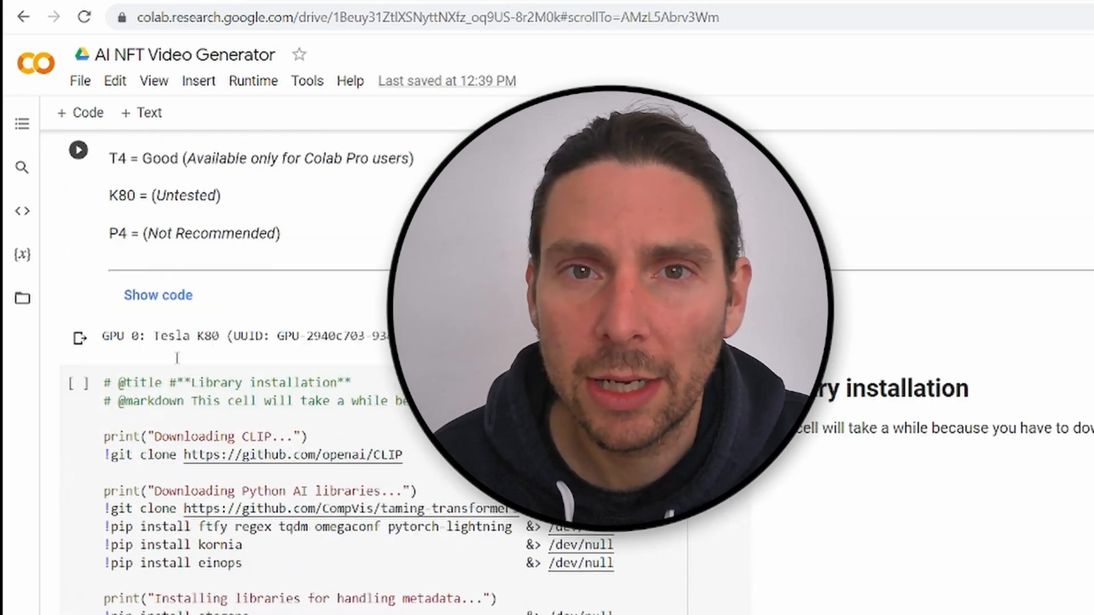
pyautogui.scroll(-3)
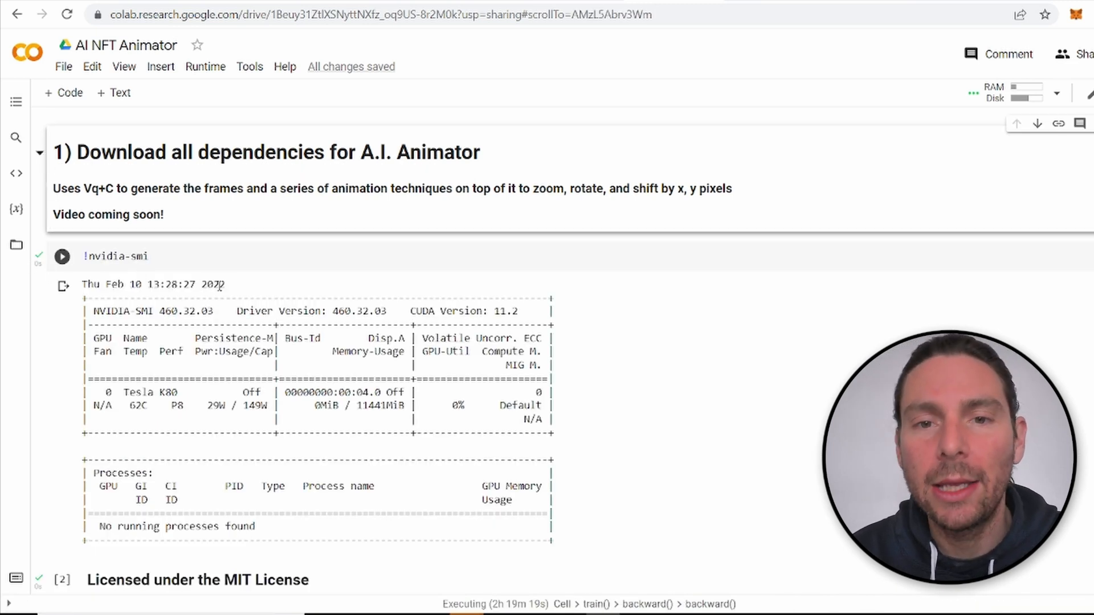
pyautogui.scroll(-3)
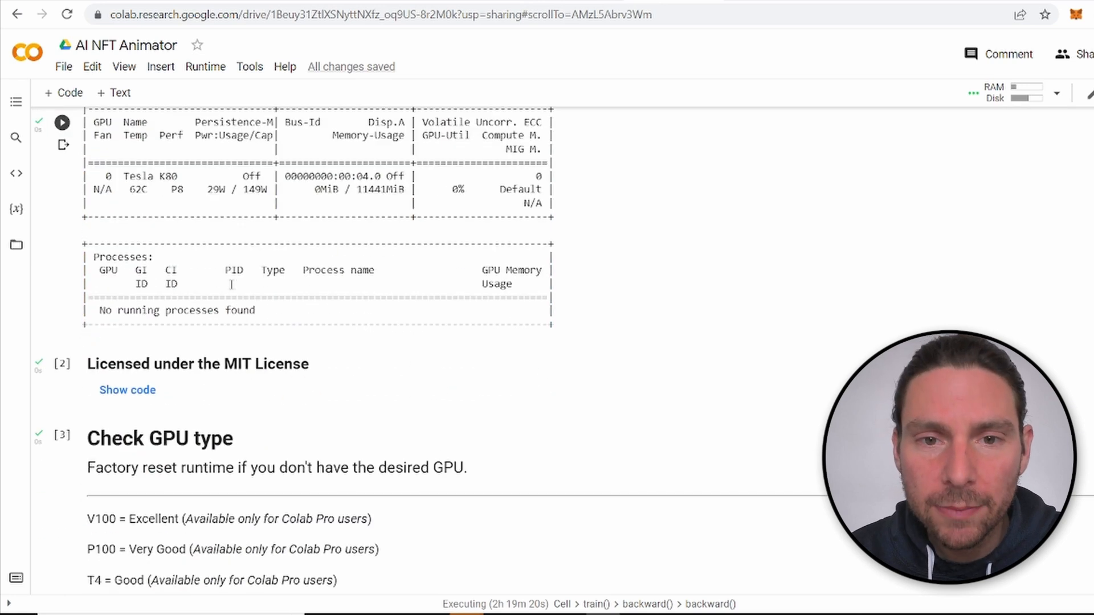
pyautogui.scroll(-3)
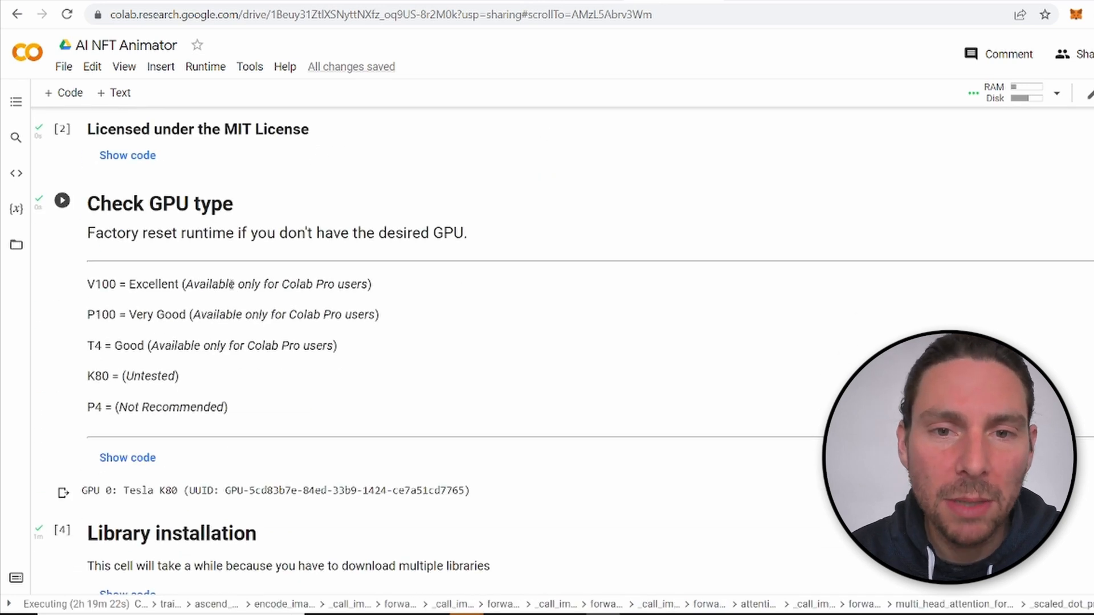
pyautogui.scroll(-3)
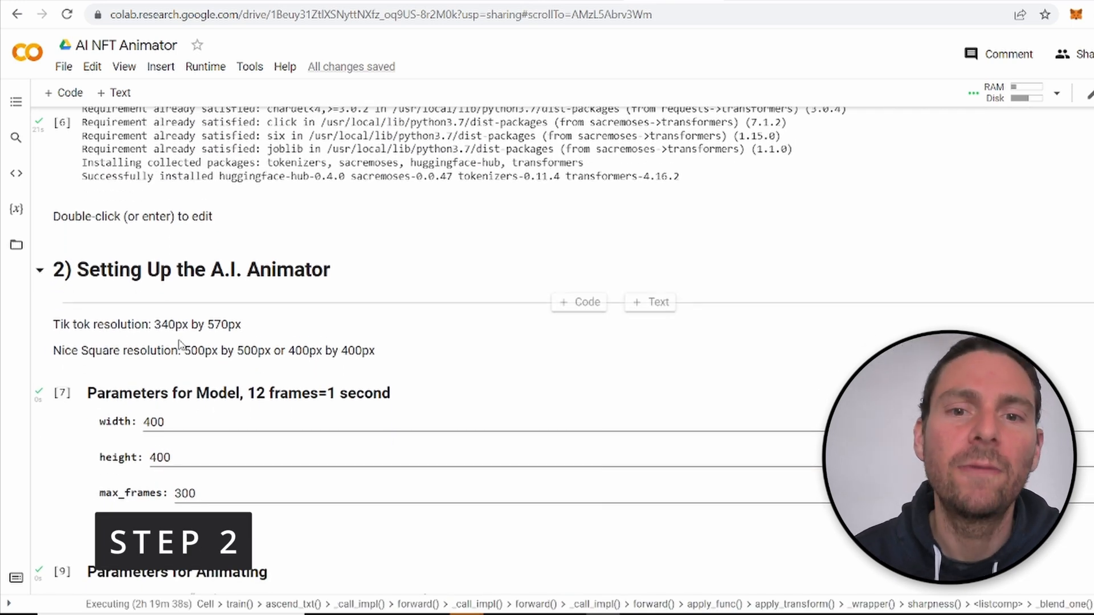
pyautogui.scroll(-3)
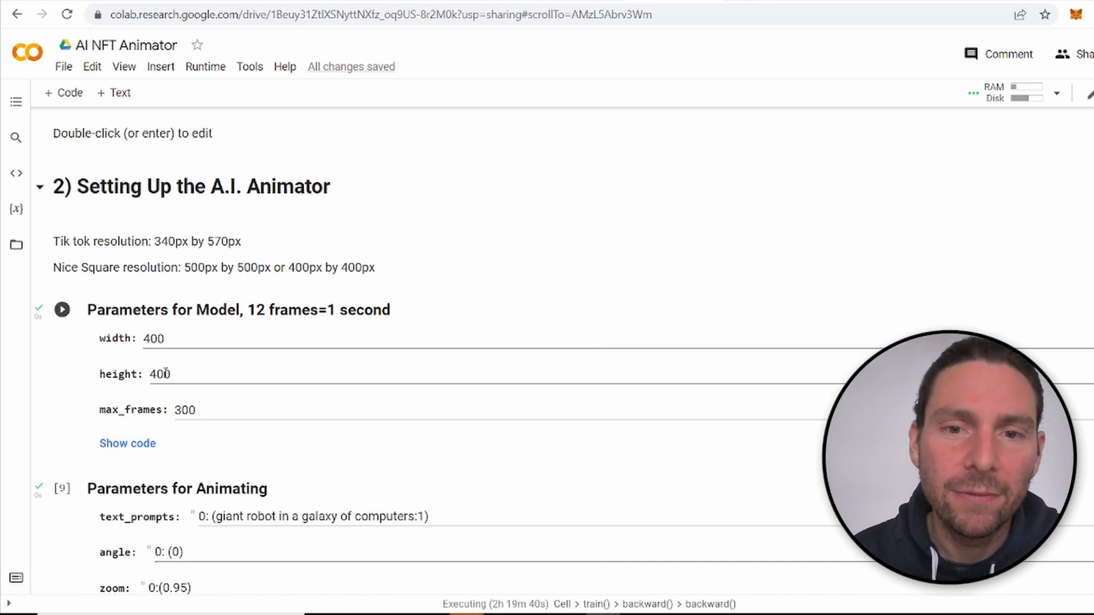
pyautogui.scroll(-3)
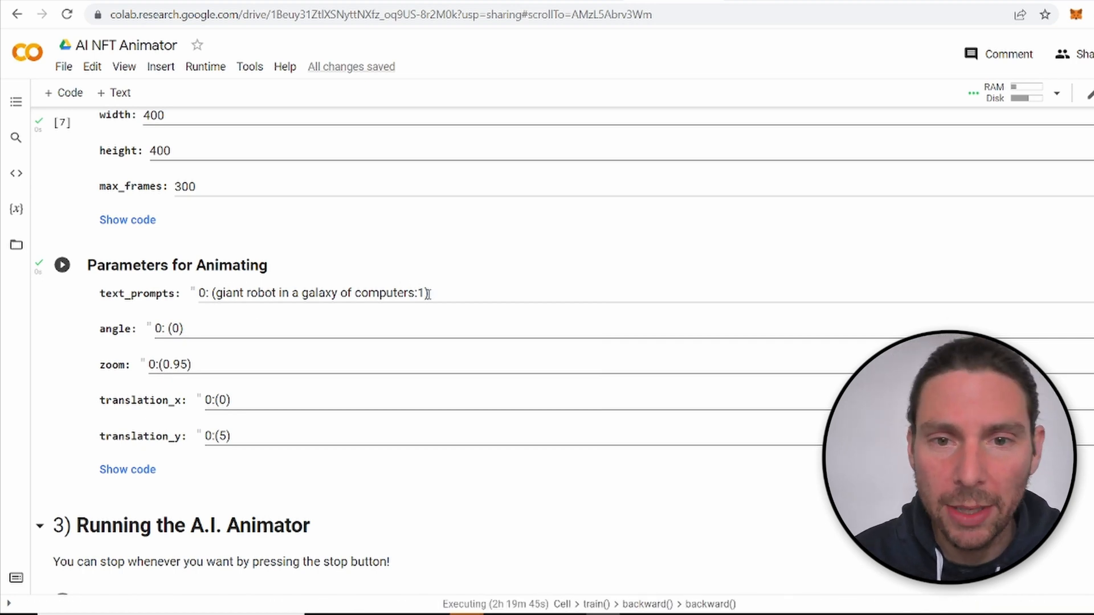
pyautogui.moveTo(186, 349)
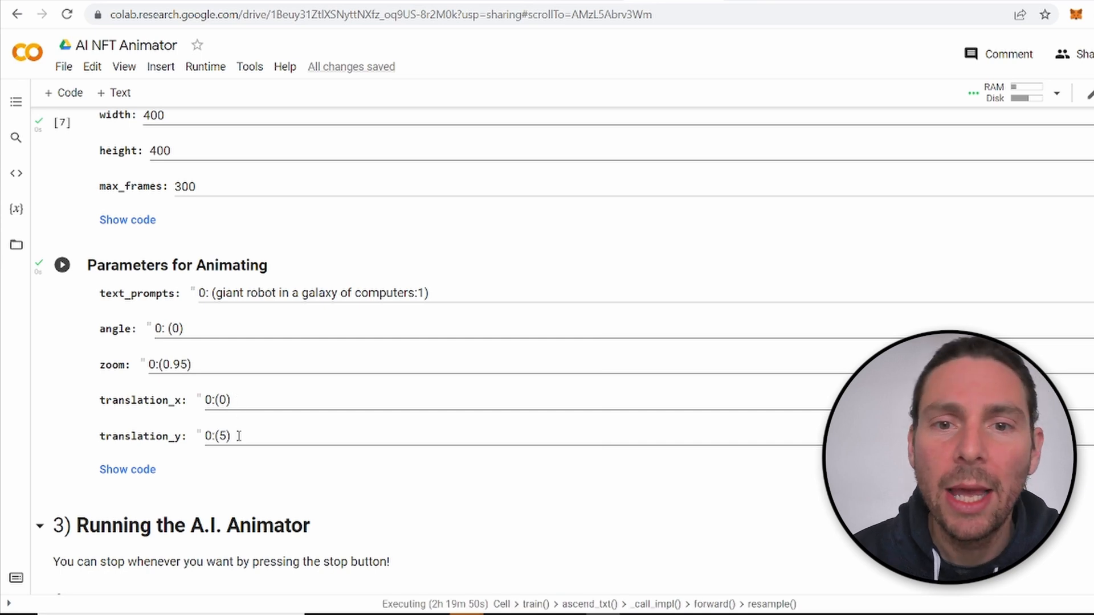
pyautogui.scroll(-3)
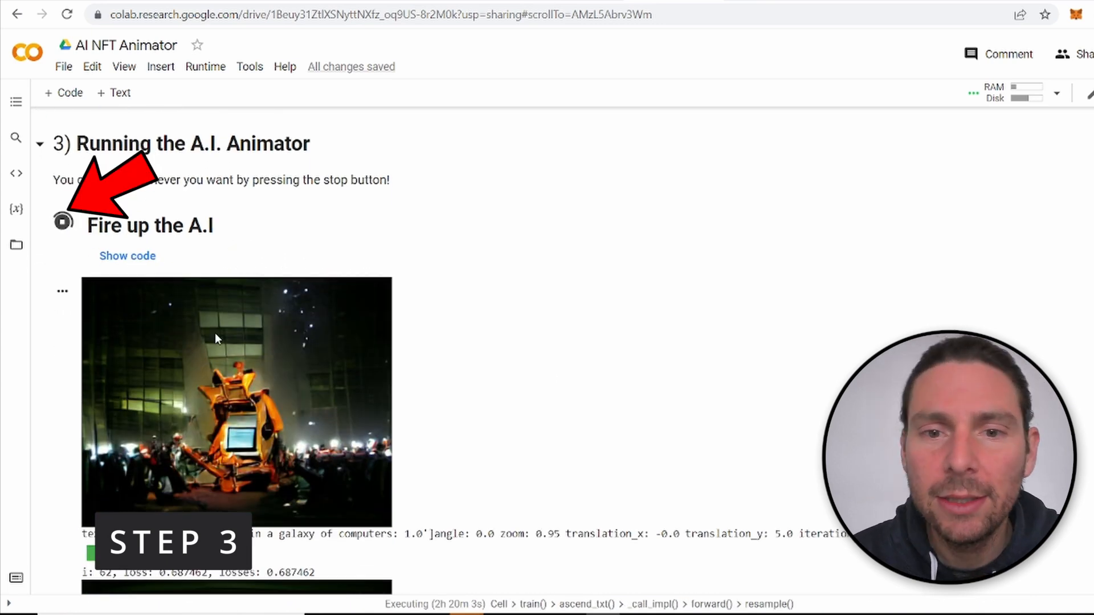
pyautogui.scroll(-3)
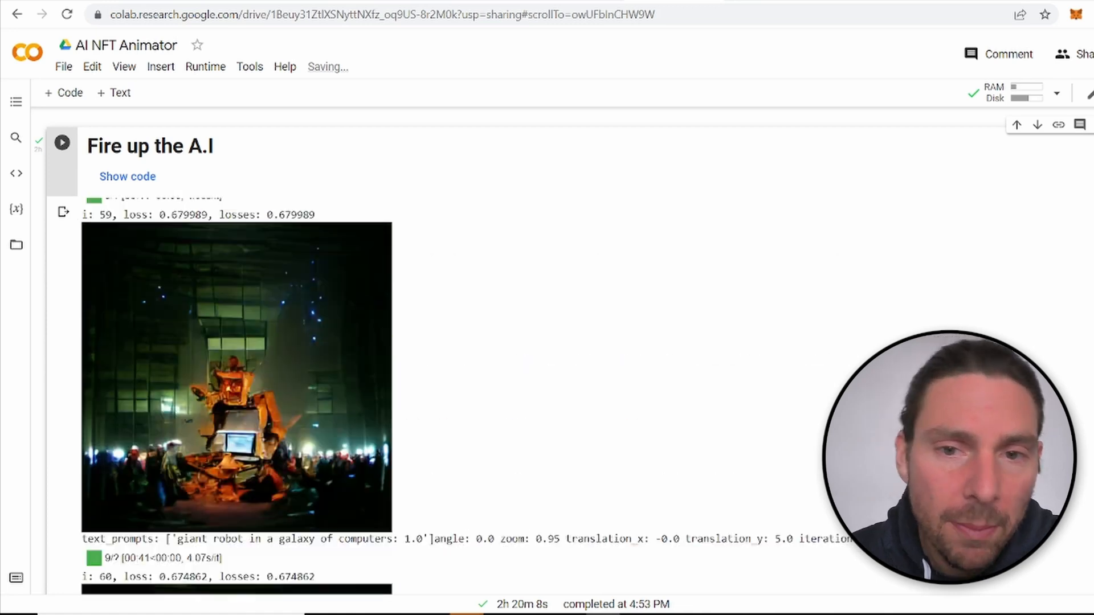
pyautogui.scroll(-3)
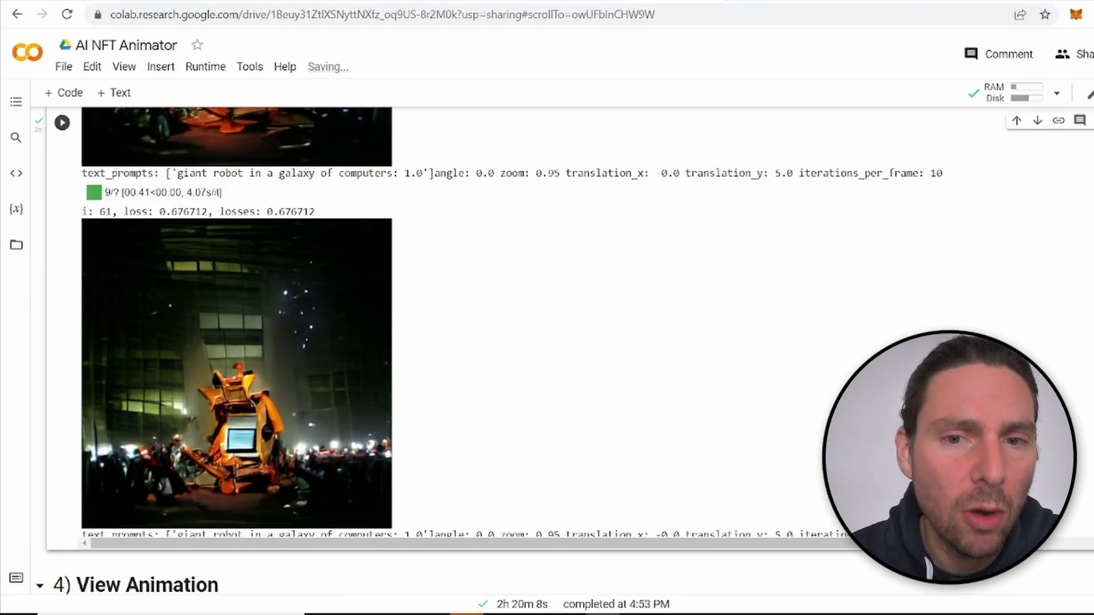
pyautogui.scroll(-3)
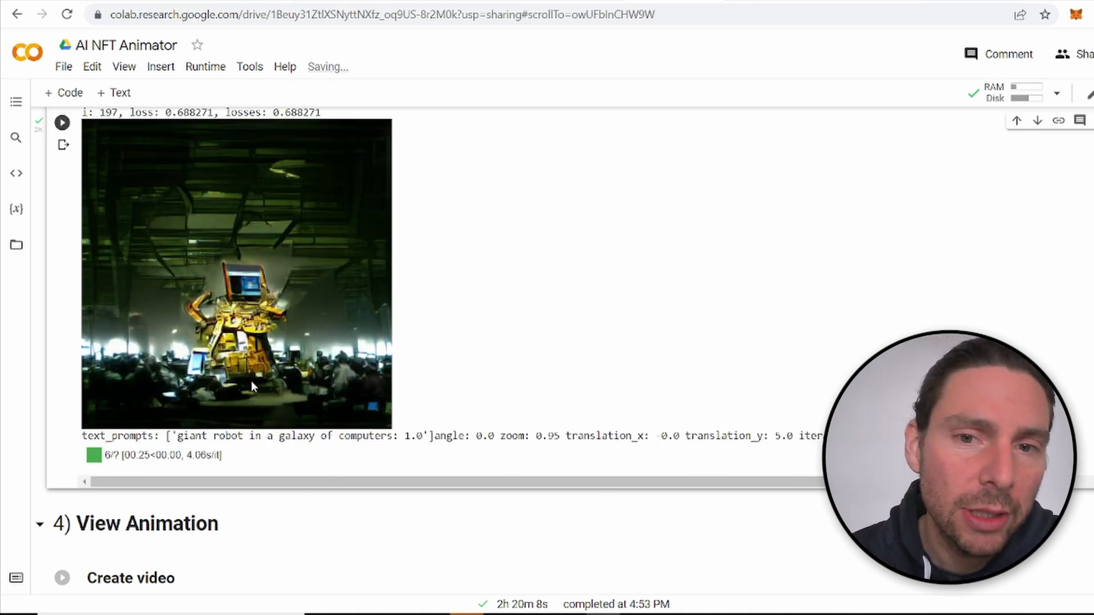
pyautogui.moveTo(489, 383)
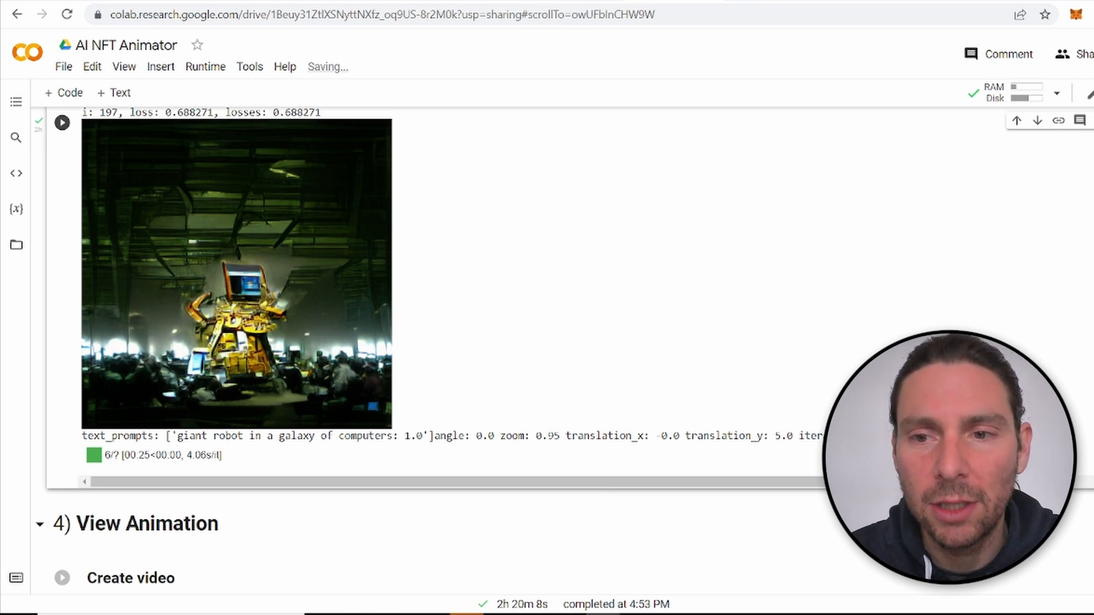
pyautogui.scroll(-3)
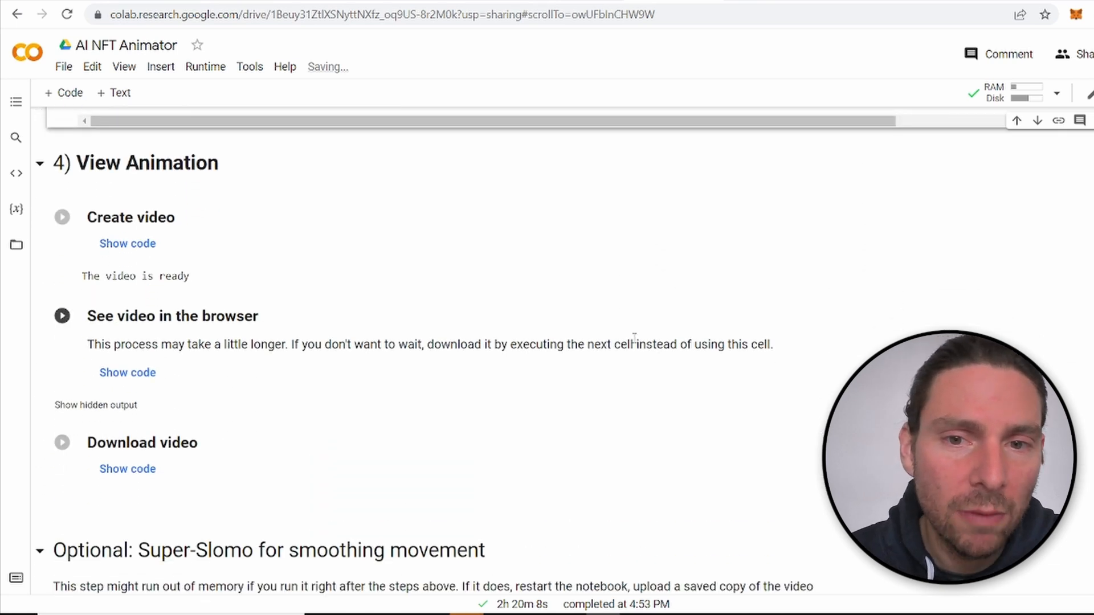
pyautogui.click(62, 216)
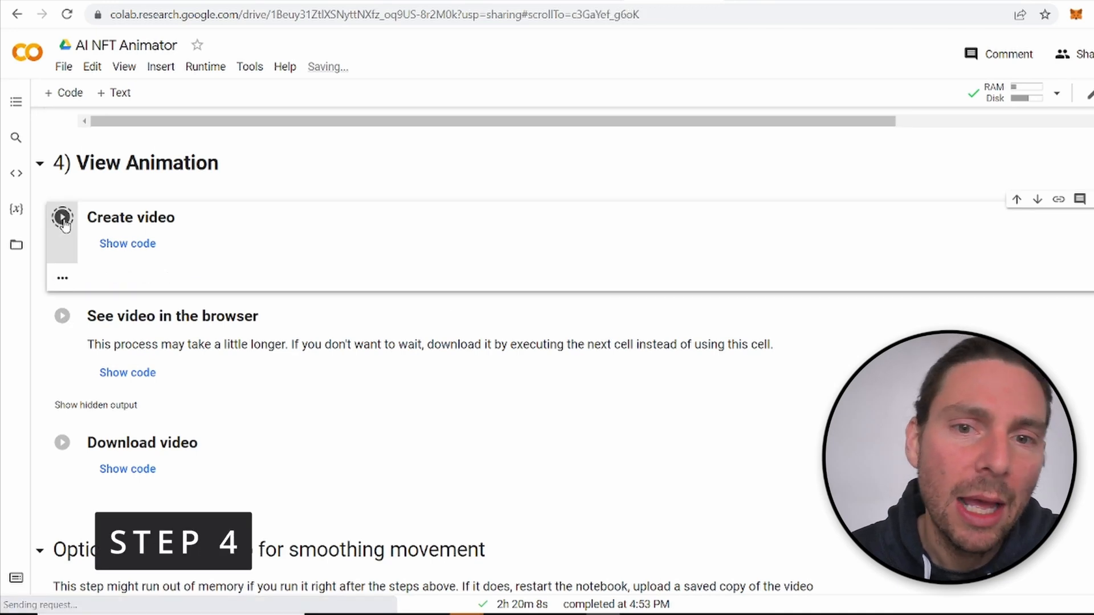
pyautogui.click(62, 216)
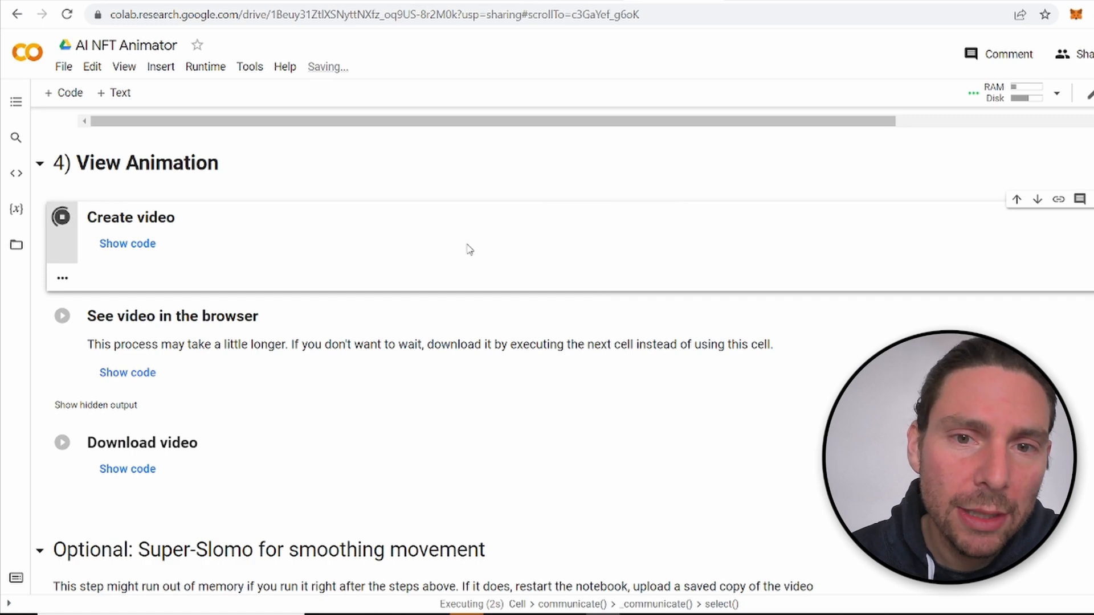
pyautogui.moveTo(505, 260)
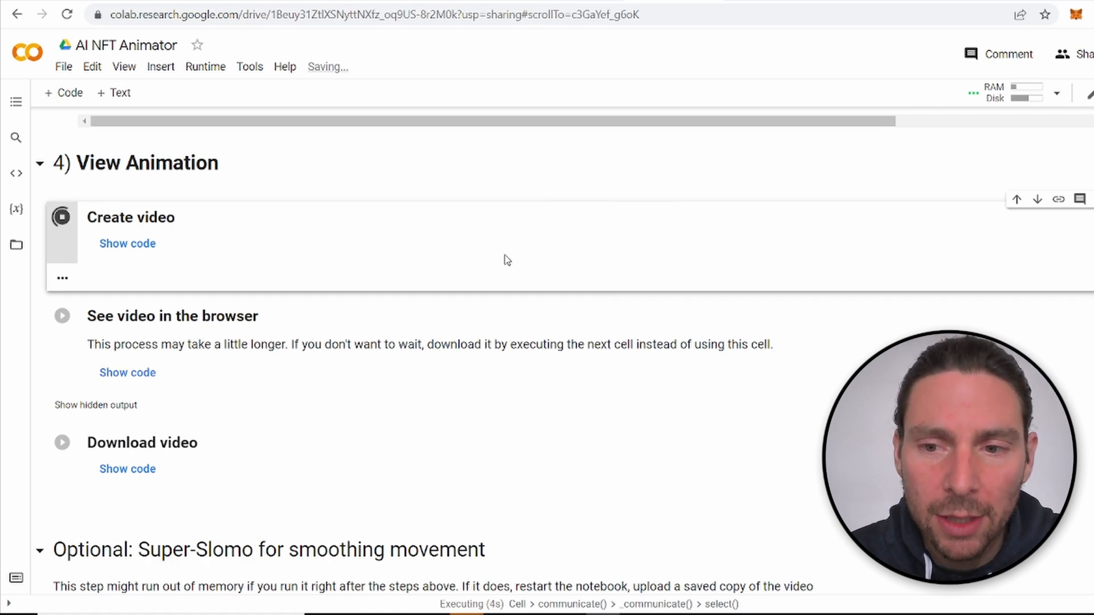
pyautogui.moveTo(528, 263)
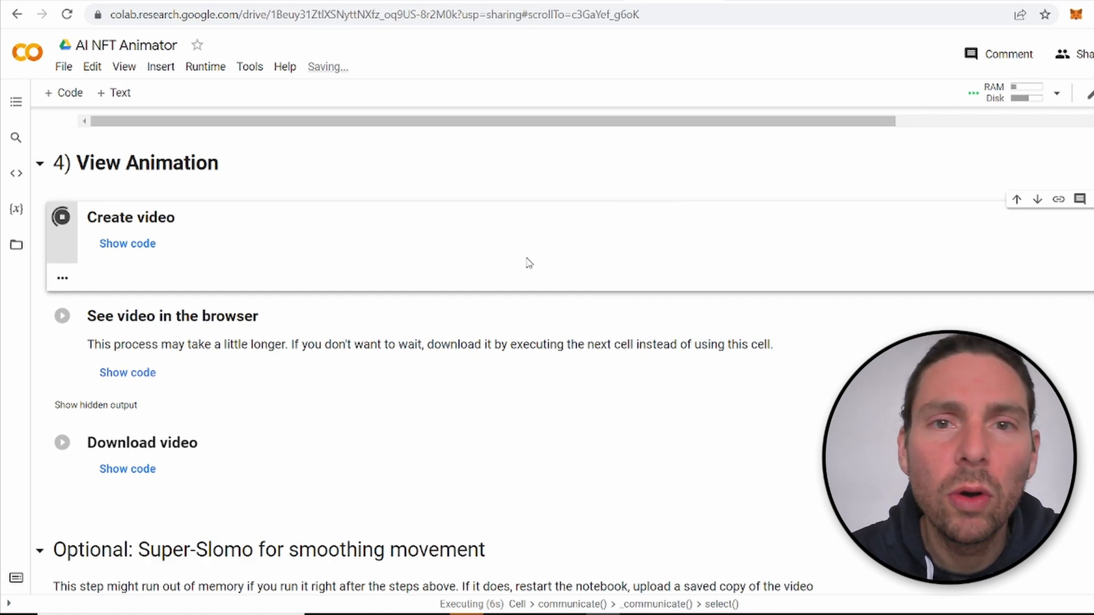
pyautogui.moveTo(186, 259)
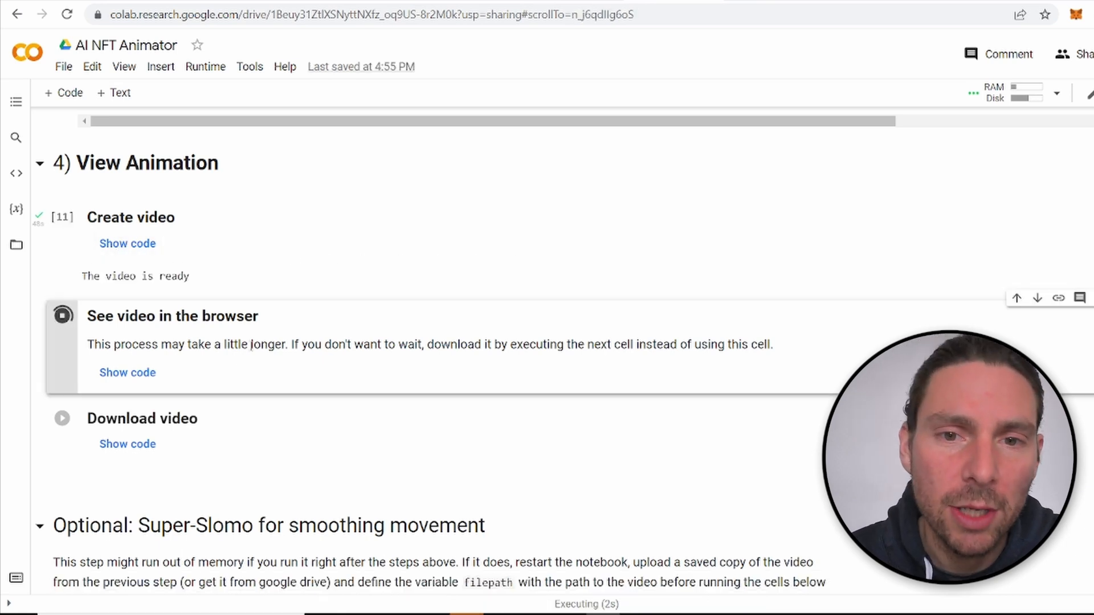
# Show the finished video in the browser and play the giant robot animation.
pyautogui.click(61, 315)
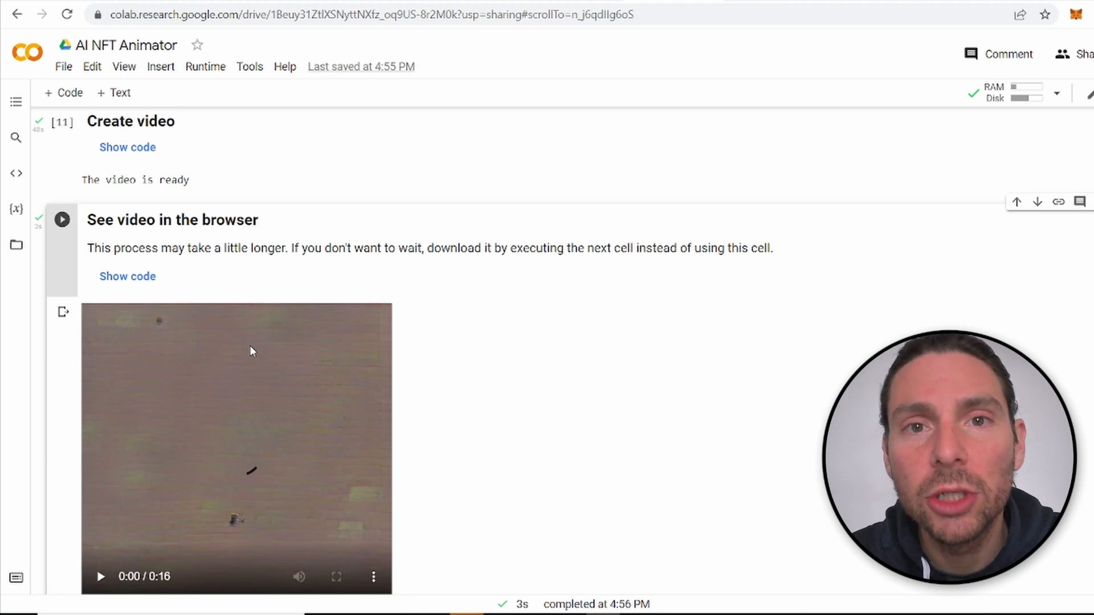
pyautogui.click(100, 576)
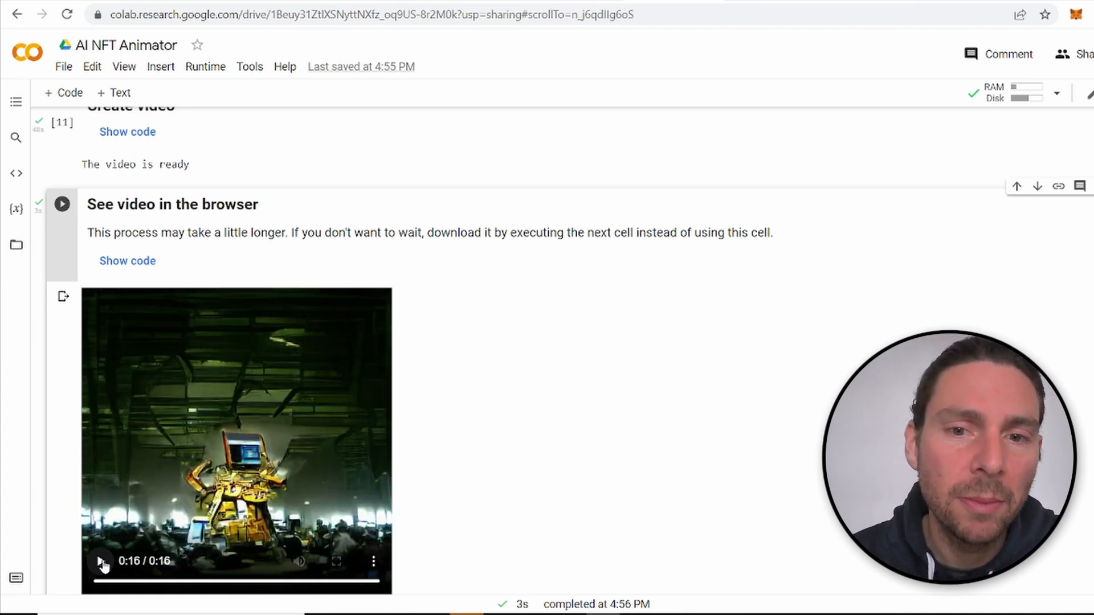
pyautogui.scroll(-3)
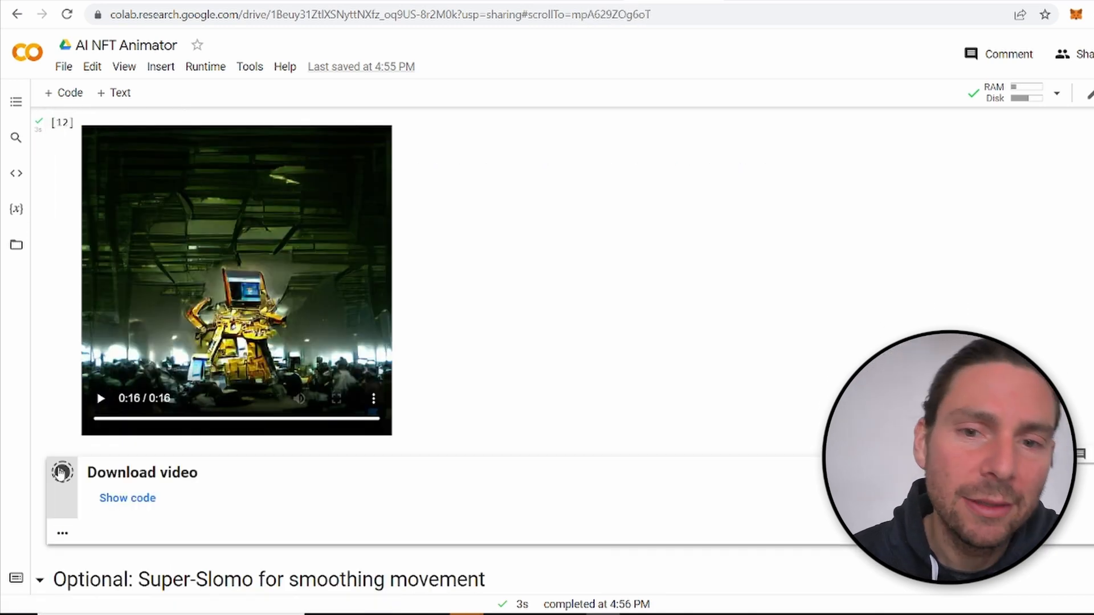
pyautogui.click(62, 471)
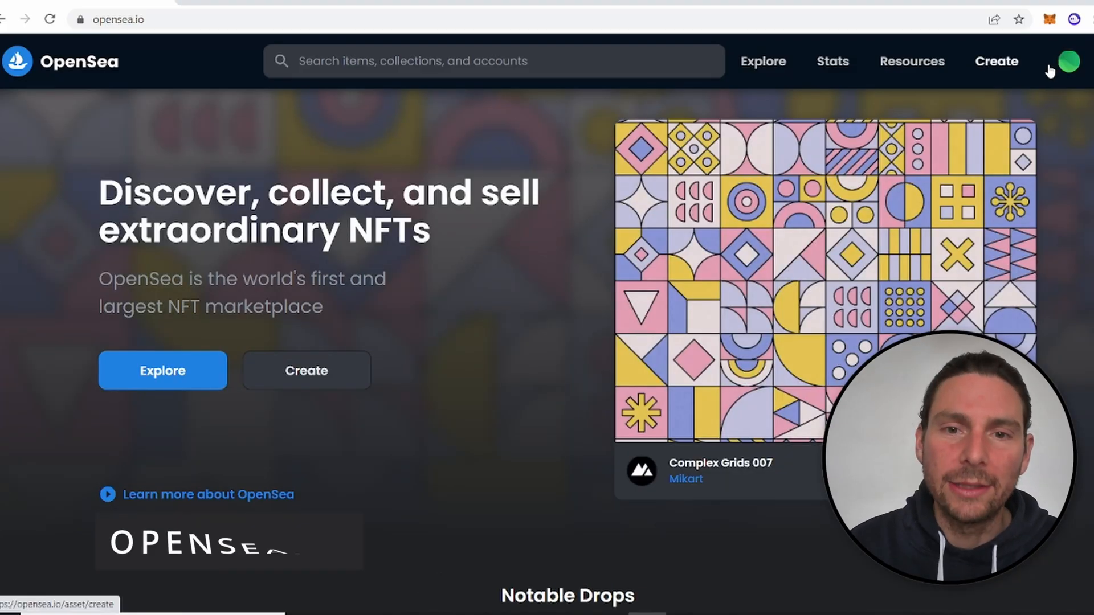
# Start a new OpenSea item and browse to Pictures to upload the robot animation video.
pyautogui.click(1068, 62)
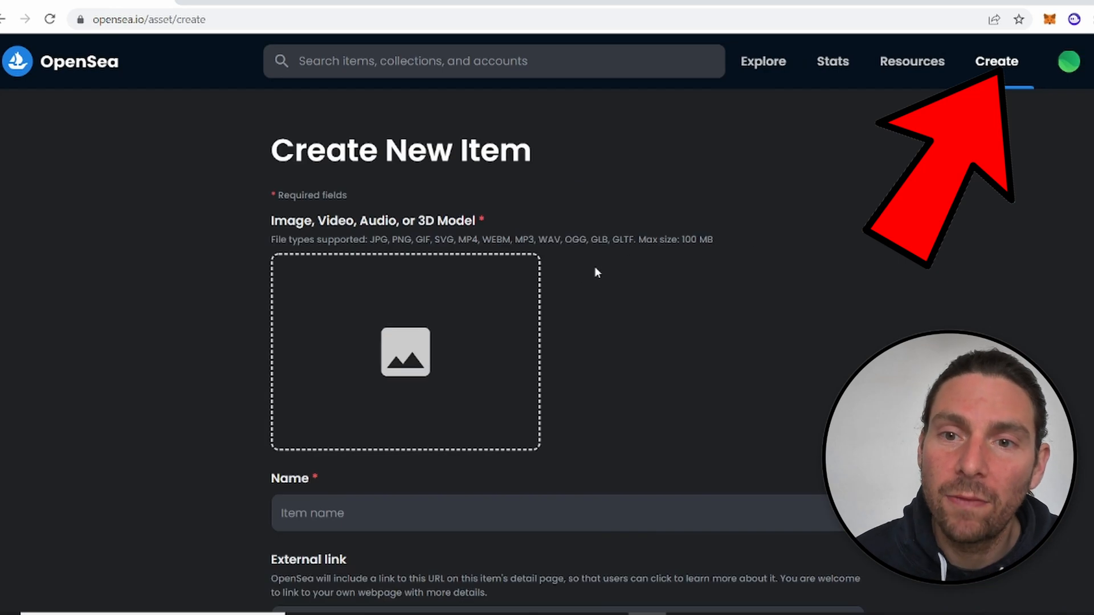
pyautogui.scroll(-3)
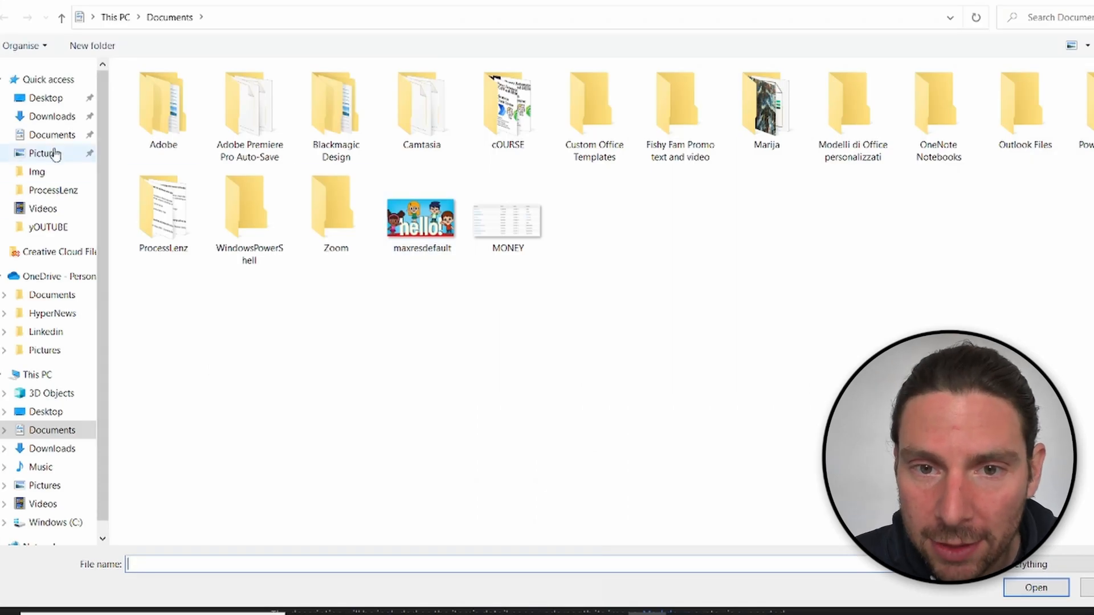
pyautogui.click(51, 116)
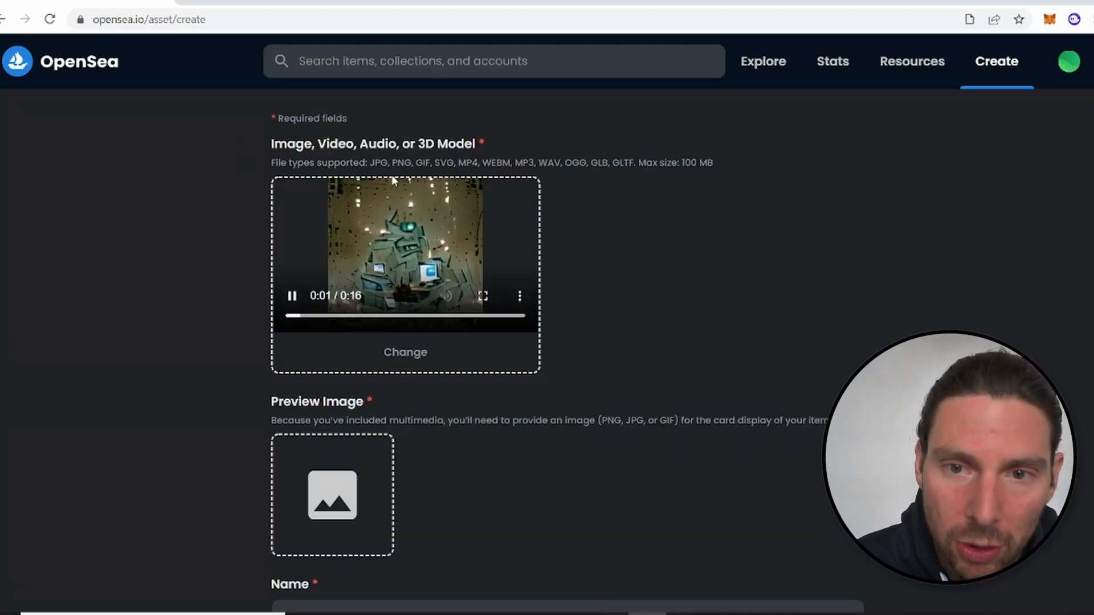
# Enter the item name 'Giant Robot in a Universe of Computers'.
pyautogui.scroll(-3)
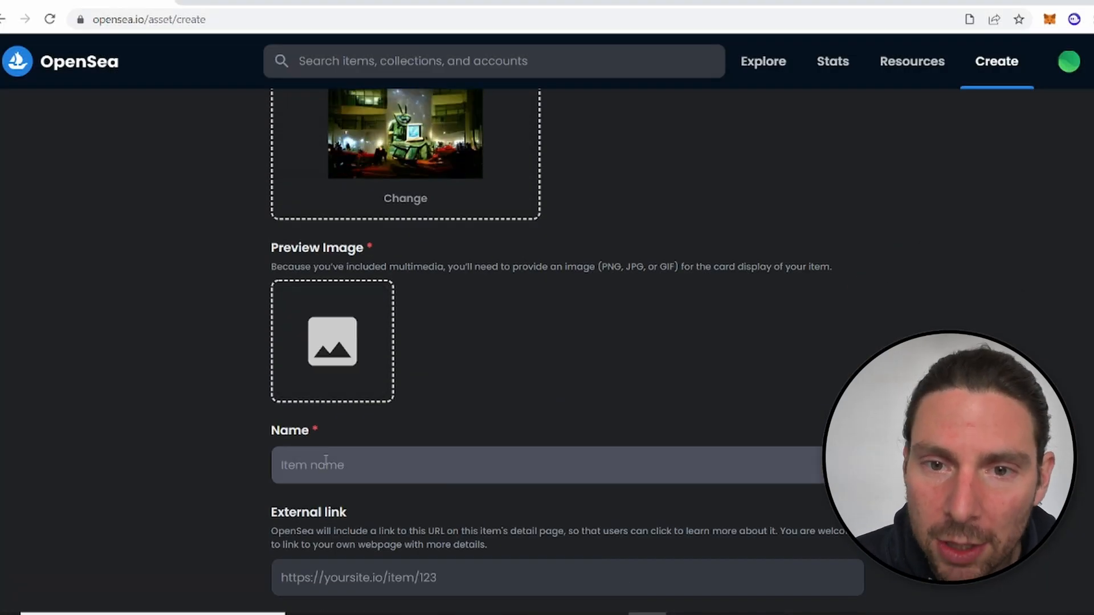
pyautogui.write('Giant')
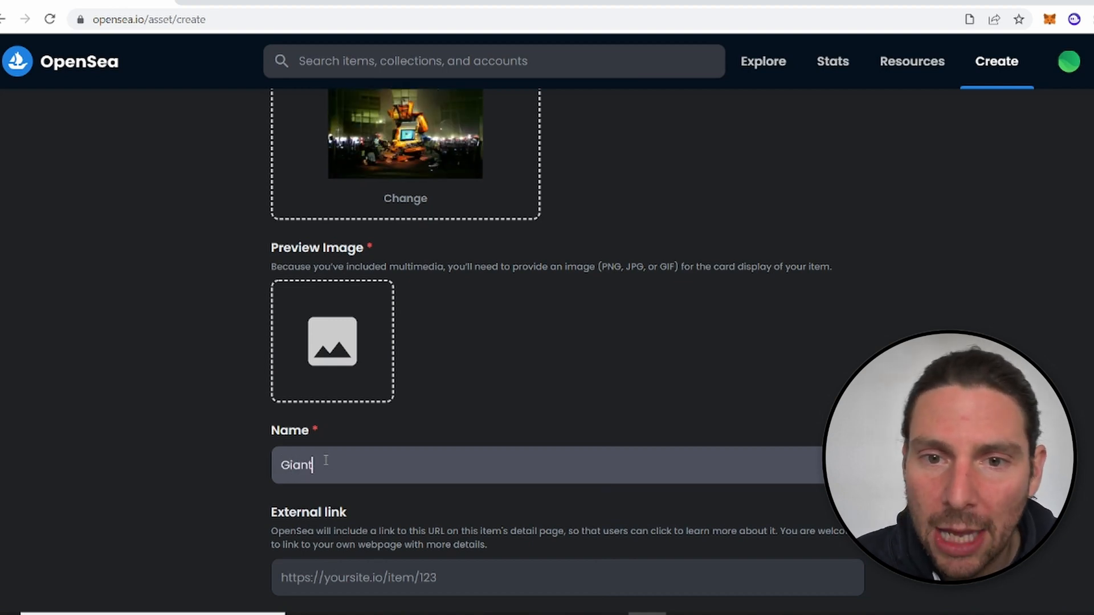
pyautogui.write('Robot in a Universe of')
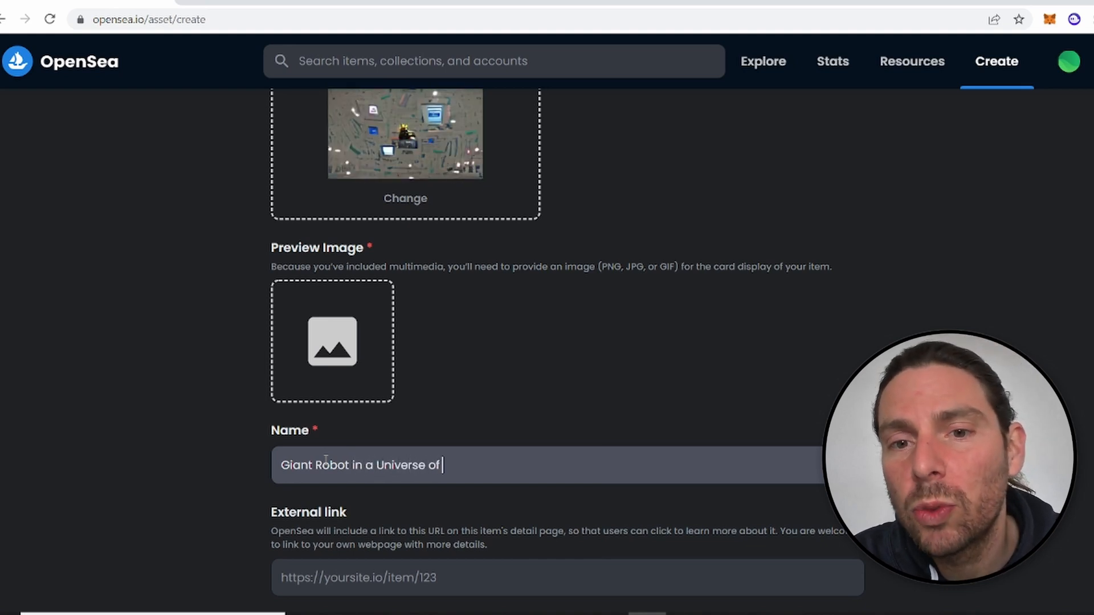
pyautogui.write('Computers')
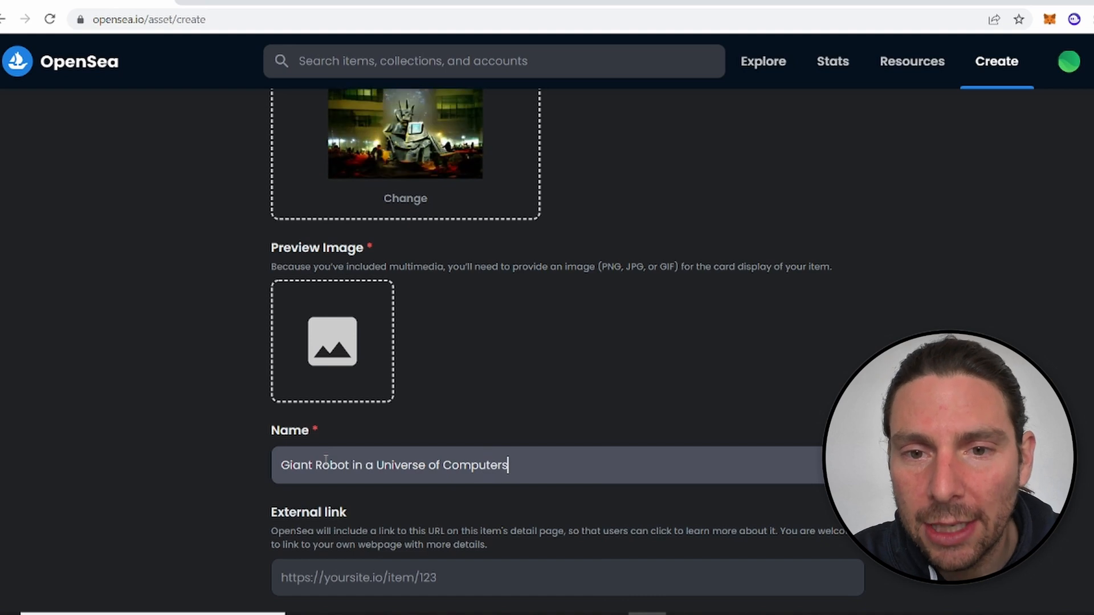
pyautogui.scroll(-3)
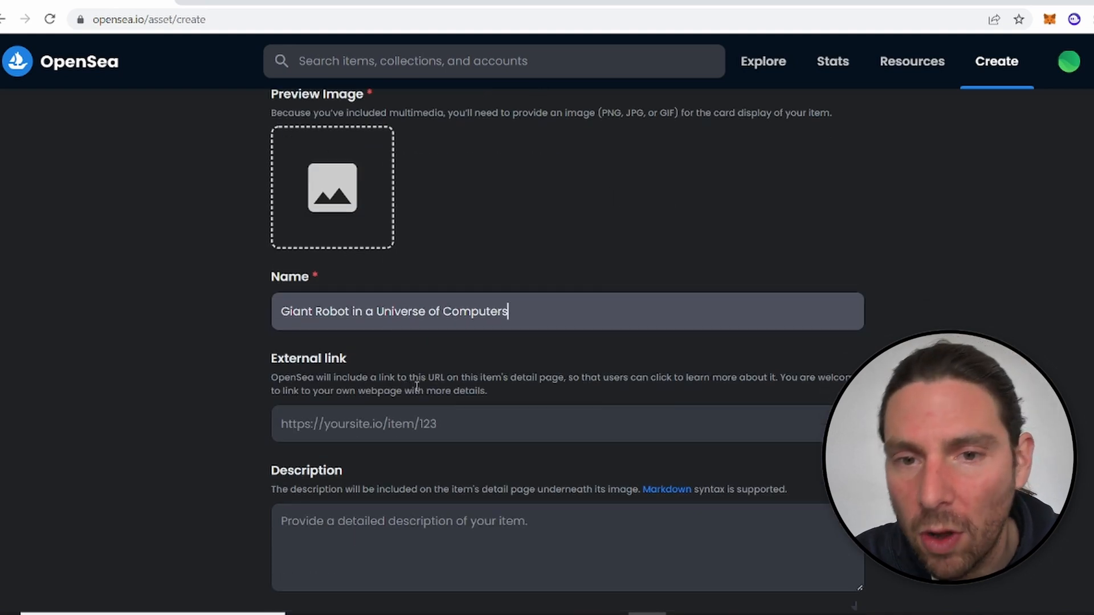
pyautogui.scroll(-3)
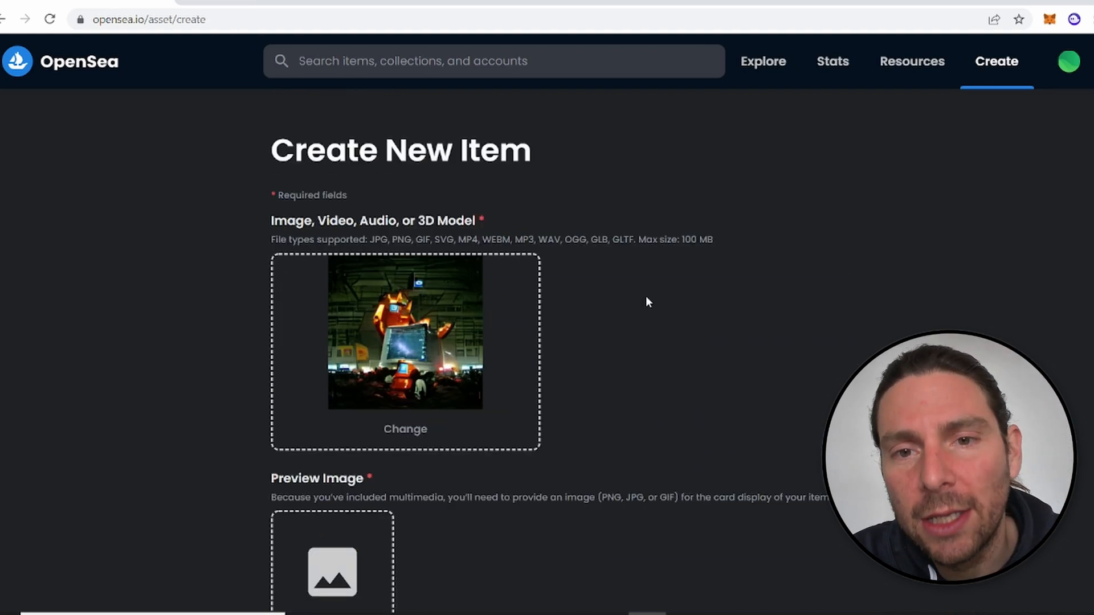
# Attach the GiantRobotInUniverseOfComputers GIF as the item's preview image.
pyautogui.scroll(-3)
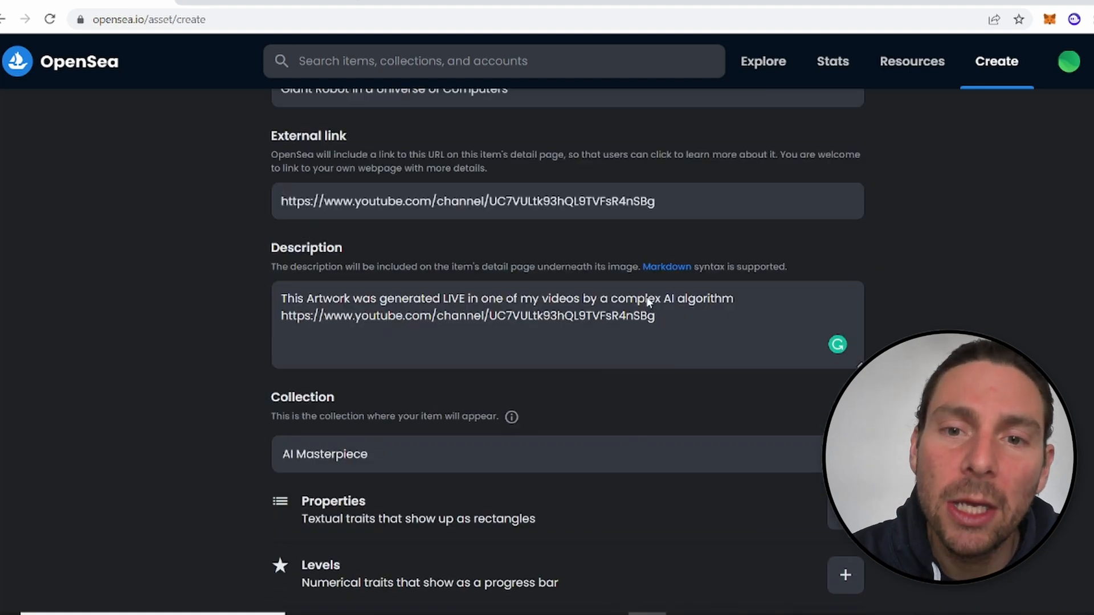
pyautogui.scroll(-3)
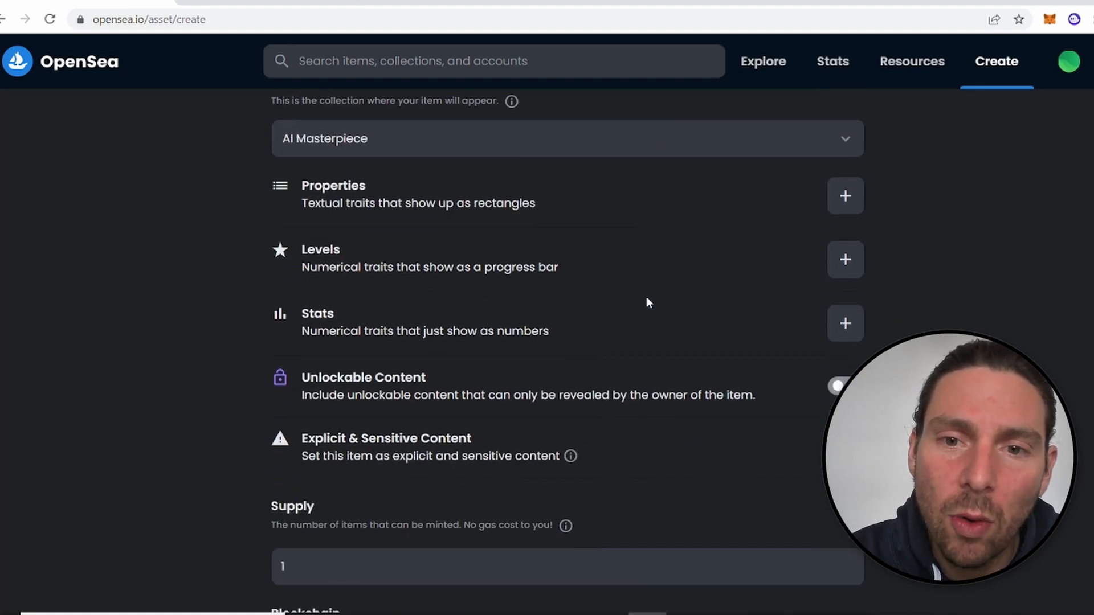
pyautogui.scroll(-3)
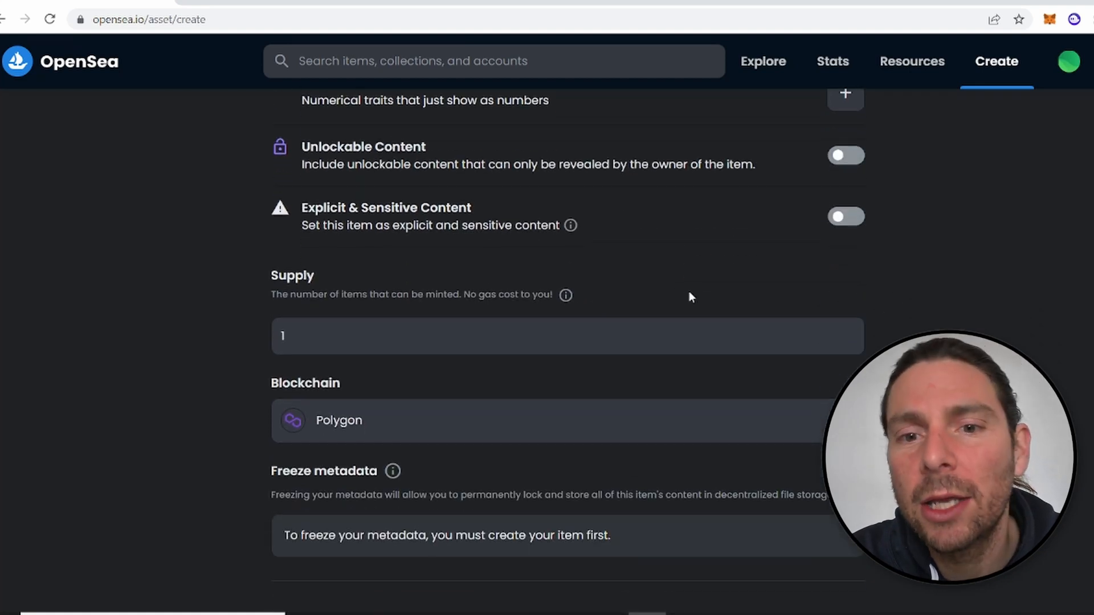
pyautogui.scroll(-3)
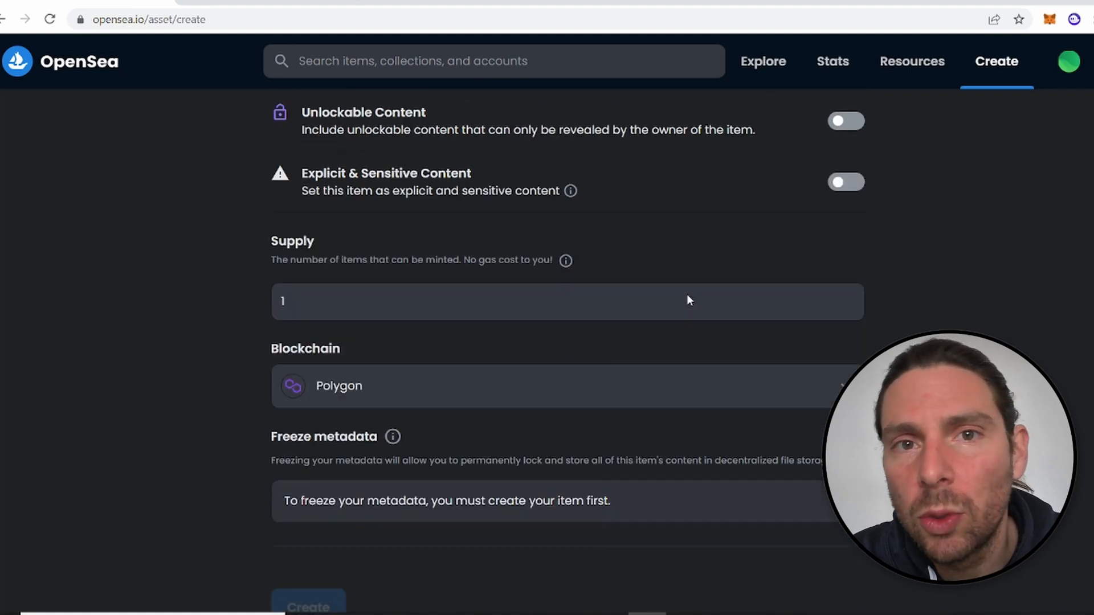
pyautogui.scroll(3)
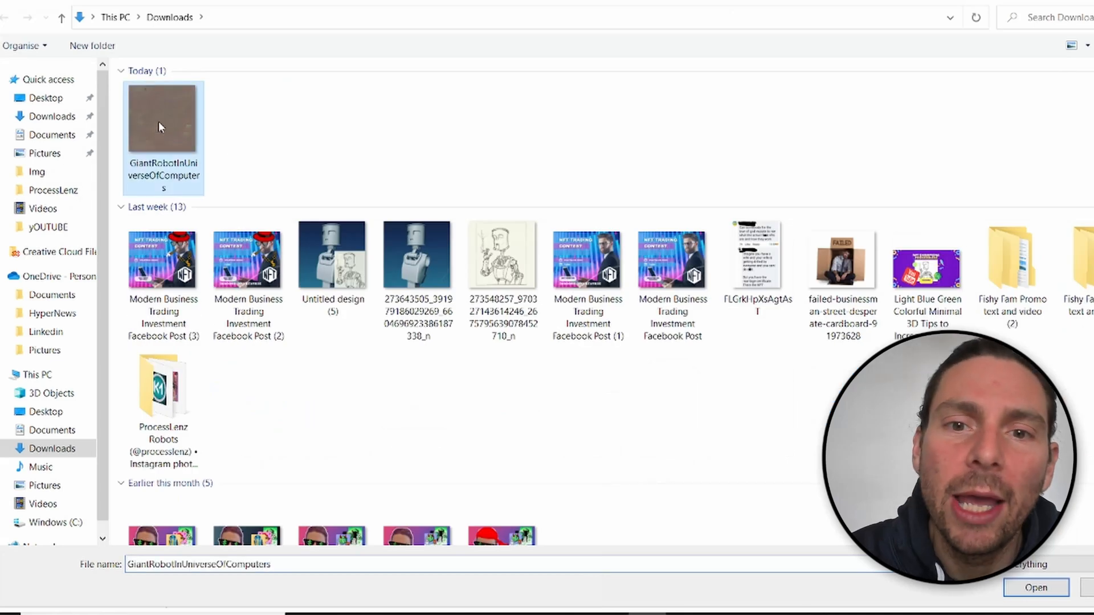
pyautogui.click(1035, 587)
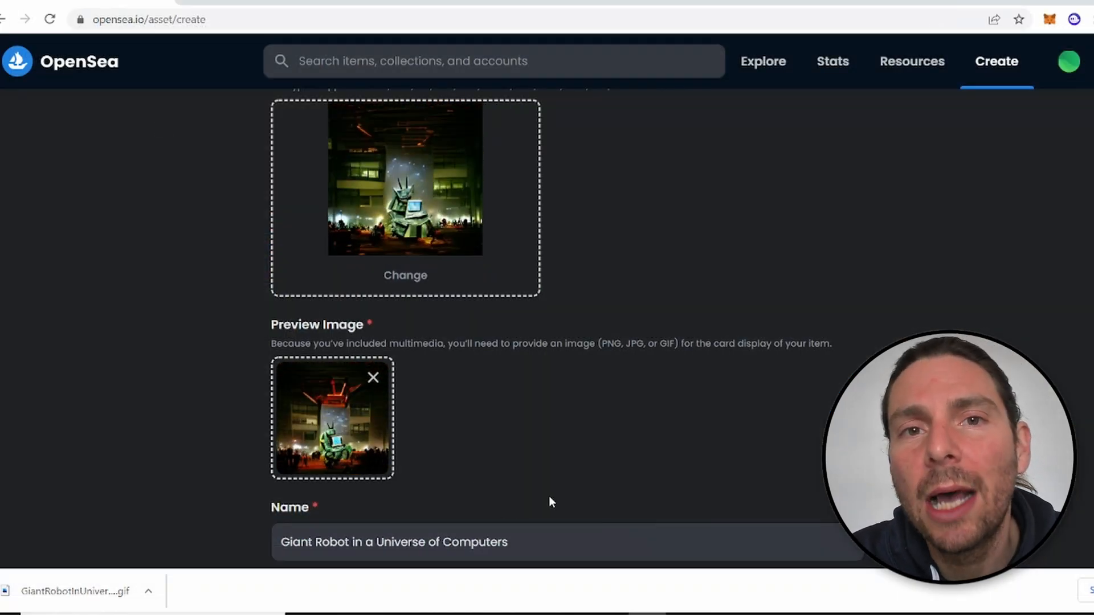
# Submit the new item for creation with collection AI Masterpiece, supply 1, on Polygon.
pyautogui.scroll(-3)
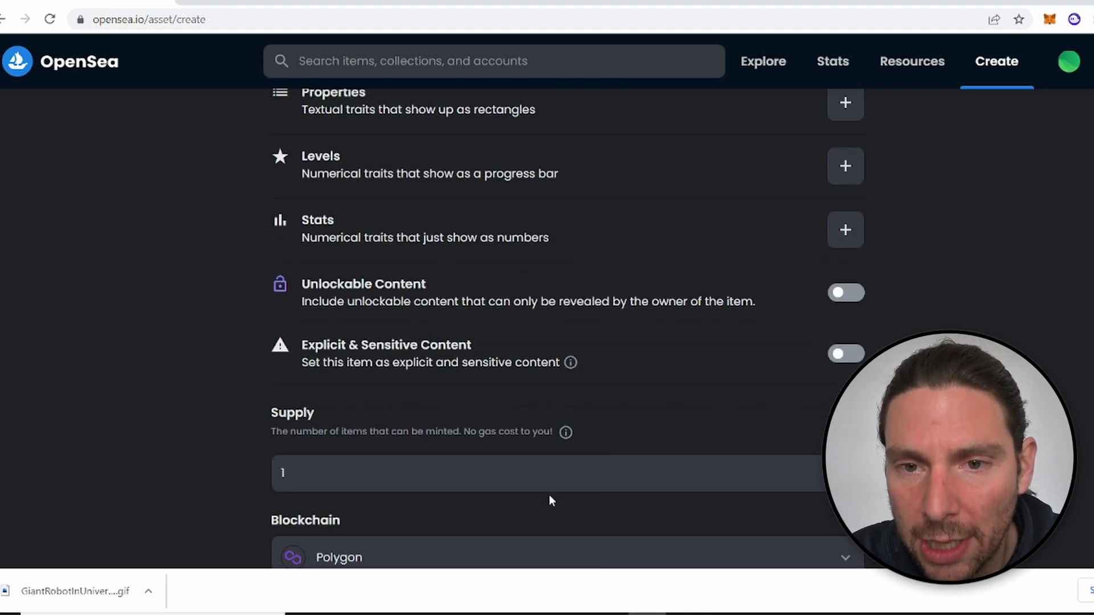
pyautogui.click(315, 506)
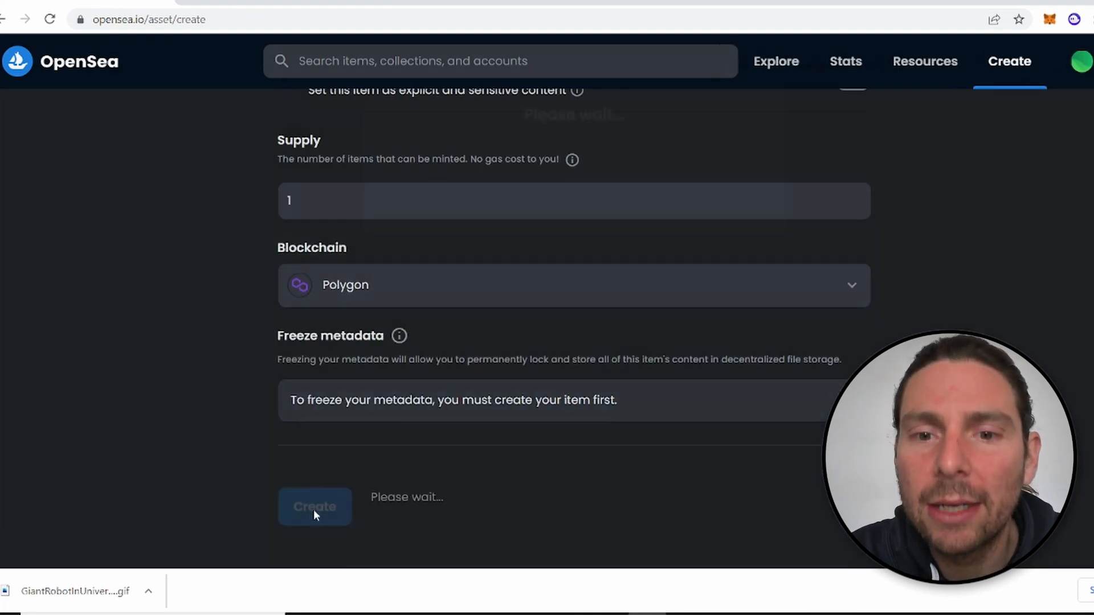
pyautogui.click(314, 507)
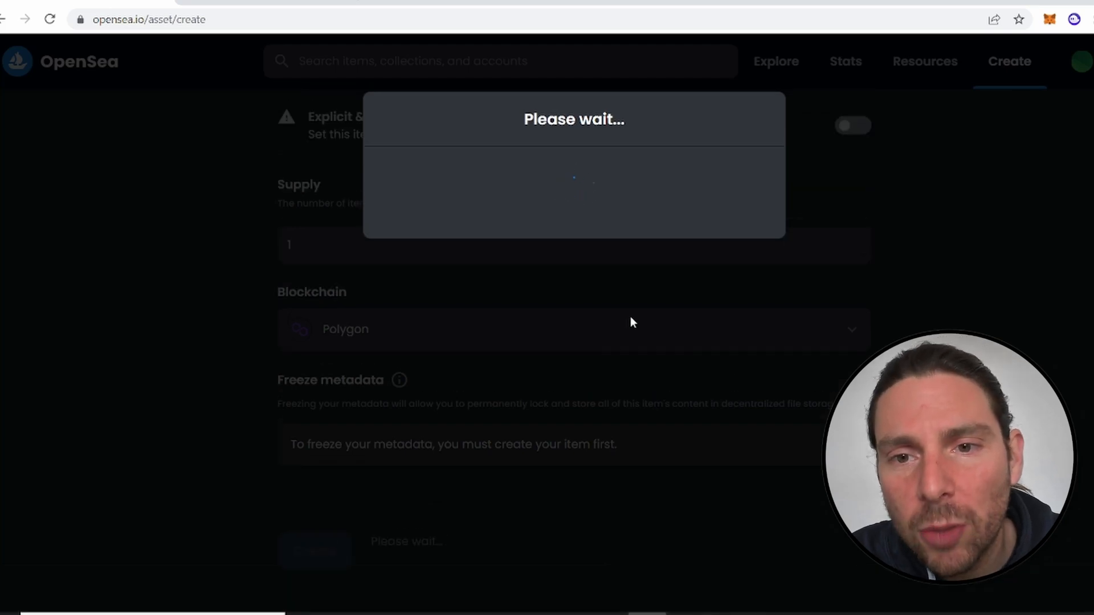
pyautogui.moveTo(601, 275)
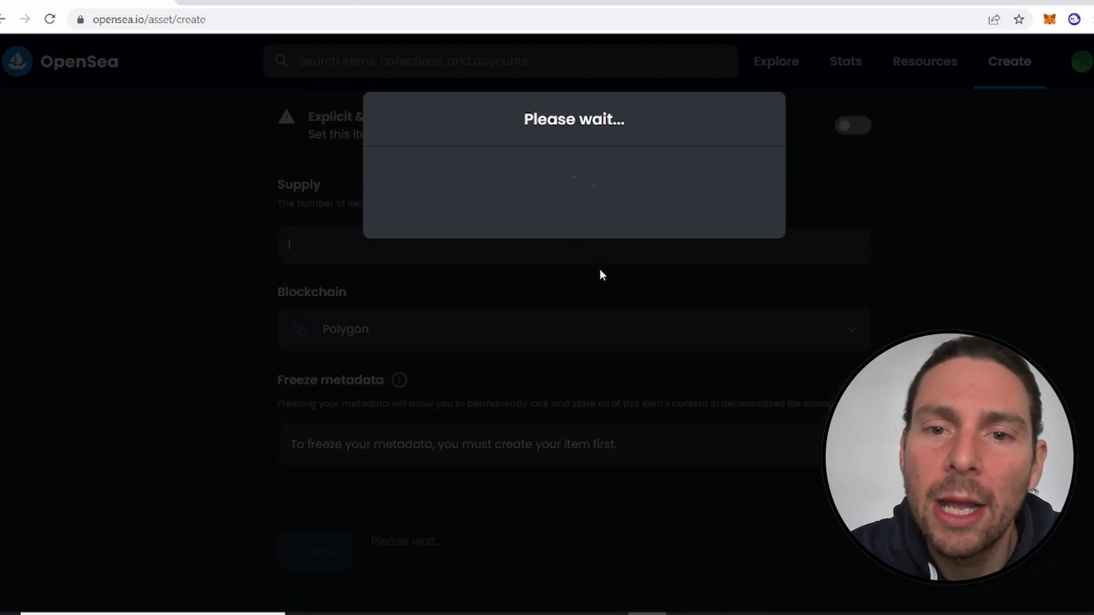
pyautogui.moveTo(688, 364)
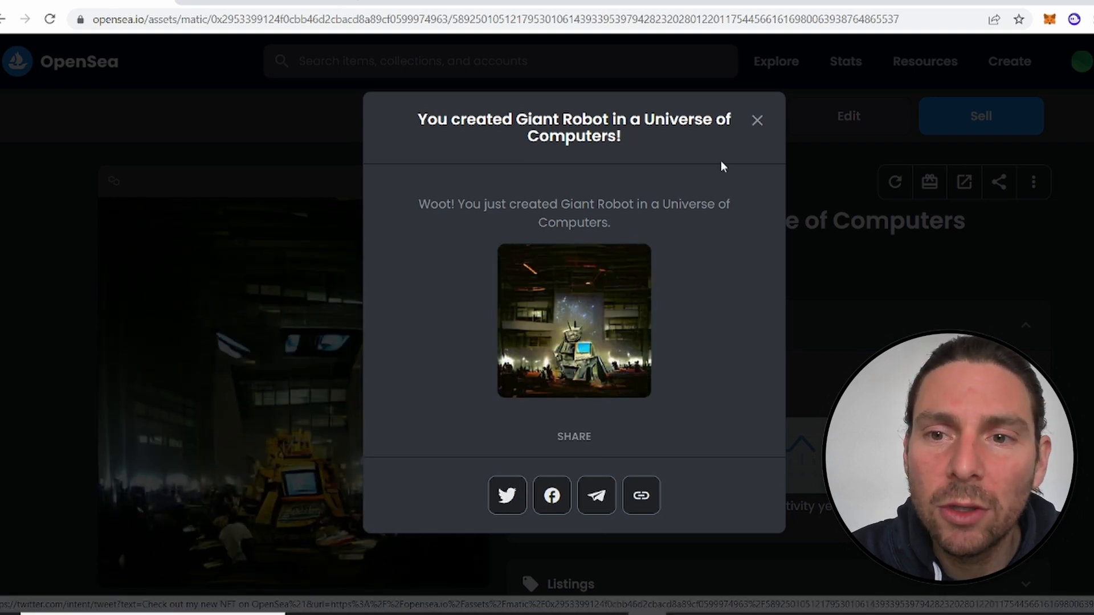
# Dismiss the 'You created…' confirmation, leaving the robot item's page showing.
pyautogui.click(756, 119)
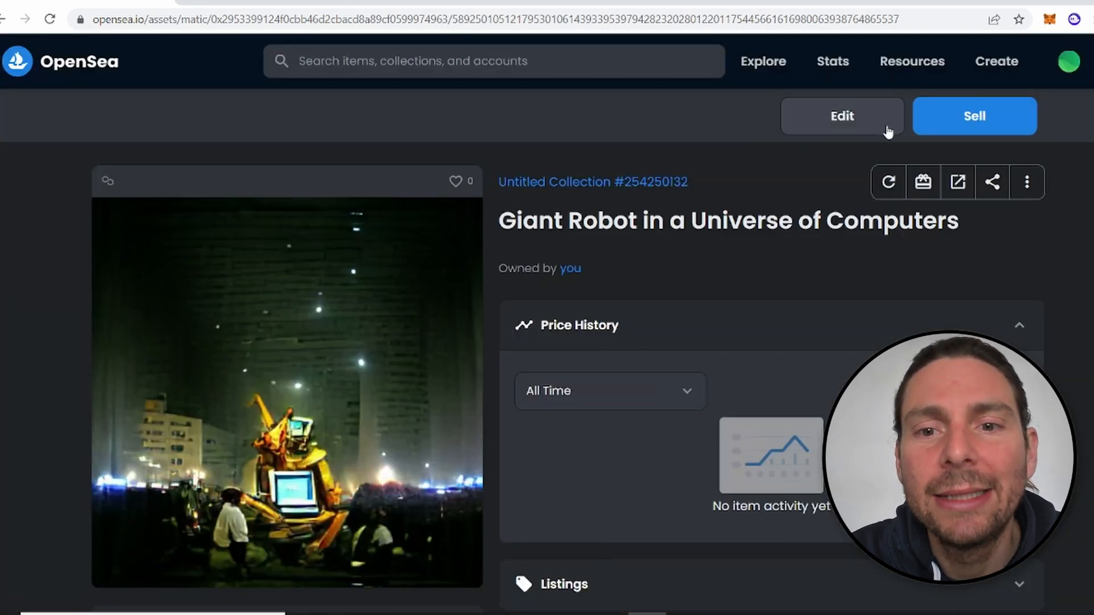
# Start a sale listing and enter an initial price of 0.02 ETH.
pyautogui.click(974, 117)
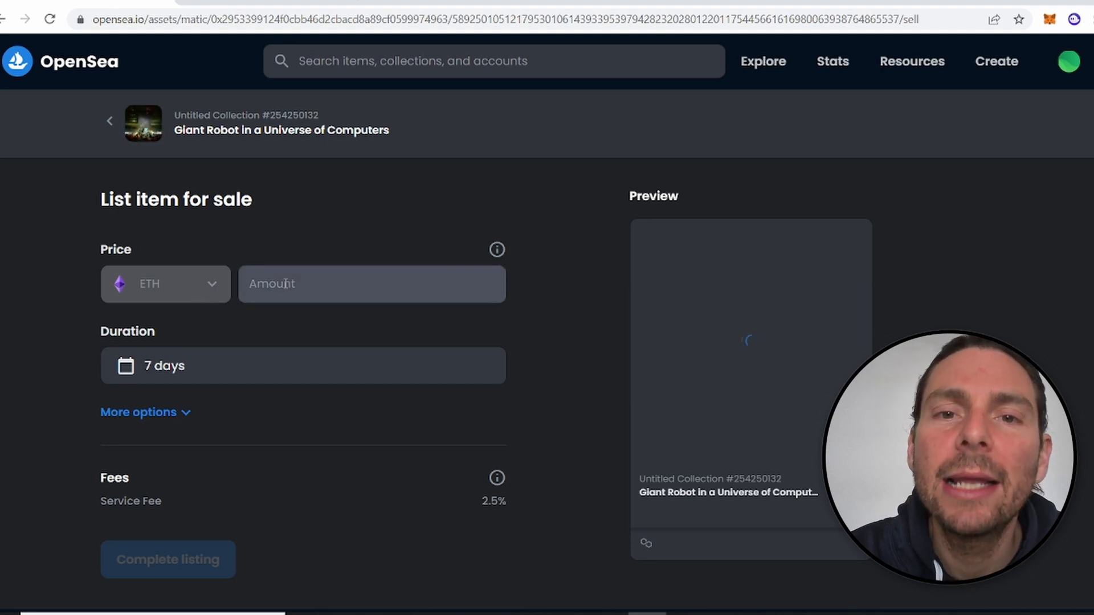
pyautogui.click(371, 284)
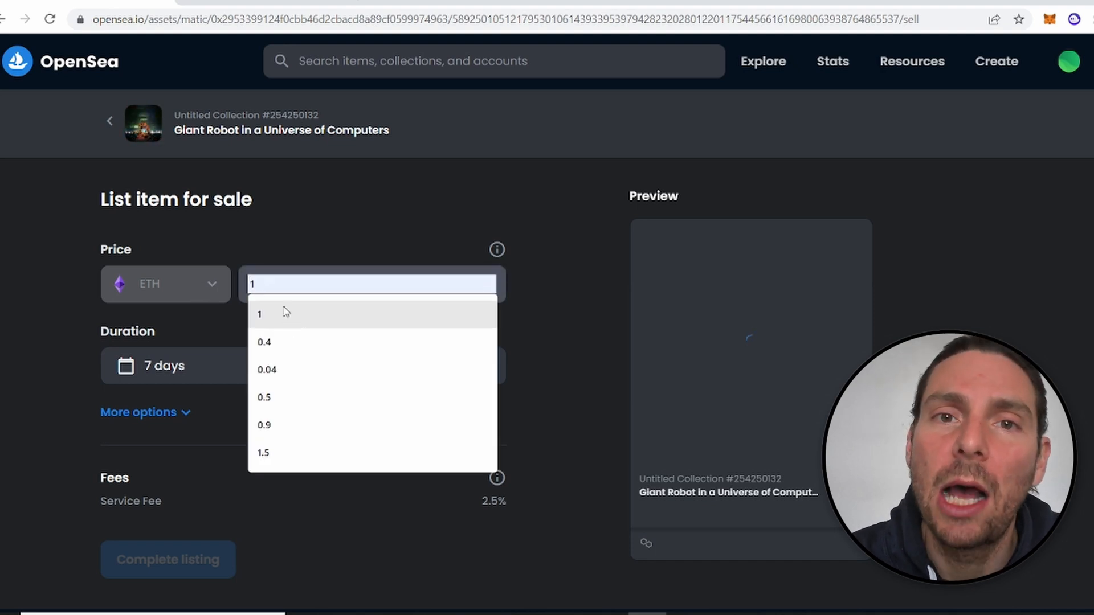
pyautogui.write('0.')
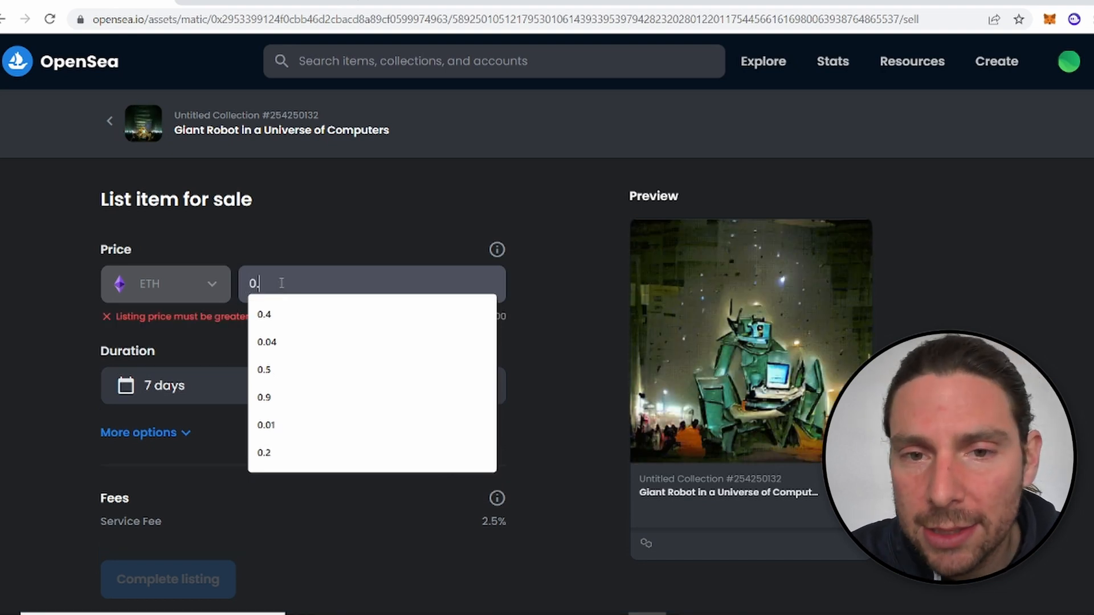
pyautogui.write('0')
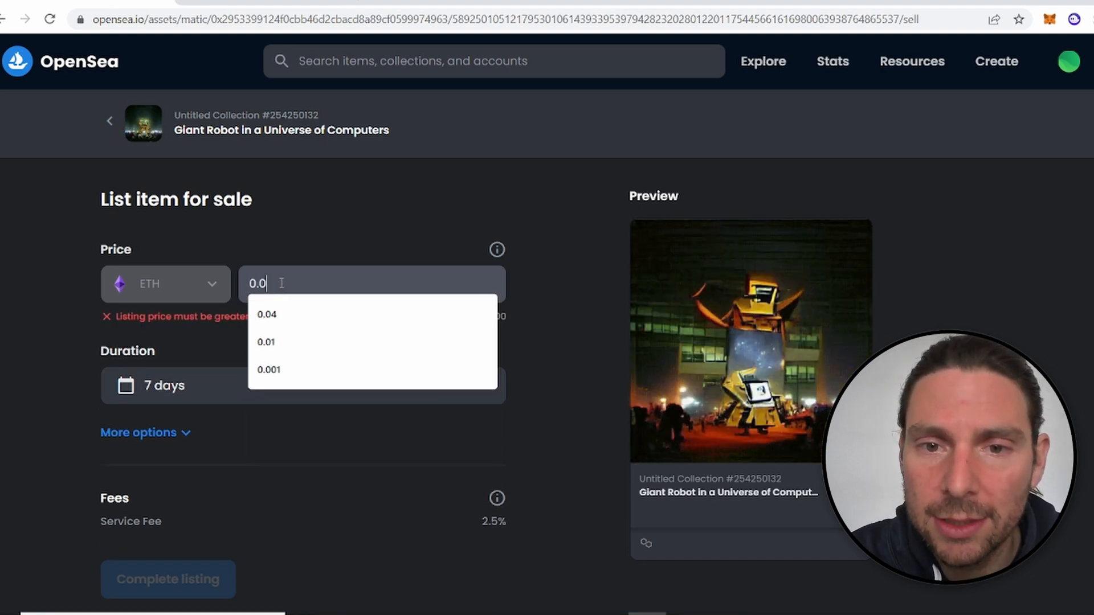
pyautogui.click(265, 315)
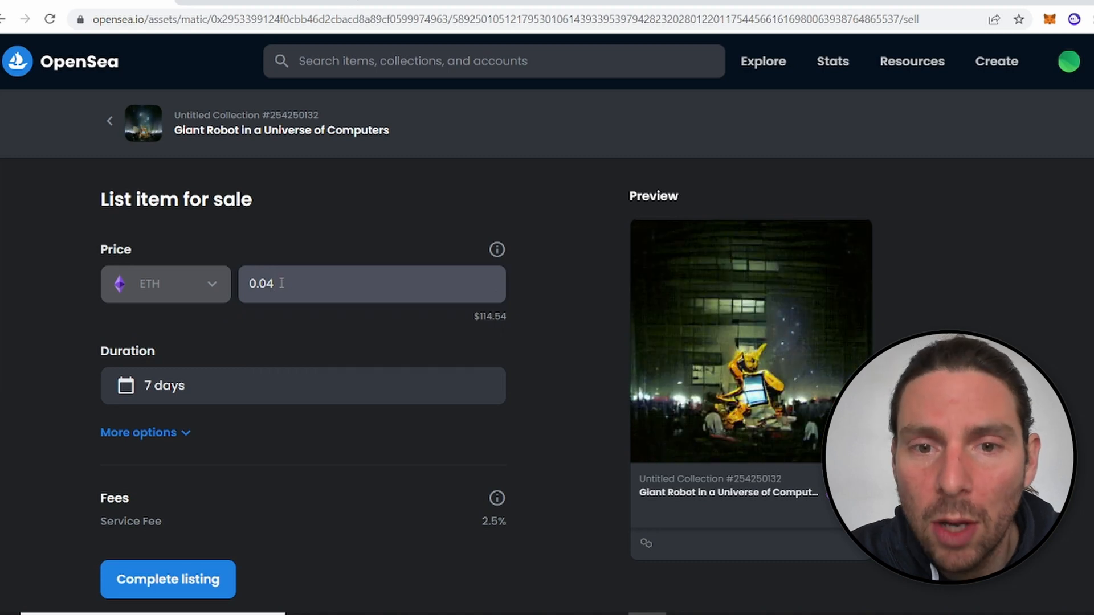
pyautogui.write('0.02')
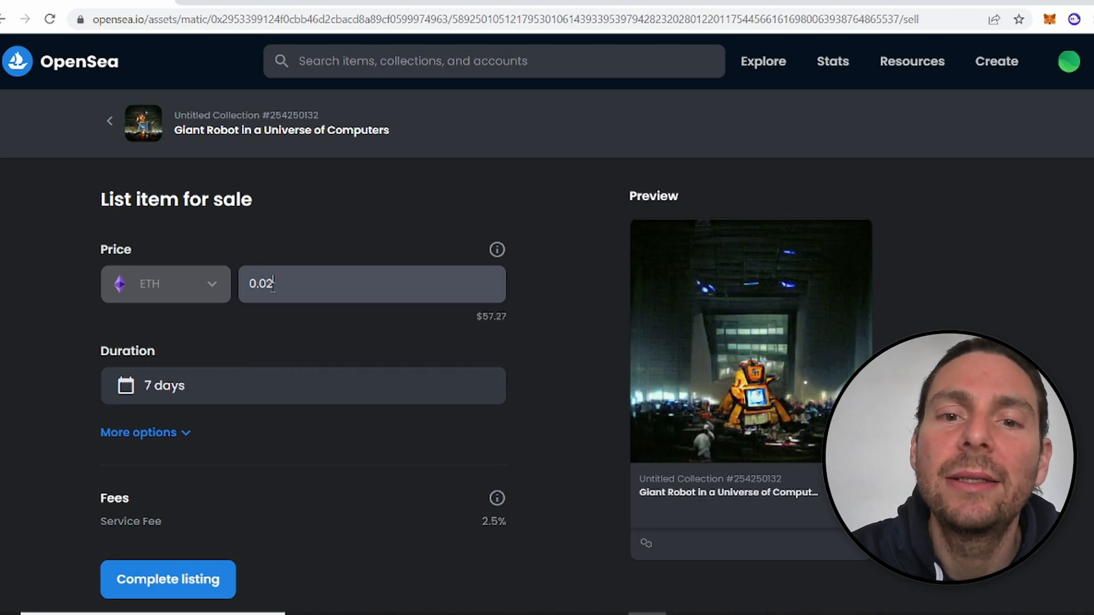
# Change the listing price to 0.04 ETH, keeping the 7-day duration.
pyautogui.scroll(-3)
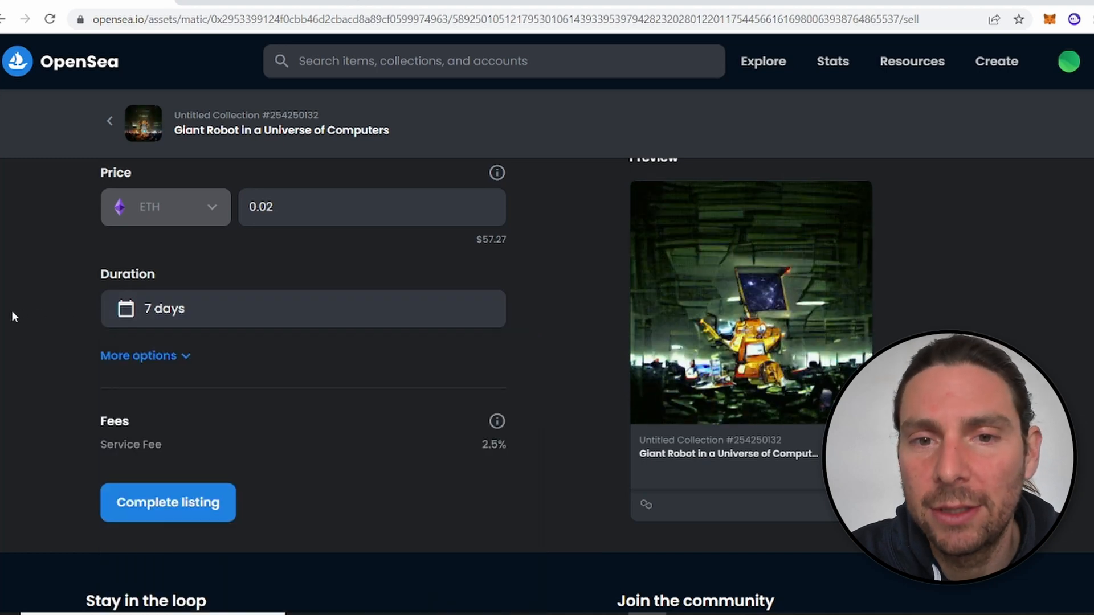
pyautogui.scroll(-3)
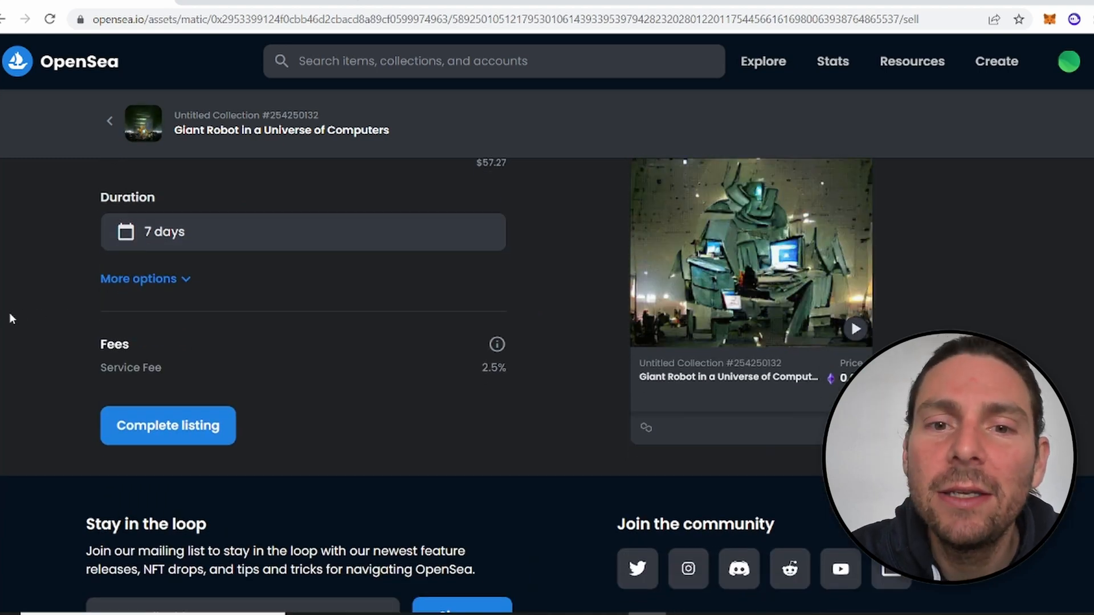
pyautogui.scroll(-3)
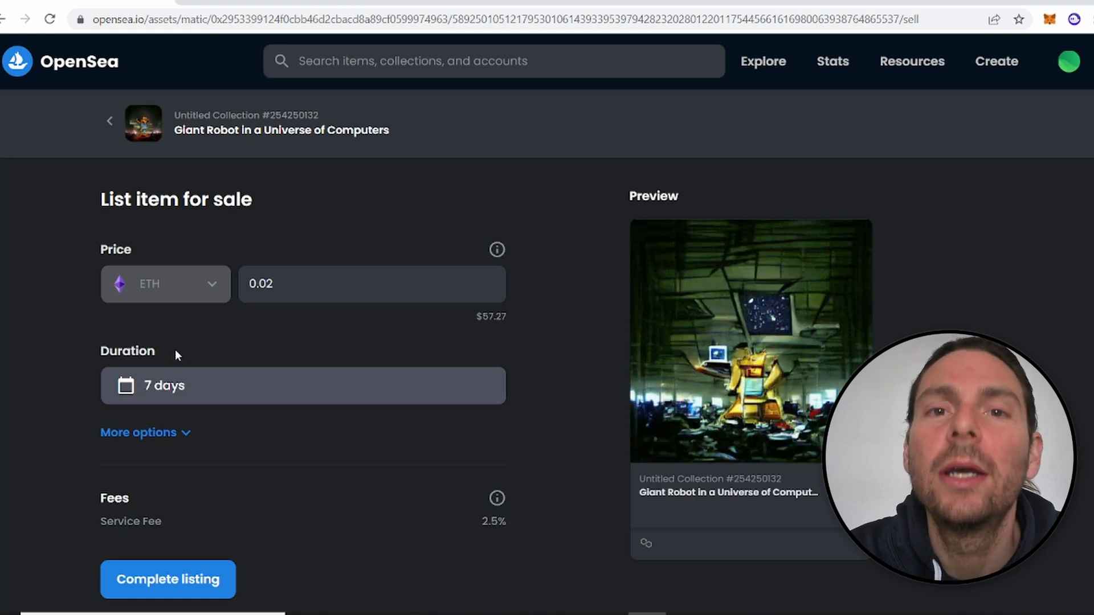
pyautogui.click(372, 283)
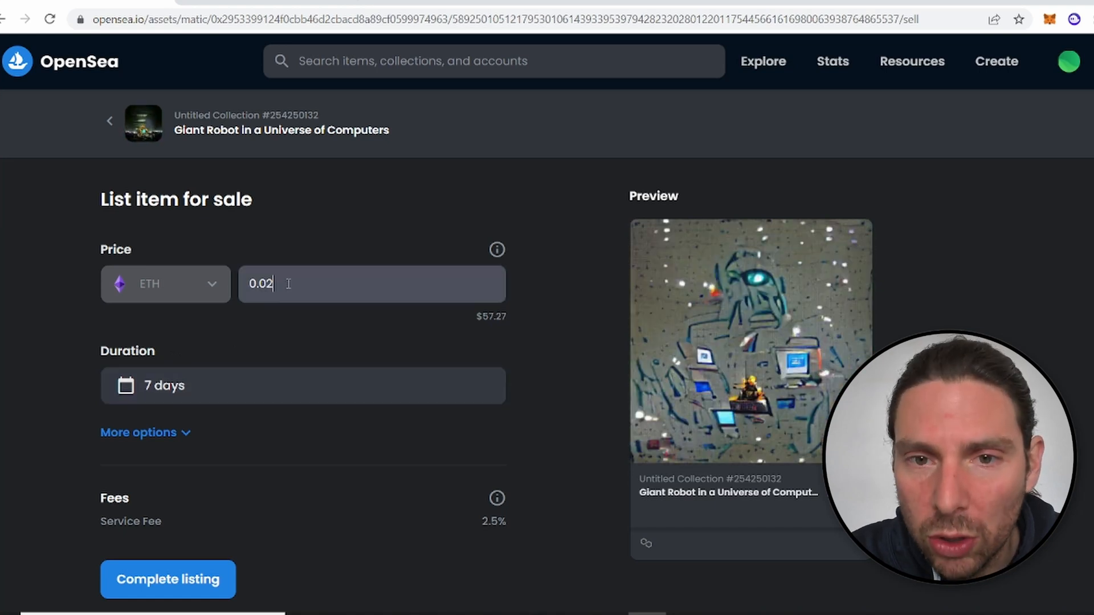
pyautogui.write('0.04')
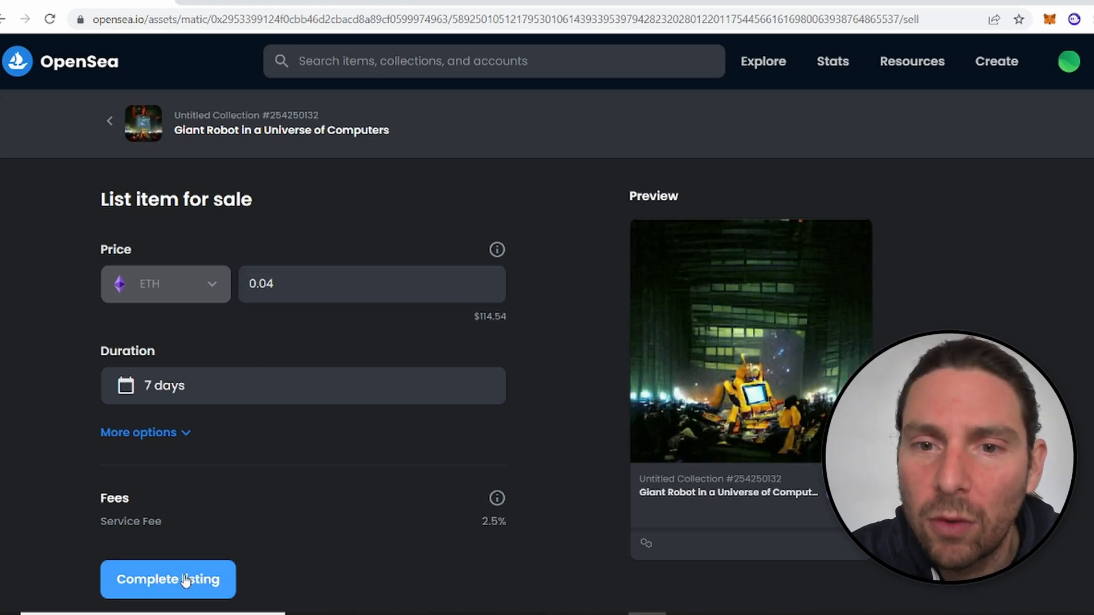
# Complete the listing's currency unlock and approve it in MetaMask.
pyautogui.click(167, 578)
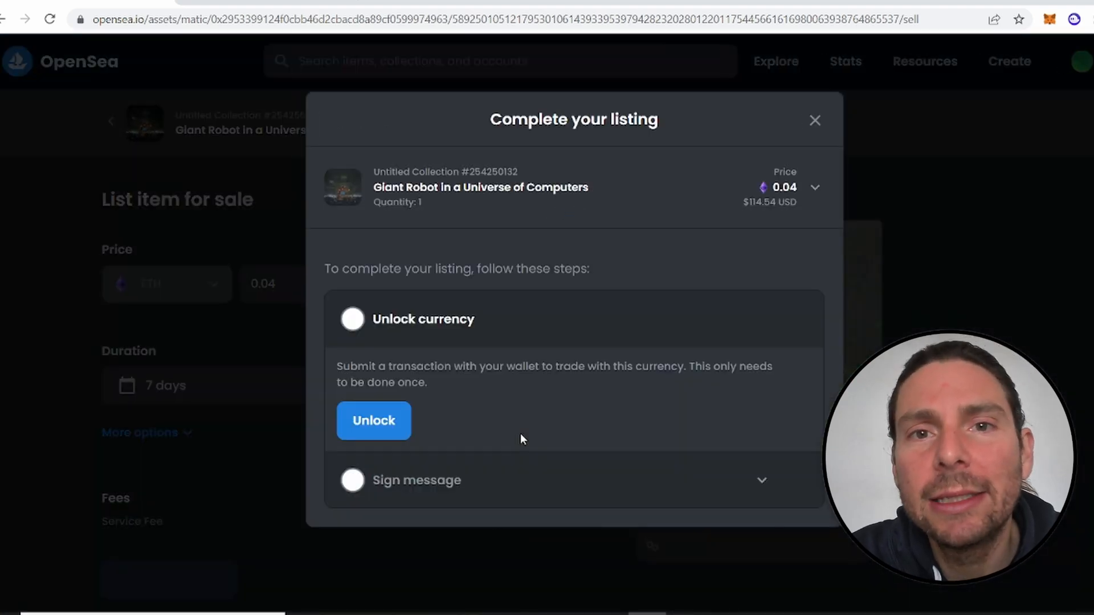
pyautogui.moveTo(415, 349)
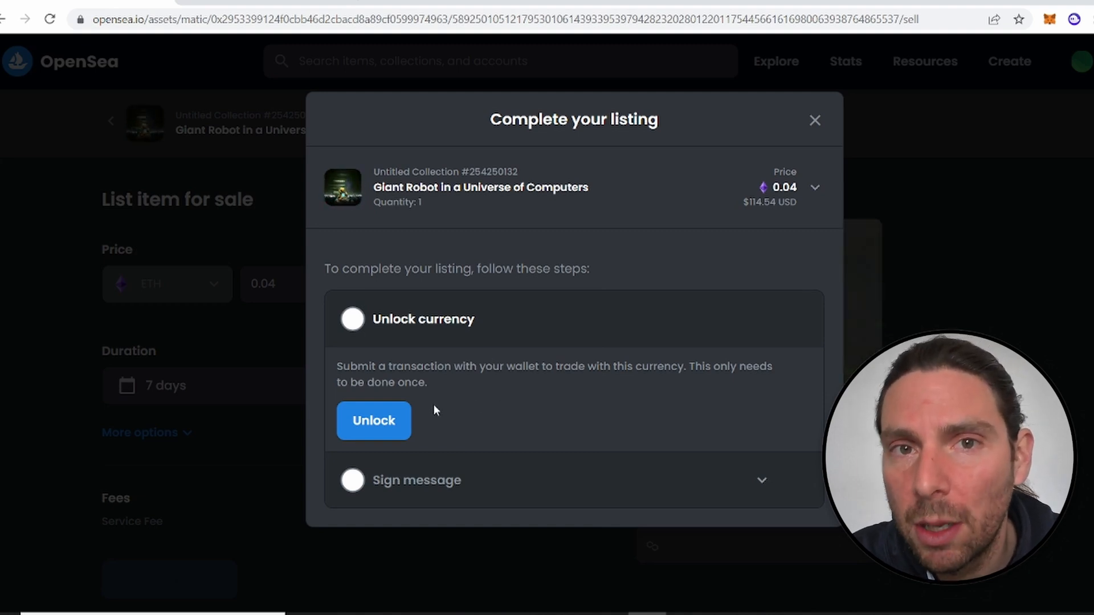
pyautogui.click(374, 420)
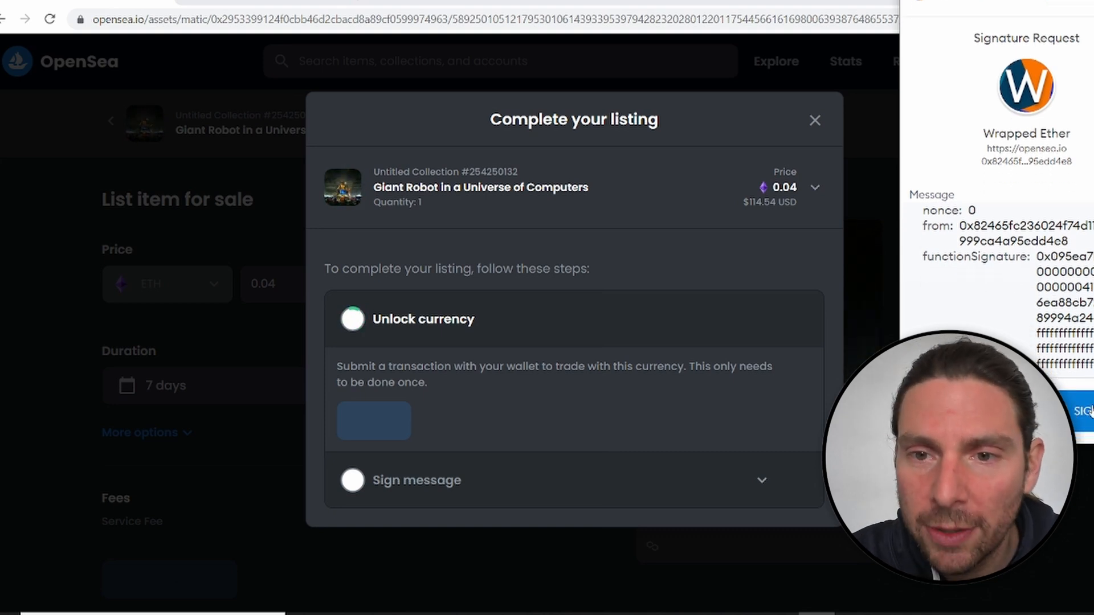
pyautogui.click(1085, 410)
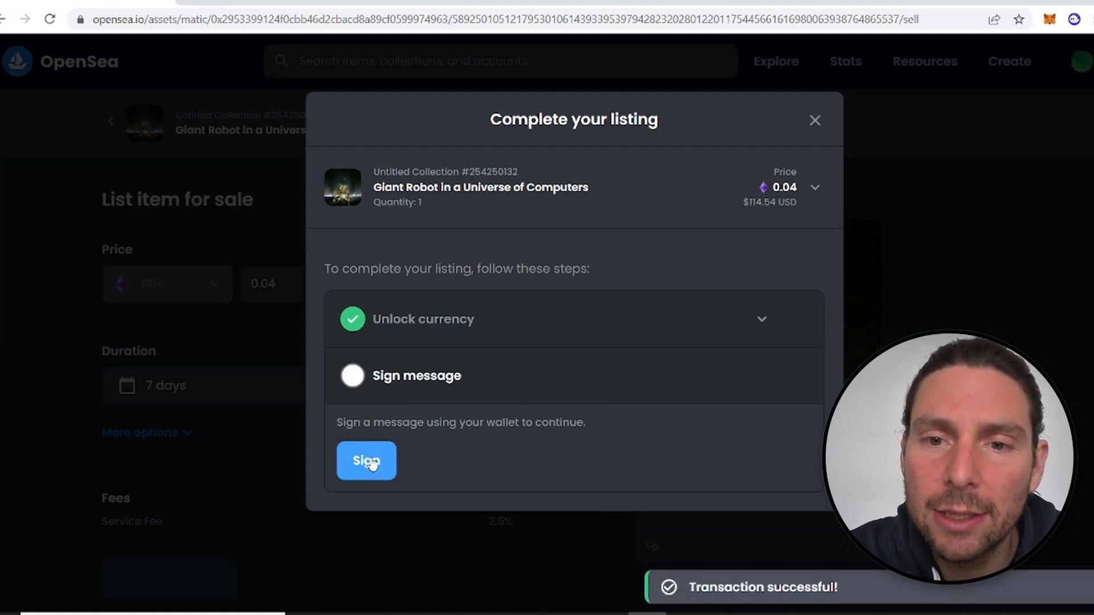
# Sign the listing message in MetaMask and dismiss the 'Your NFT is listed!' dialog.
pyautogui.click(366, 461)
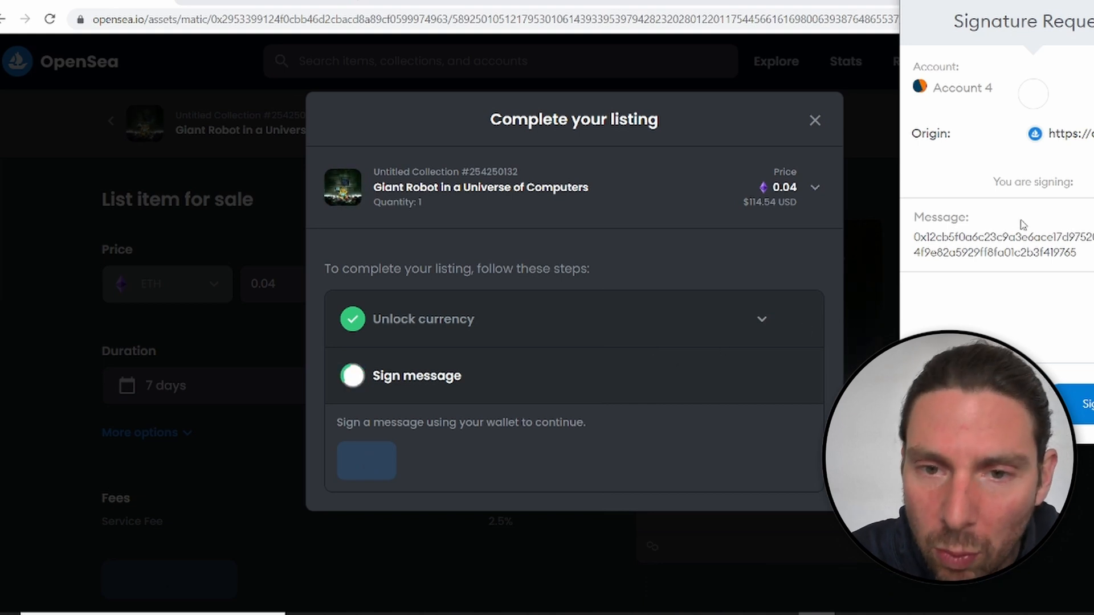
pyautogui.click(1087, 403)
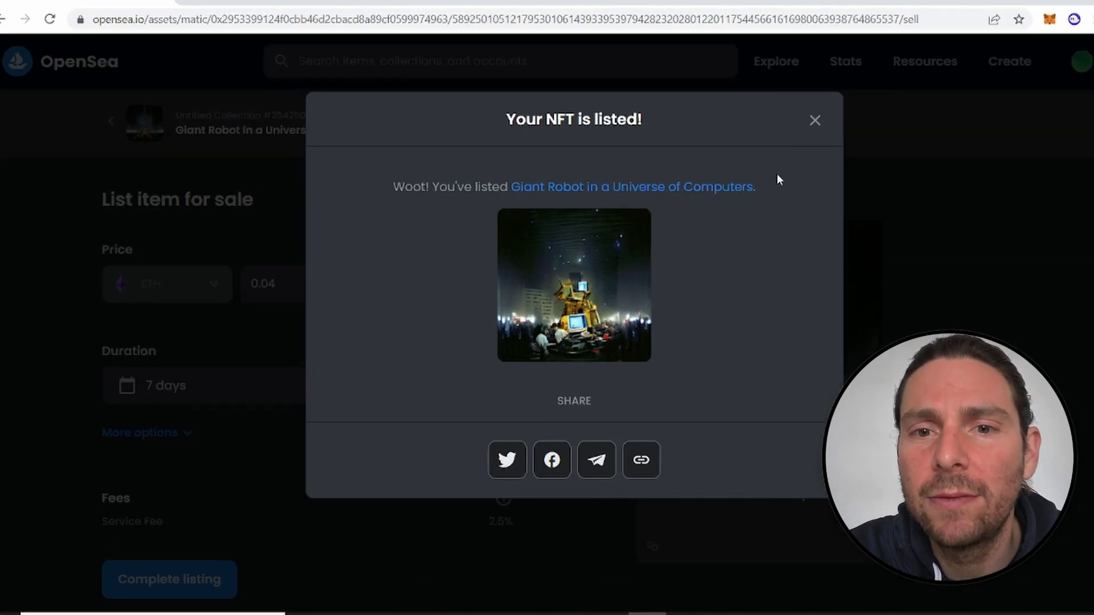
pyautogui.click(814, 119)
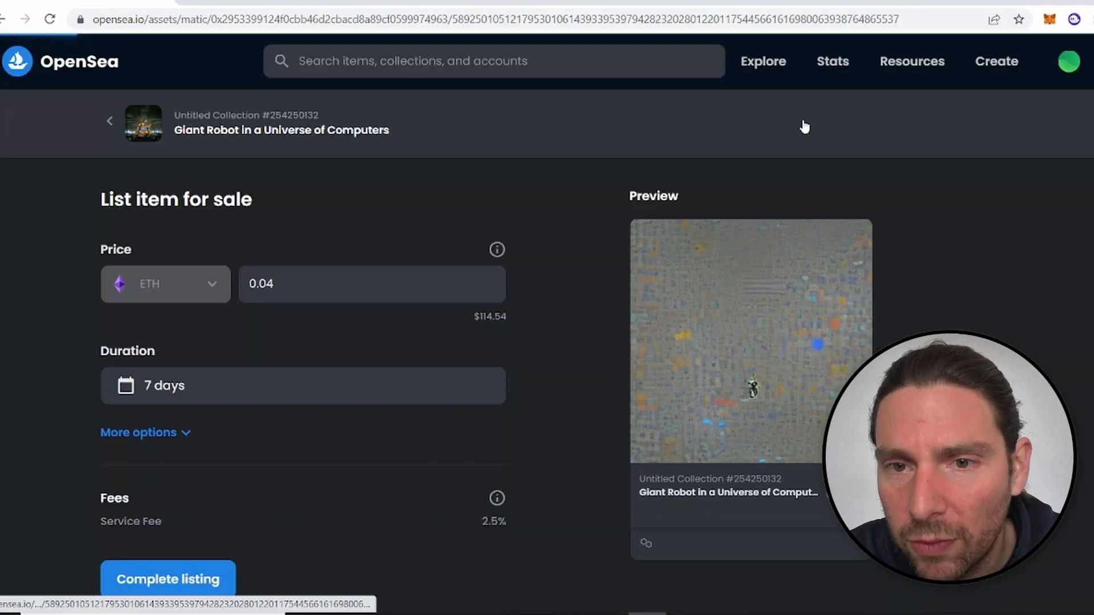
# View the listed item's page and expand its About the collection section.
pyautogui.click(168, 579)
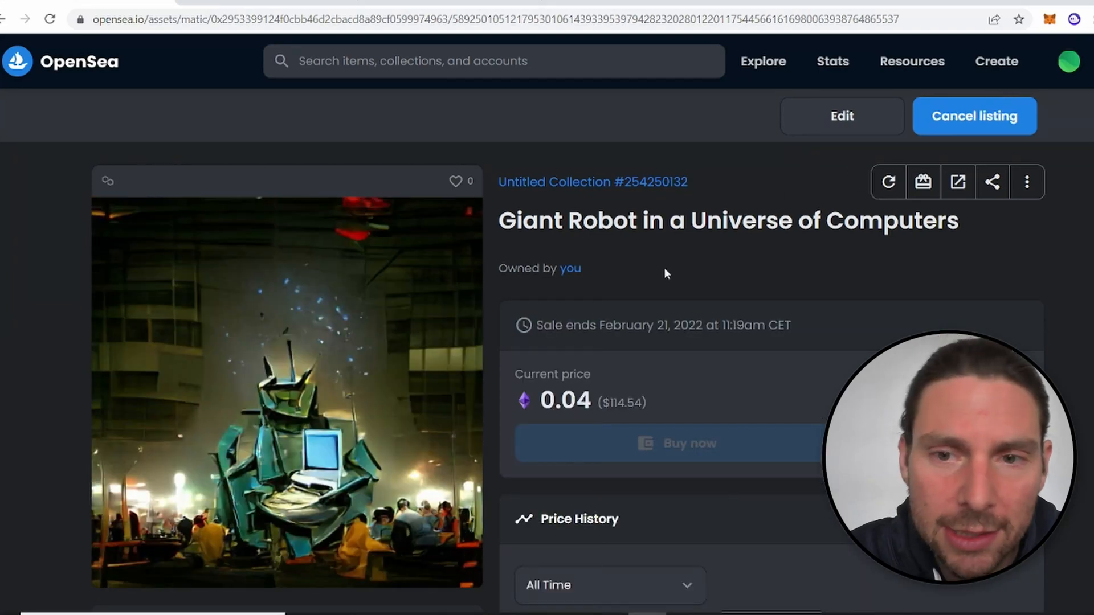
pyautogui.scroll(-3)
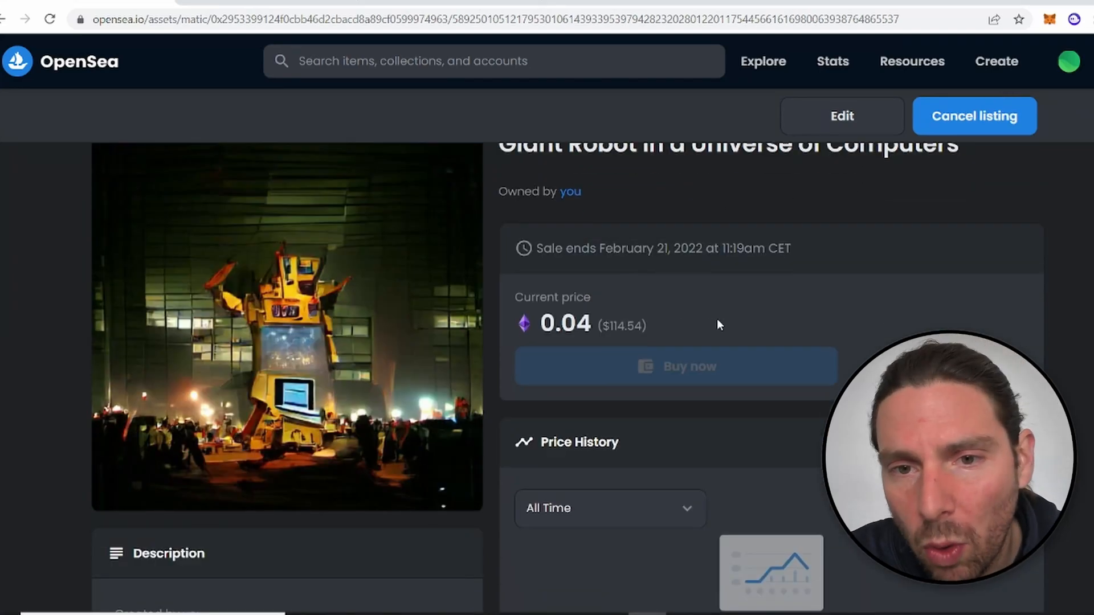
pyautogui.scroll(-3)
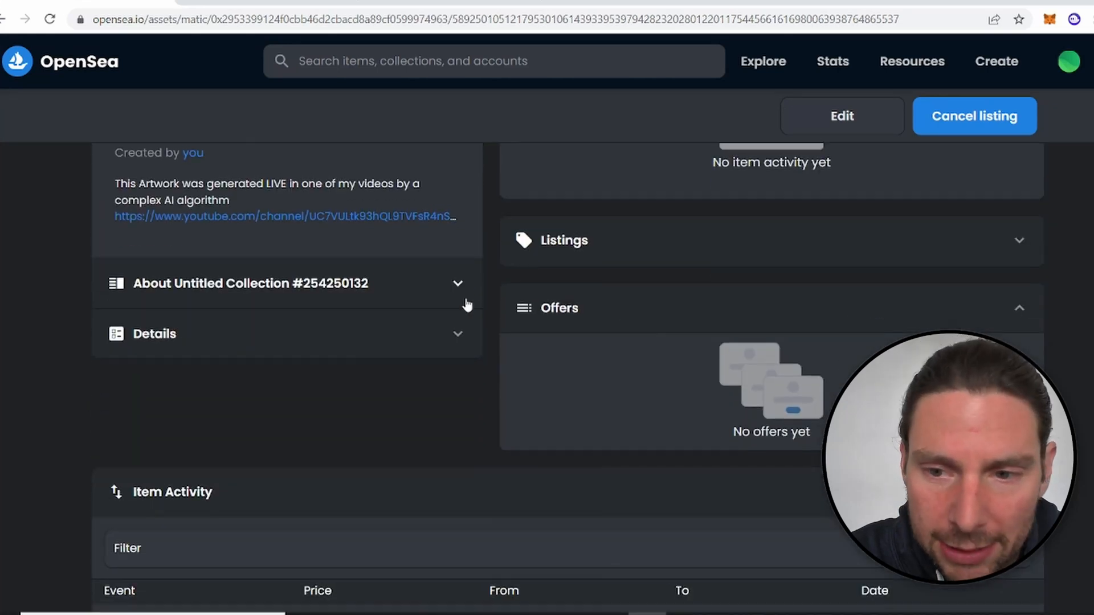
pyautogui.click(249, 282)
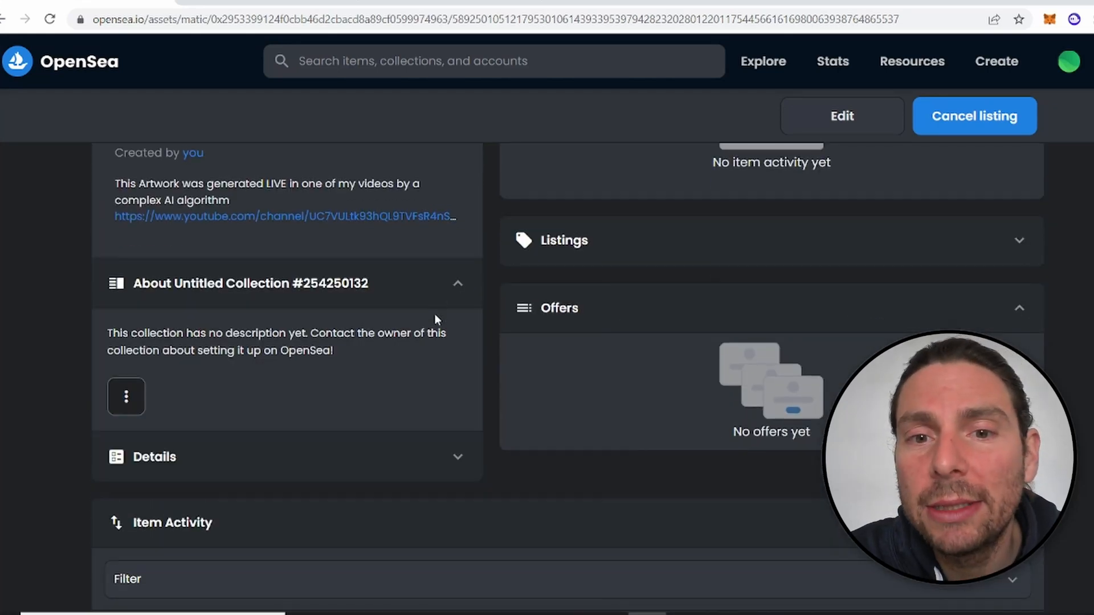
pyautogui.moveTo(374, 357)
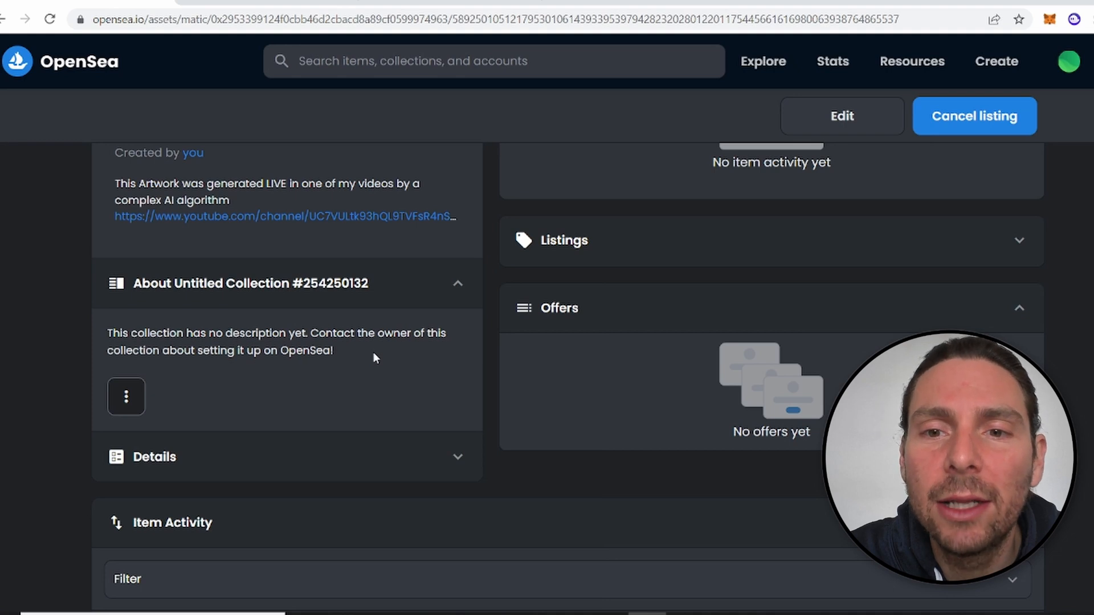
pyautogui.scroll(3)
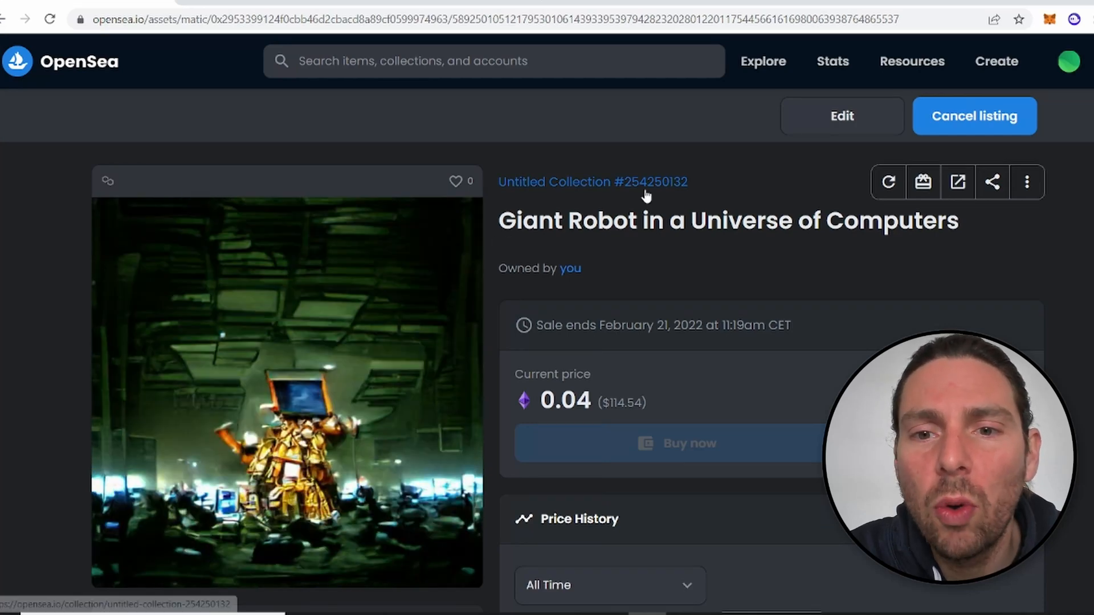
# Go to the AI Generated Masterpices collection page showing one item at a 0.04 floor.
pyautogui.scroll(-3)
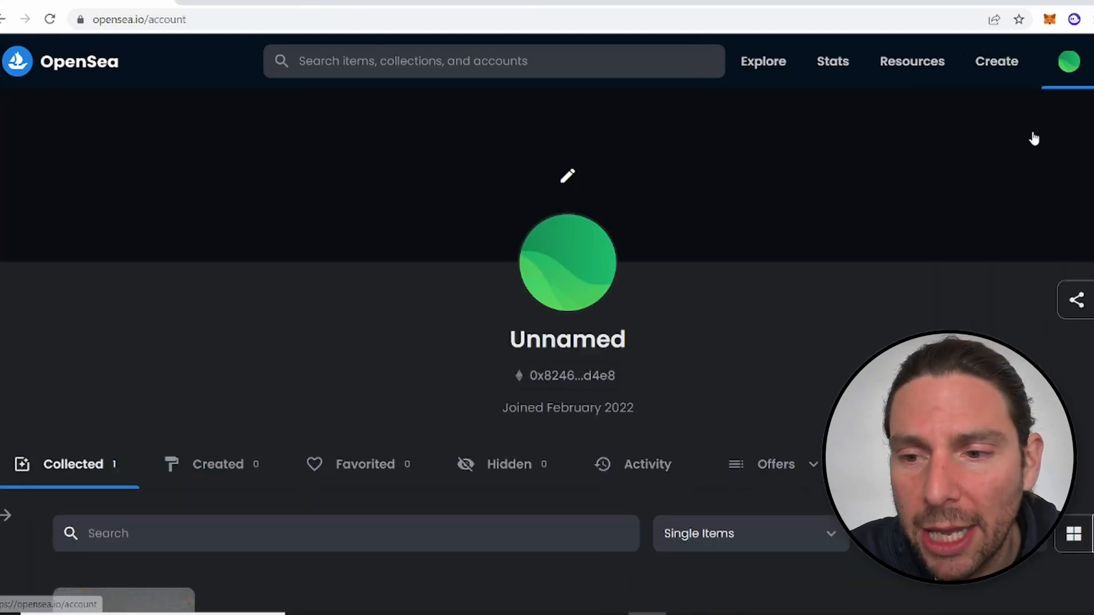
pyautogui.scroll(-3)
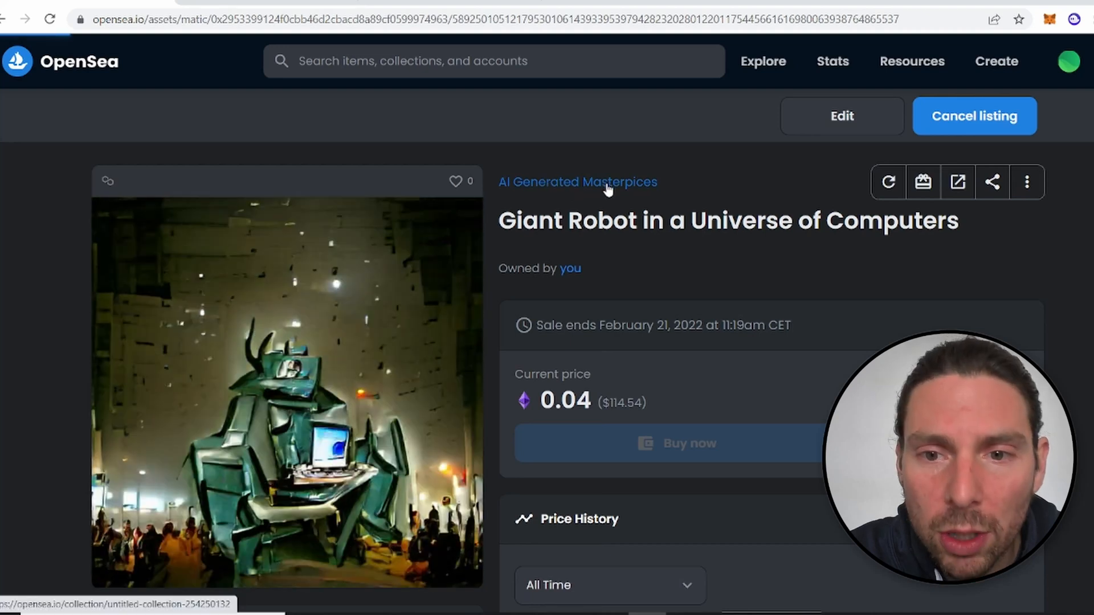
pyautogui.click(577, 182)
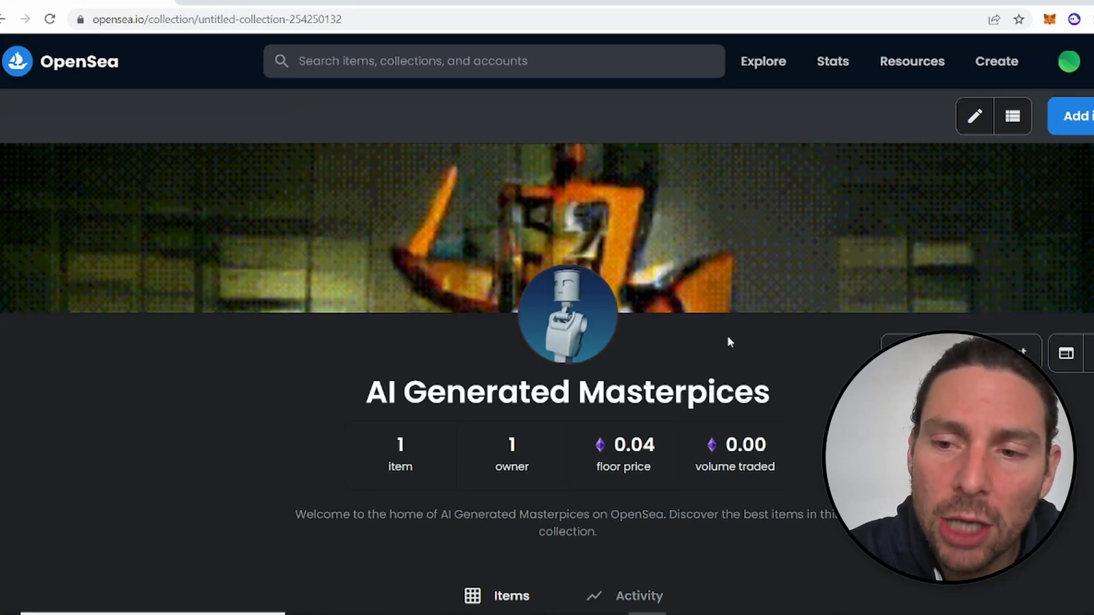
pyautogui.scroll(-3)
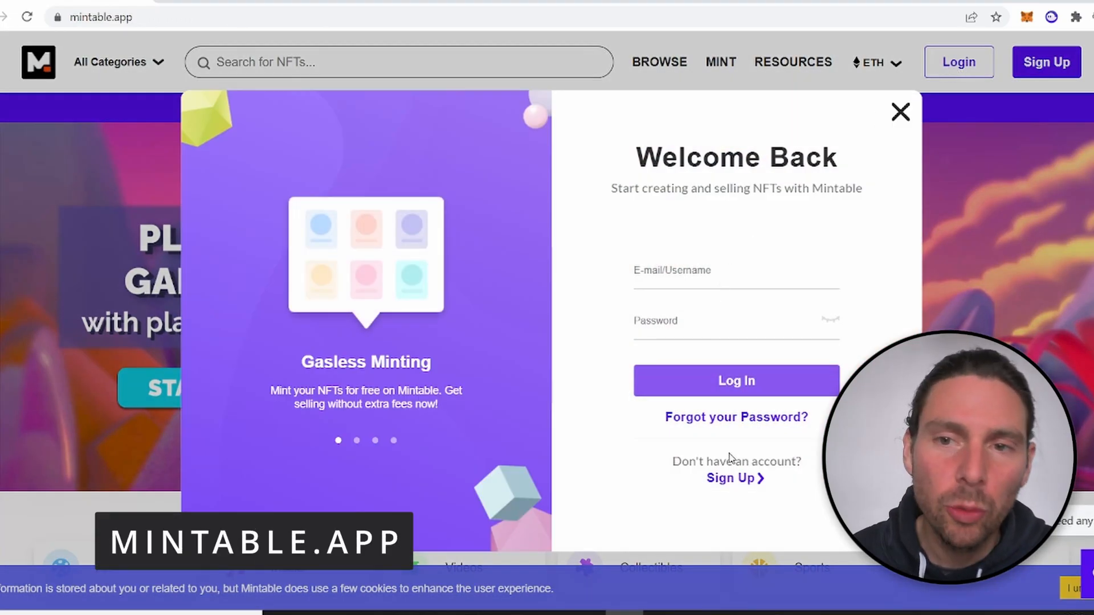
# Sign up for a Mintable account with a username and connect the MetaMask wallet.
pyautogui.click(729, 478)
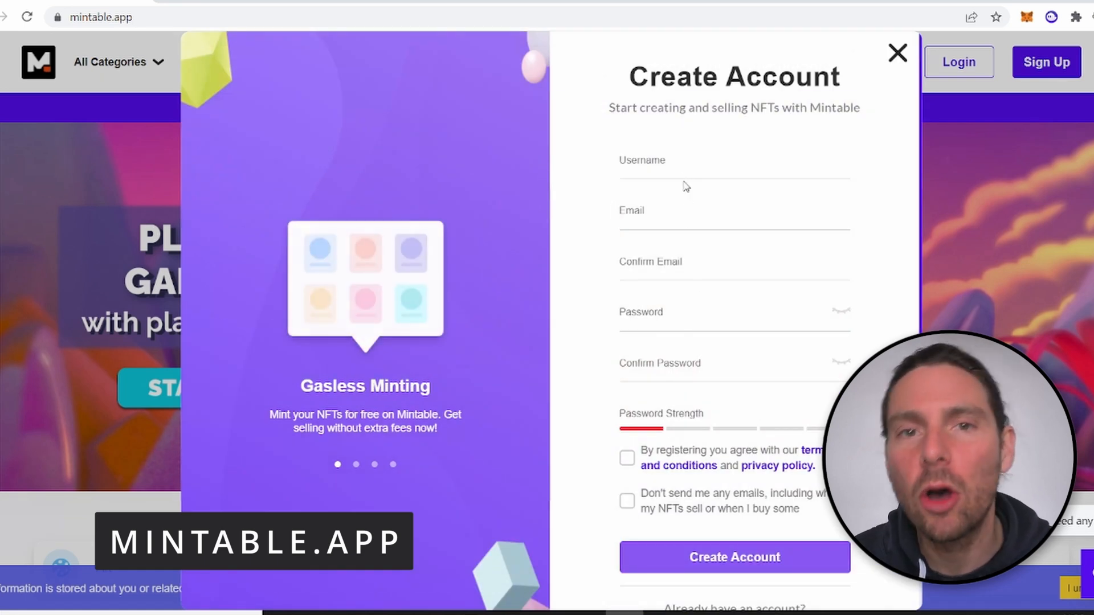
pyautogui.click(733, 168)
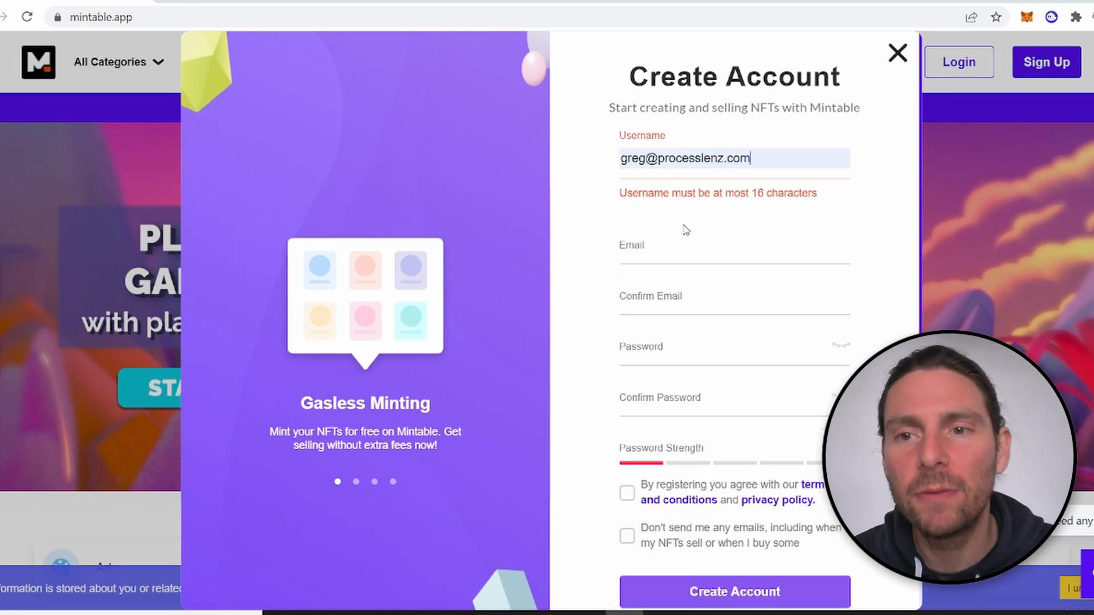
pyautogui.click(733, 592)
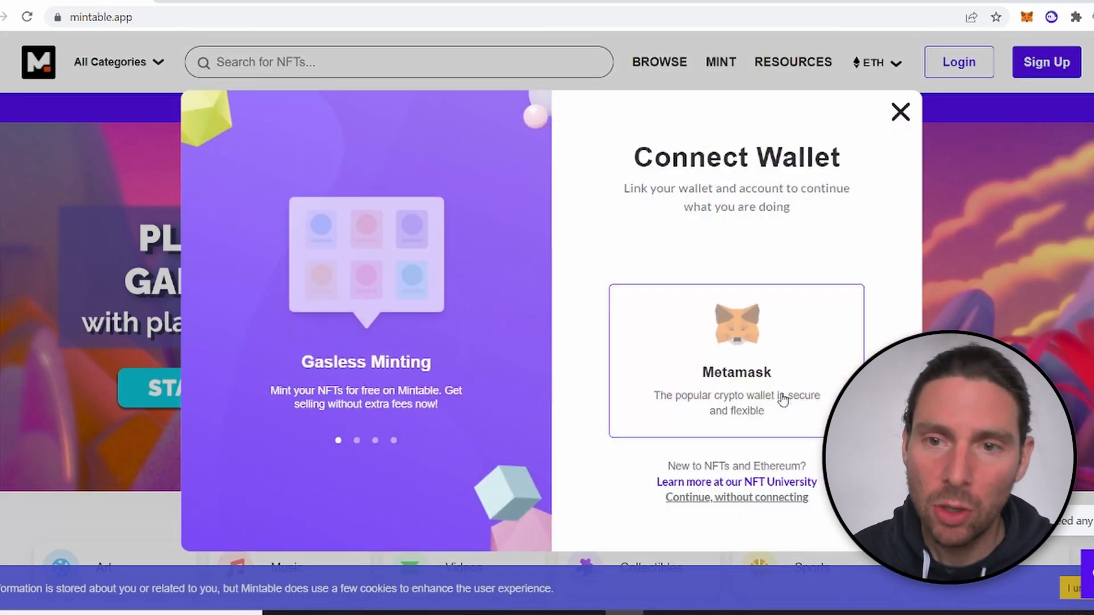
pyautogui.click(735, 361)
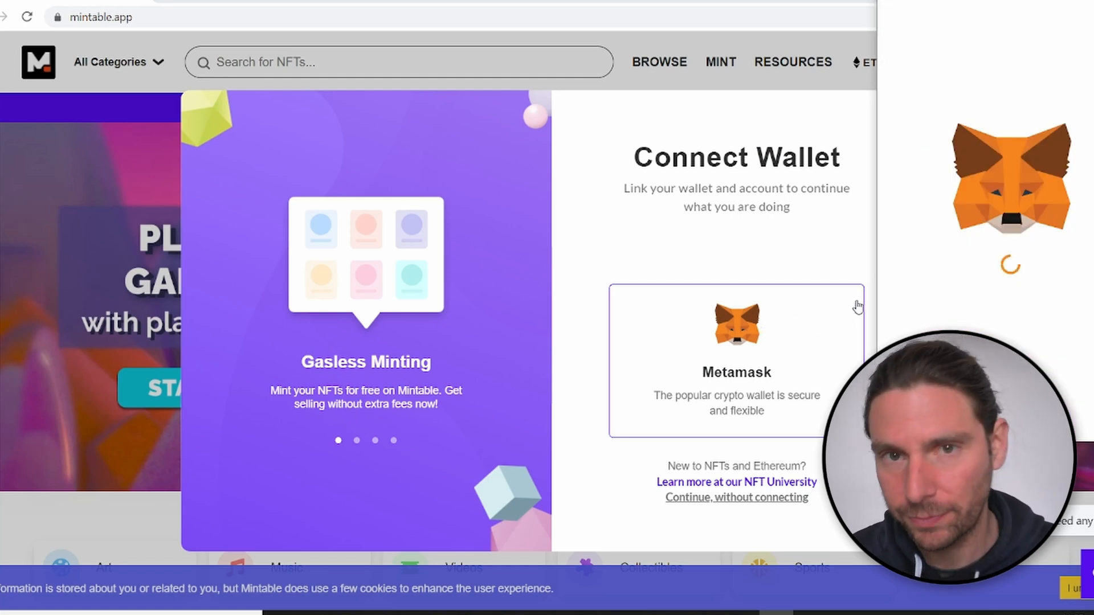
pyautogui.click(735, 361)
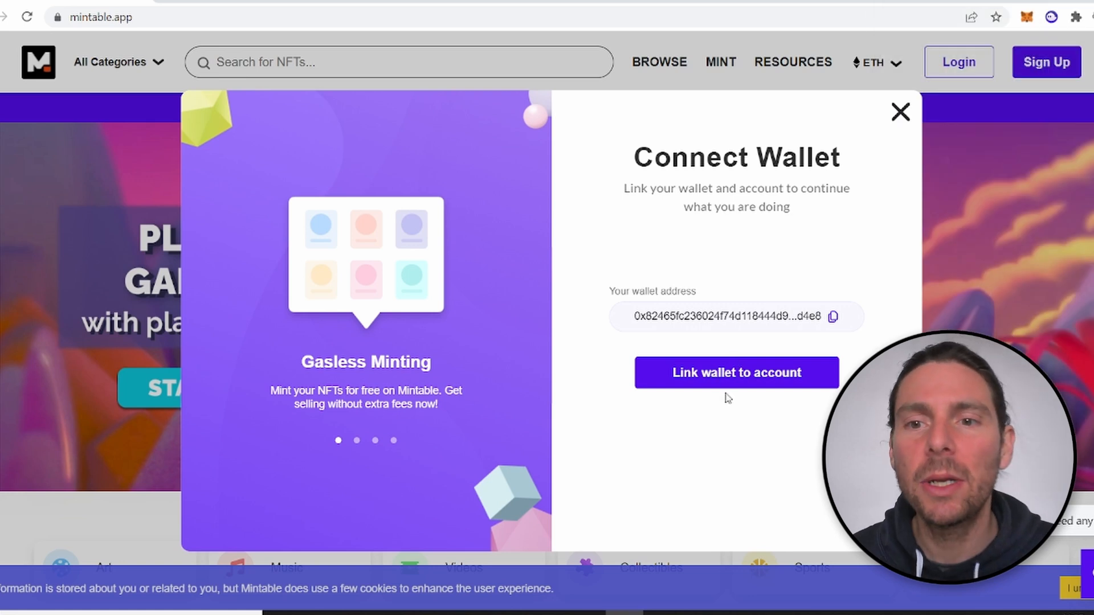
# Link the wallet address to the processlenz account and start minting a new item.
pyautogui.click(735, 372)
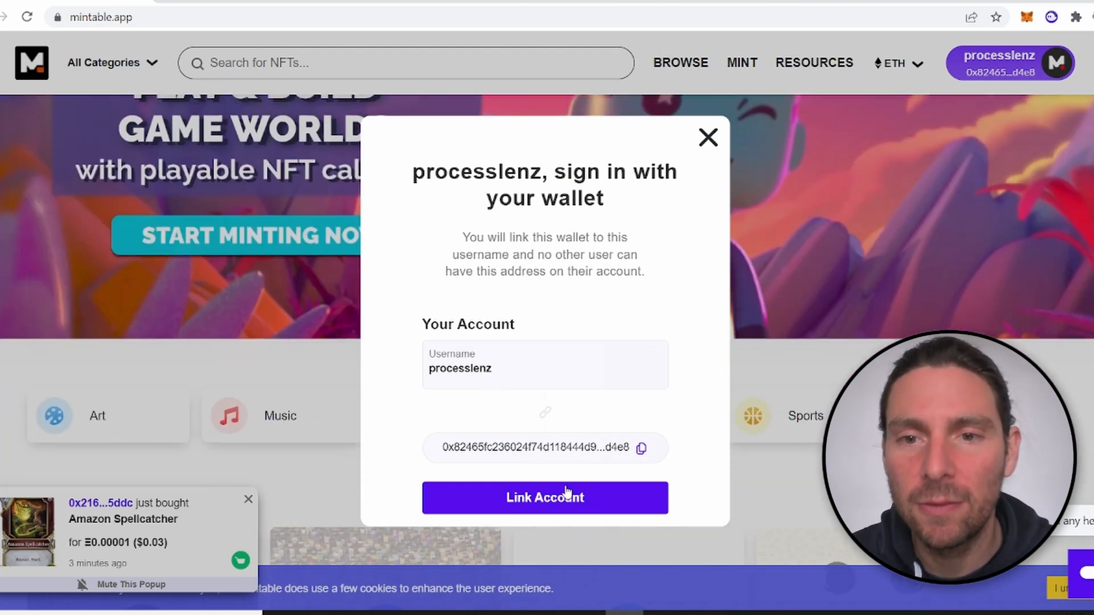
pyautogui.click(545, 498)
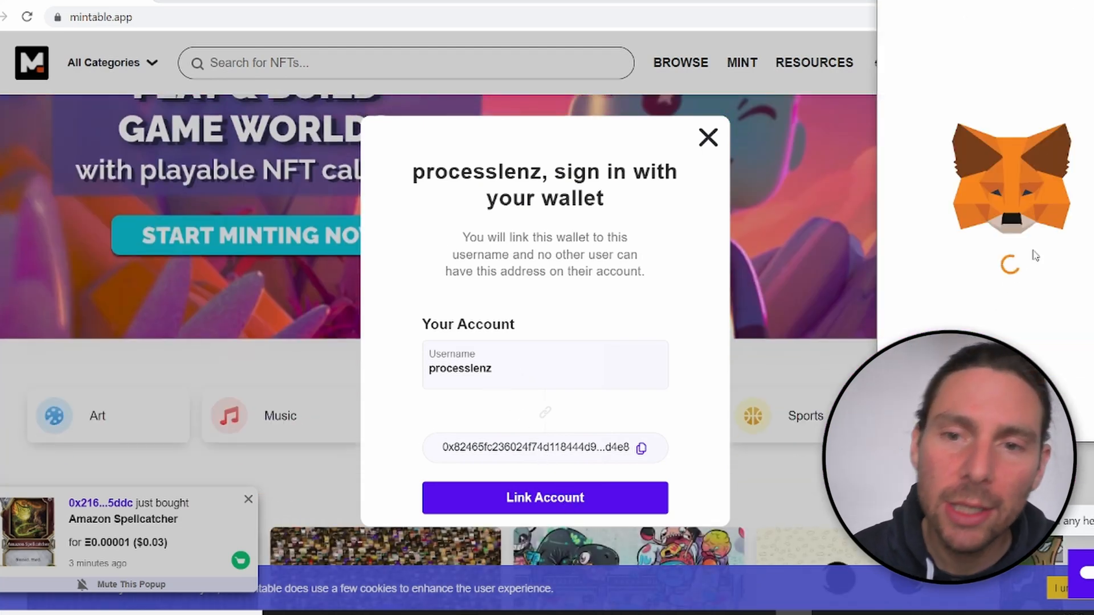
pyautogui.moveTo(562, 251)
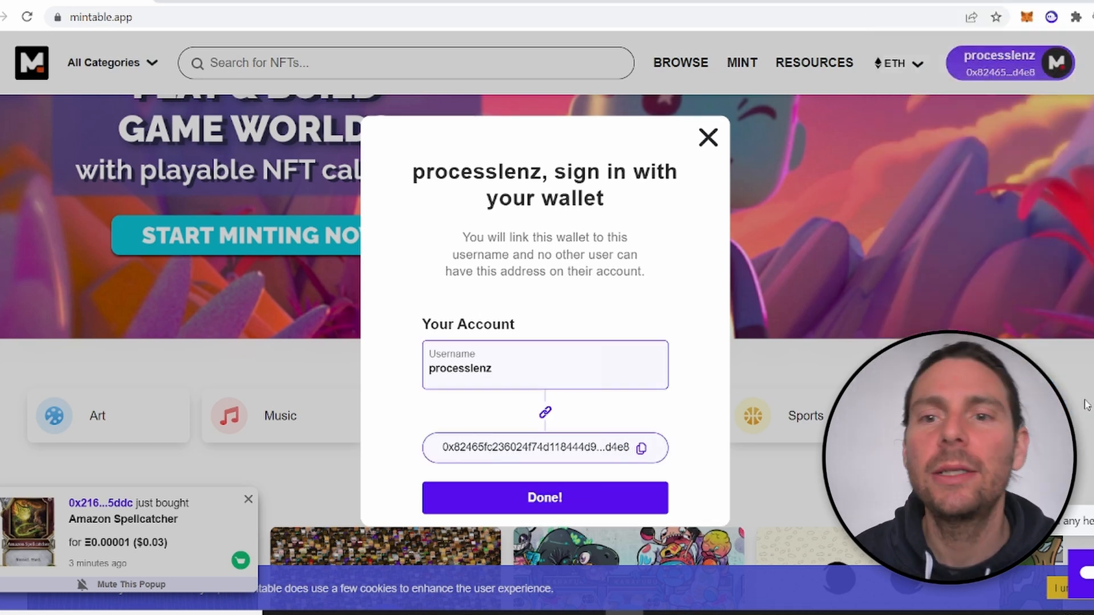
pyautogui.click(544, 497)
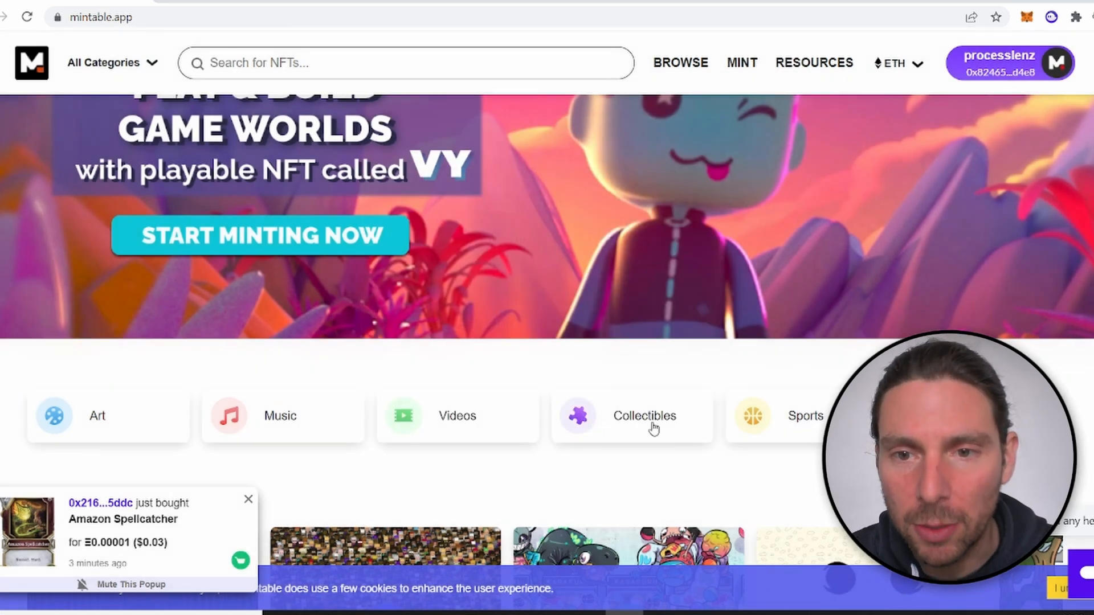
pyautogui.click(899, 63)
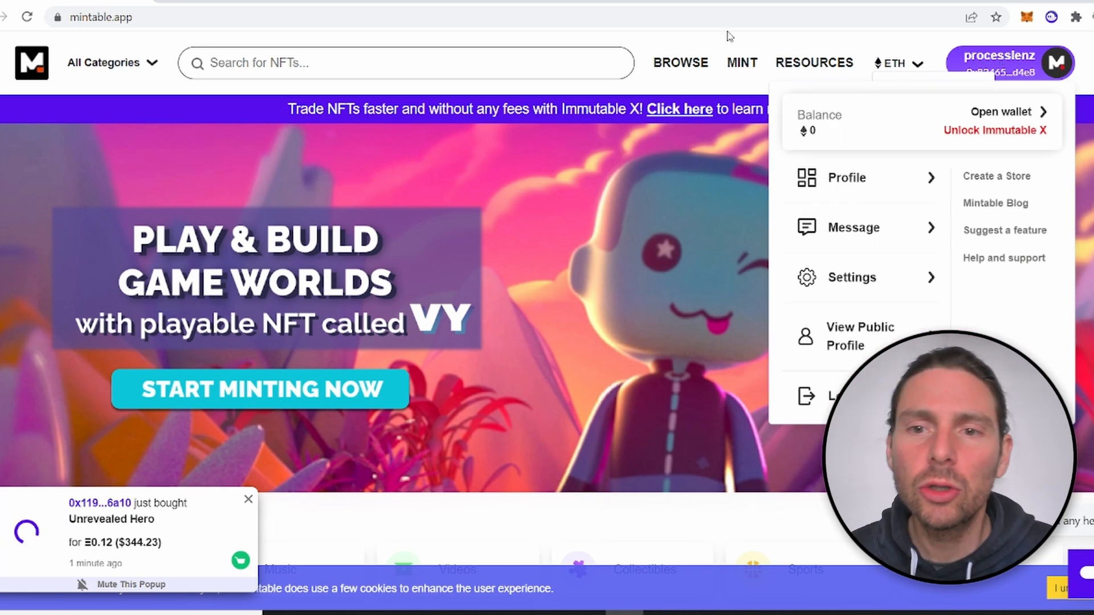
pyautogui.click(741, 63)
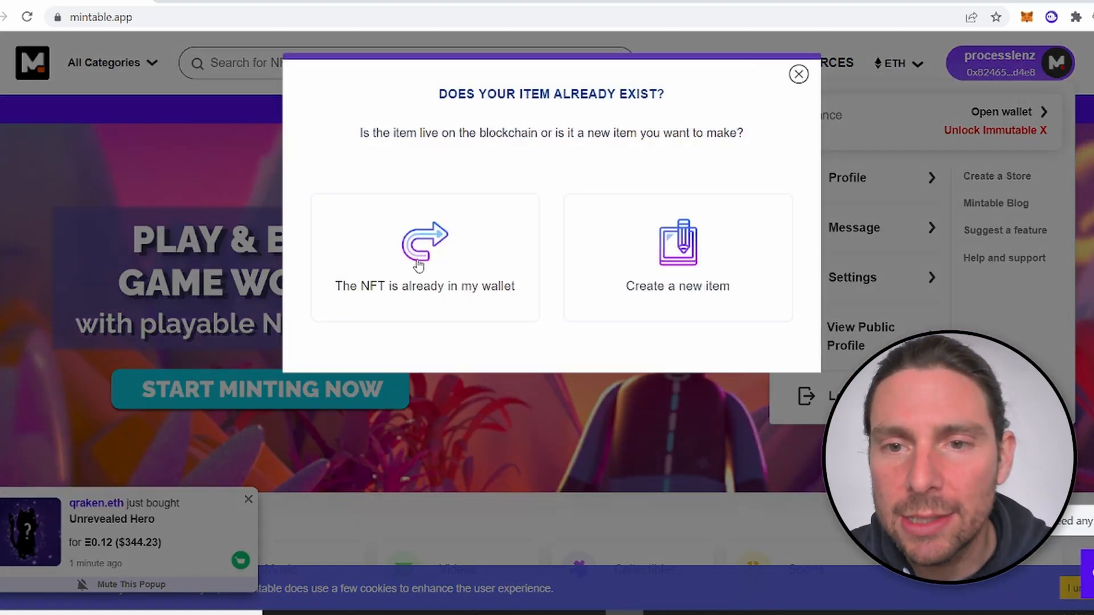
# Choose gasless minting on Ethereum Mainnet and proceed to the new item form.
pyautogui.click(676, 256)
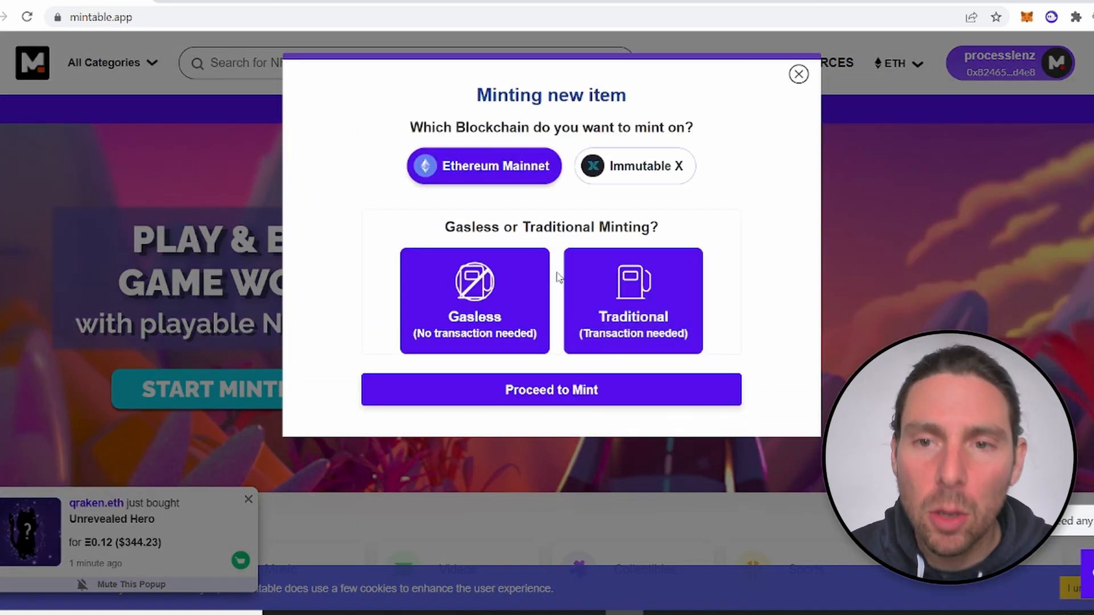
pyautogui.click(474, 301)
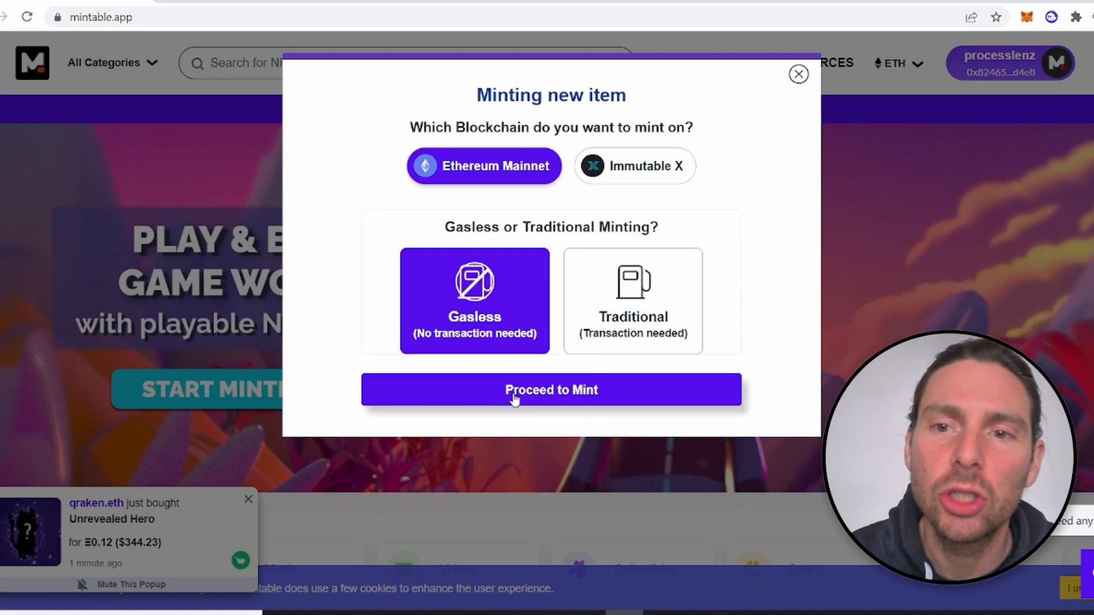
pyautogui.click(635, 166)
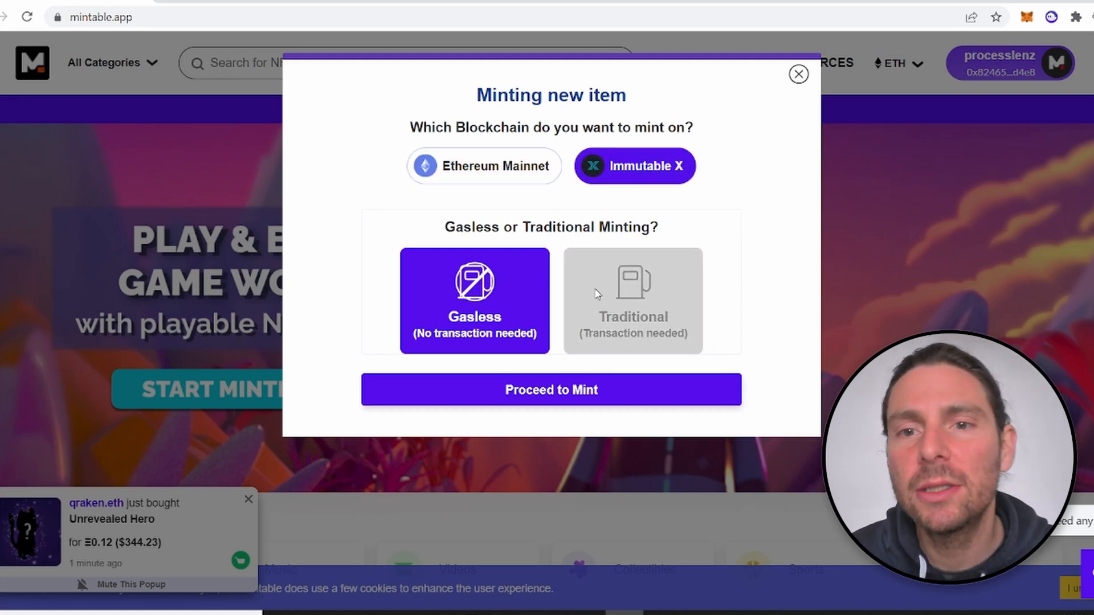
pyautogui.click(483, 166)
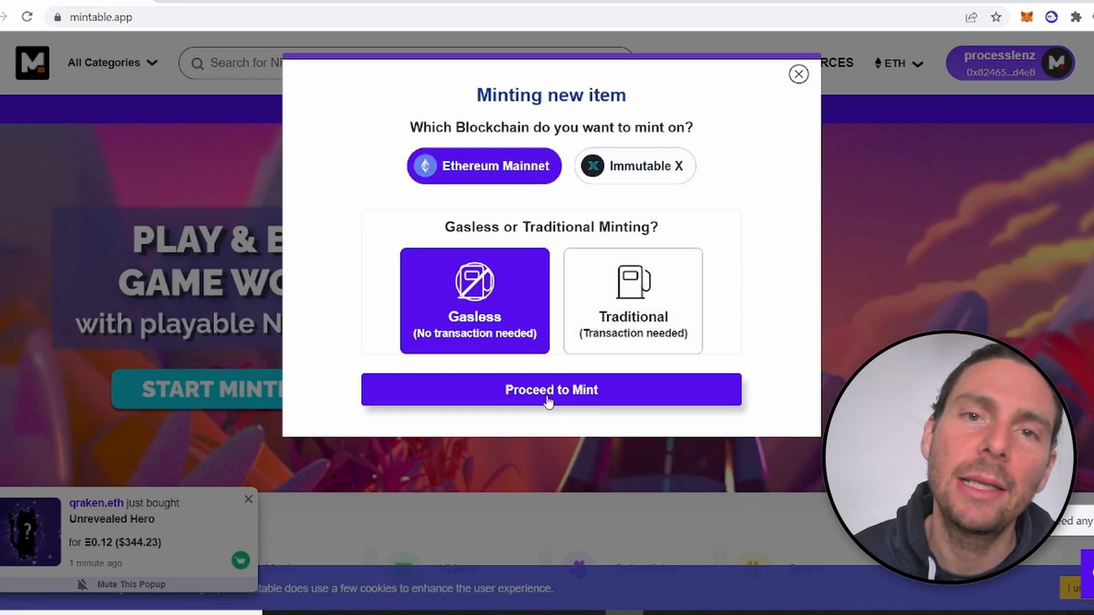
pyautogui.click(552, 390)
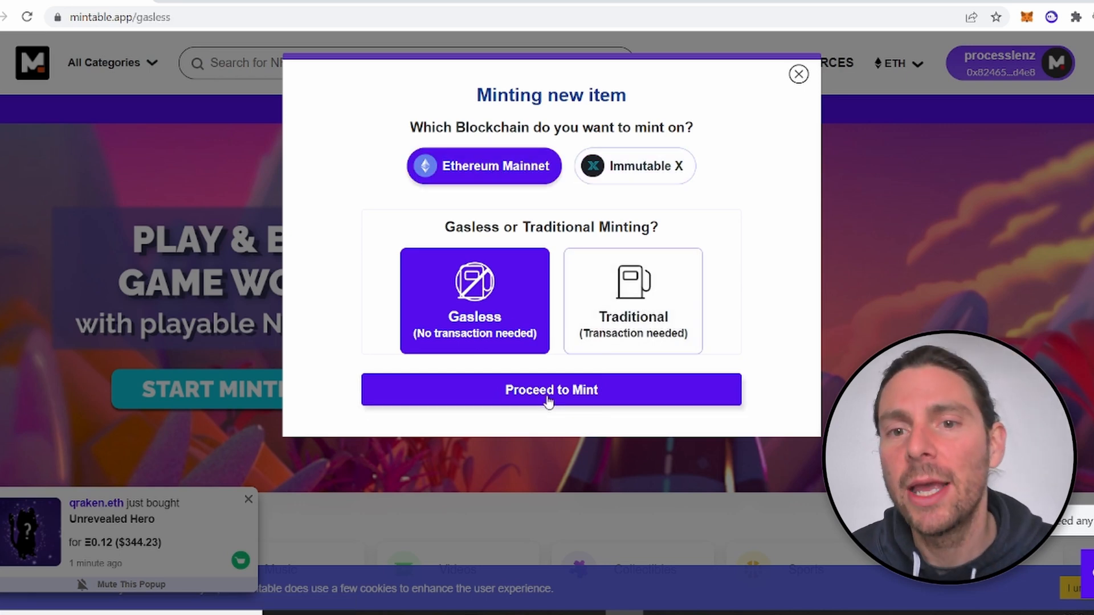
pyautogui.click(550, 390)
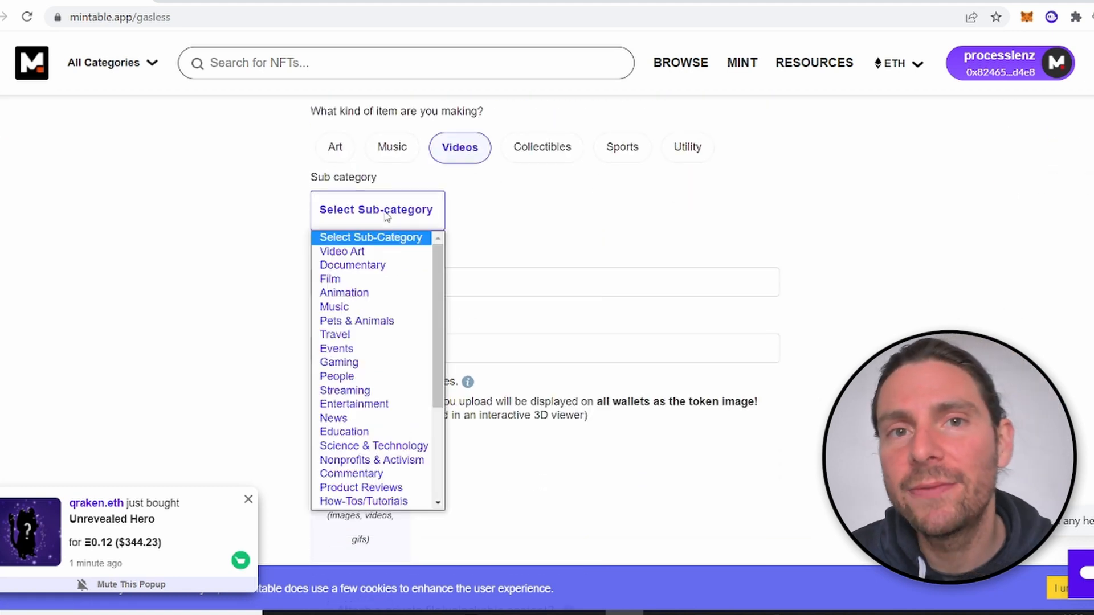
pyautogui.moveTo(355, 320)
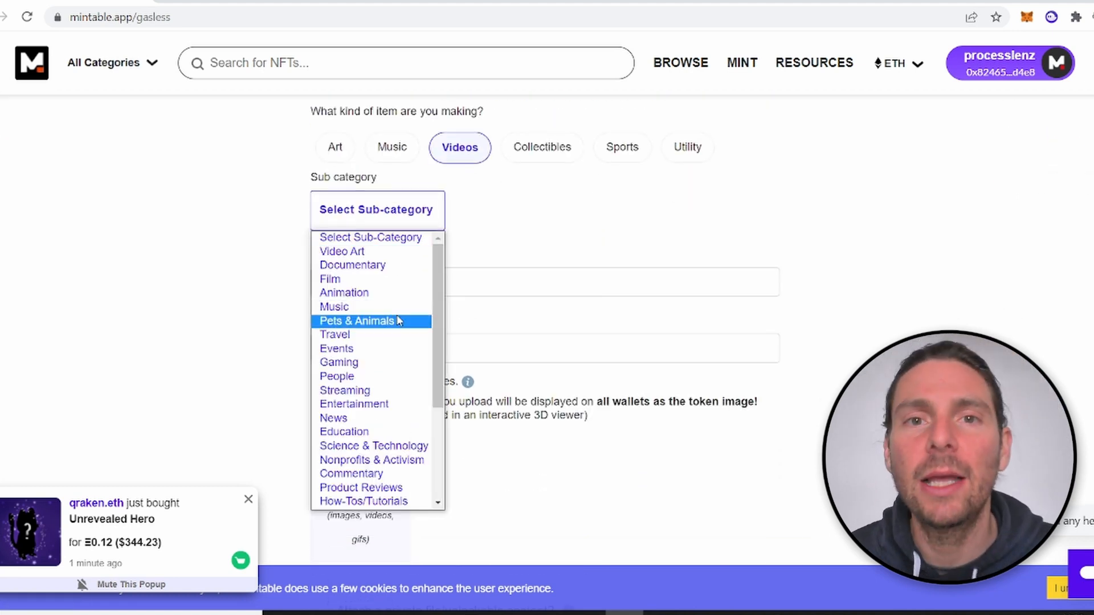
# Set sub-category Animation and title the item 'Giant Robot in a Universe of Computers', fixing the Univers typo.
pyautogui.click(343, 293)
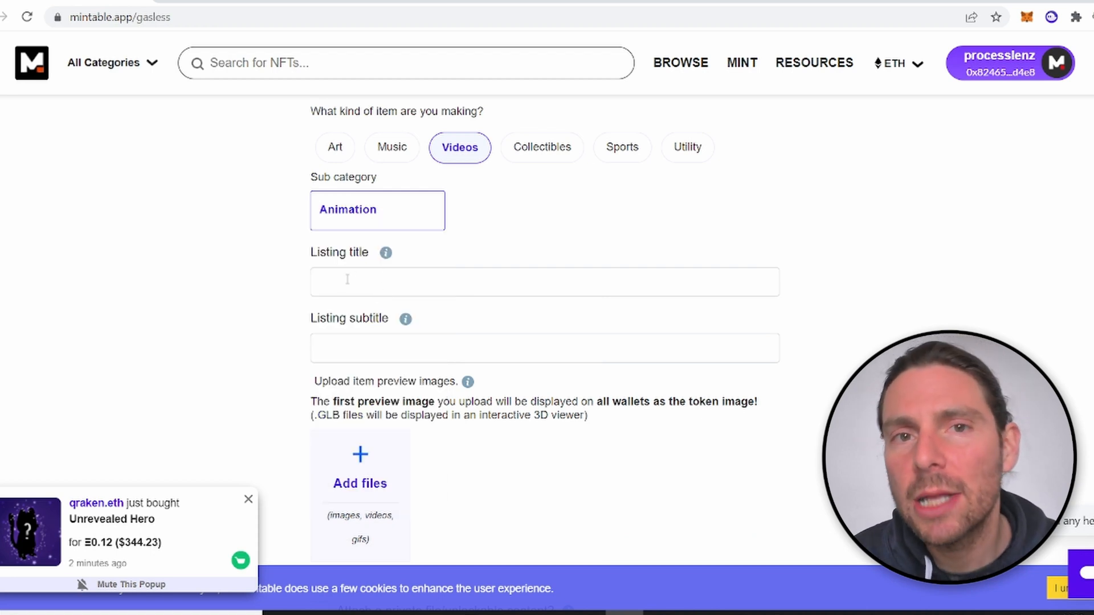
pyautogui.write('G')
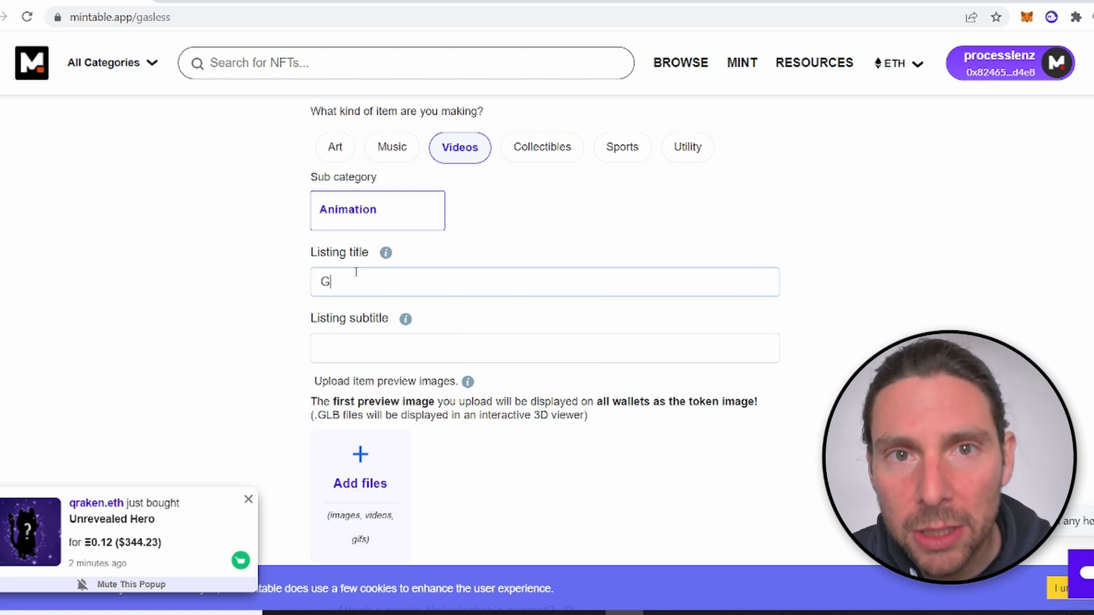
pyautogui.write('iant Robot in a')
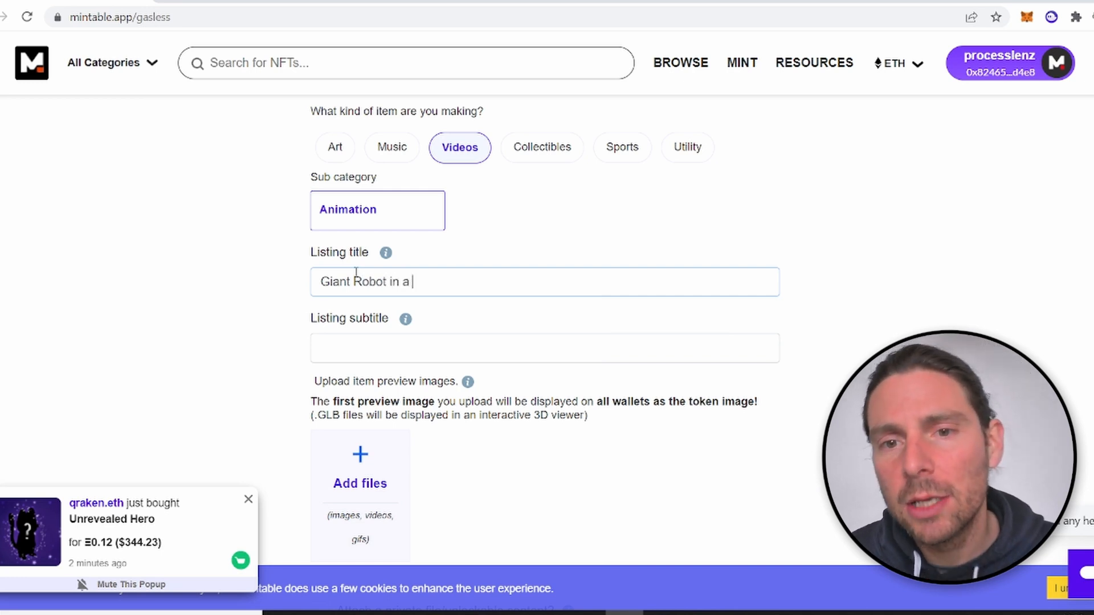
pyautogui.write('Univer')
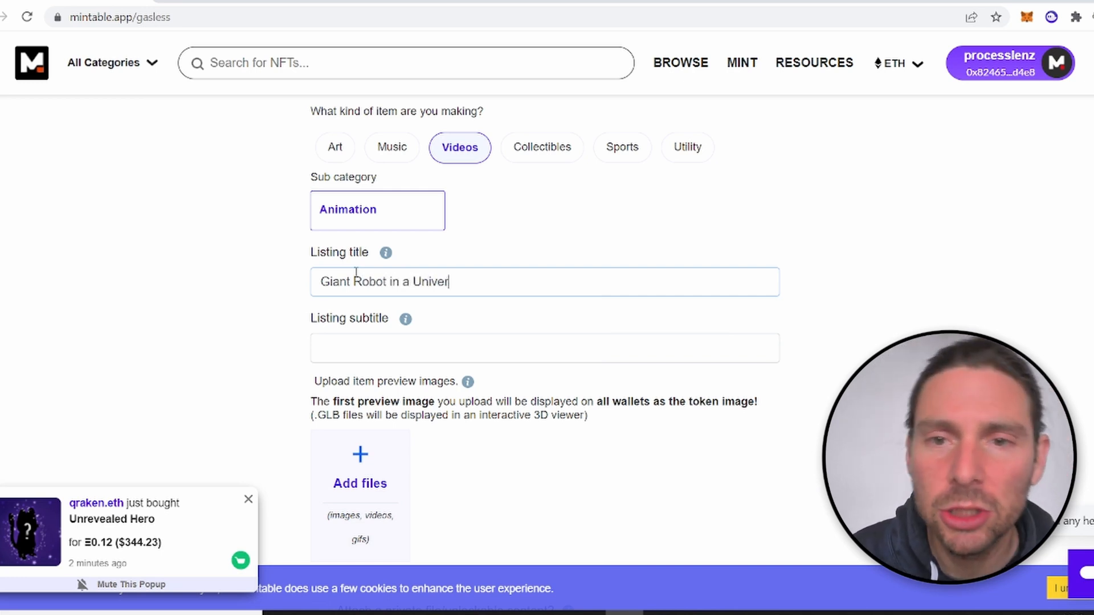
pyautogui.write('s of Comput')
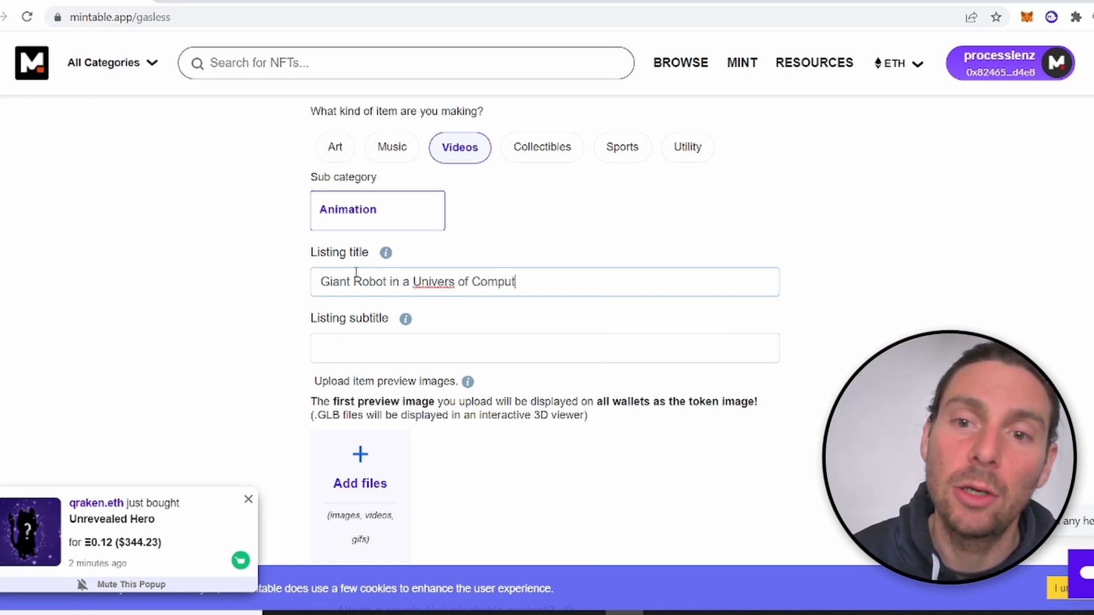
pyautogui.write('ers')
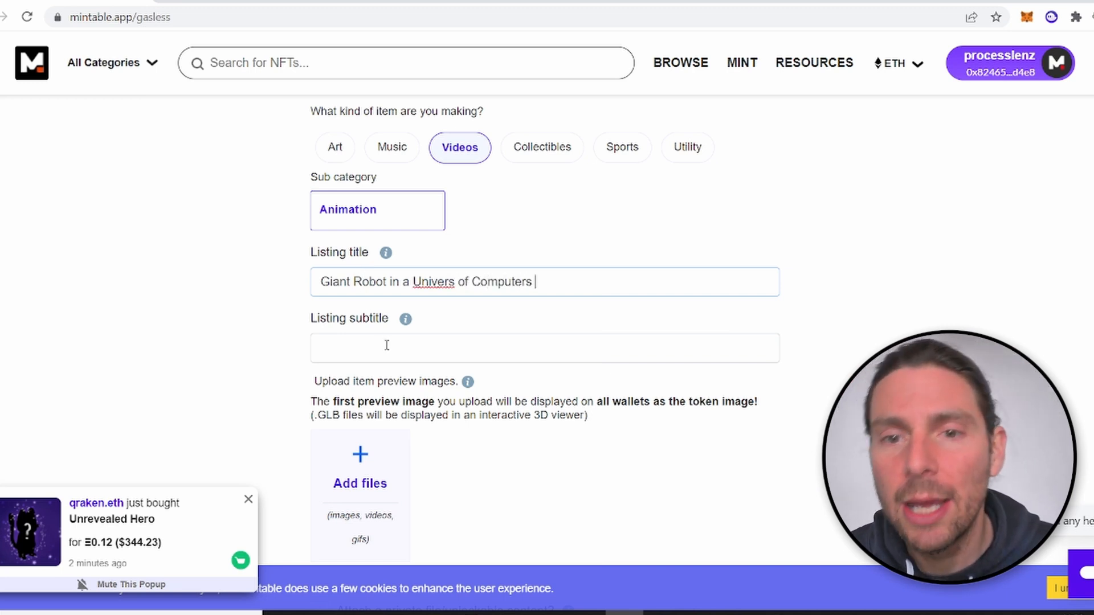
pyautogui.rightClick(433, 281)
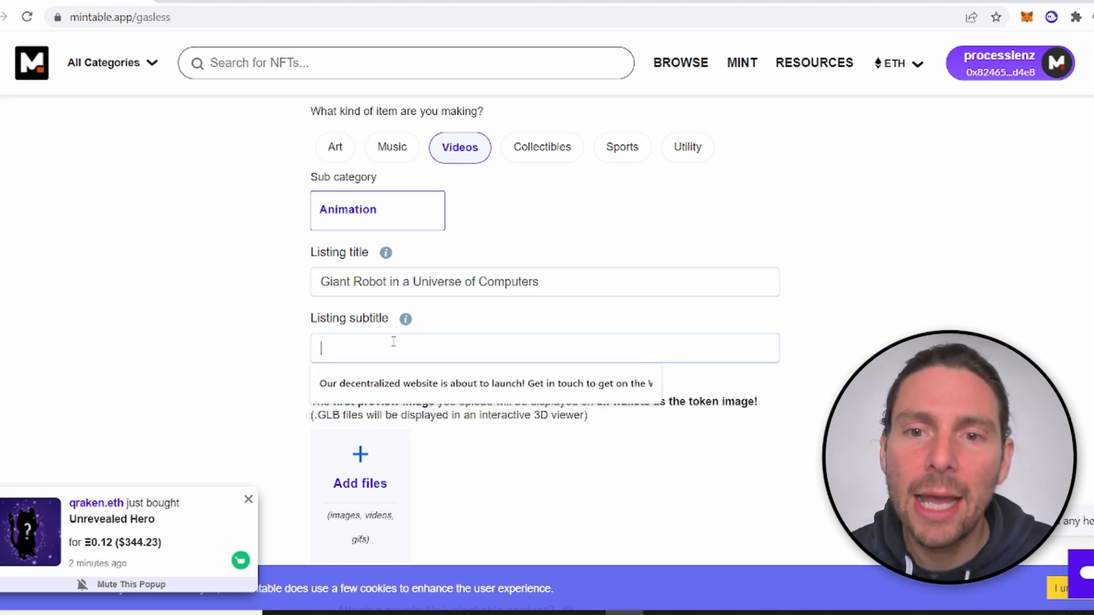
# Enter the subtitle 'Ai generated Masterpiece'.
pyautogui.write('Ai')
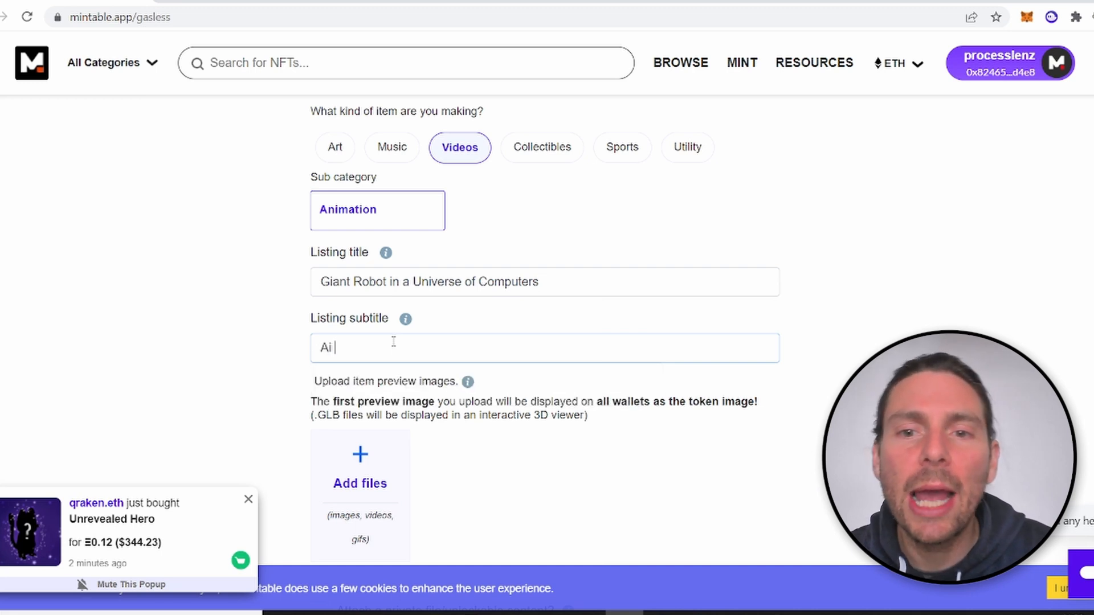
pyautogui.write('generated')
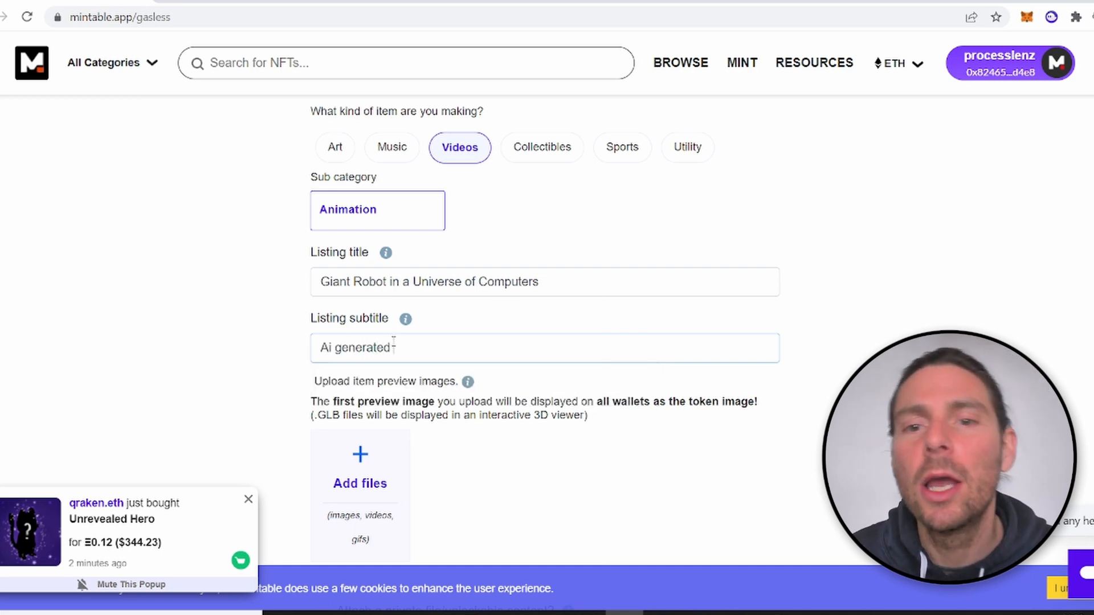
pyautogui.write('Masterpie')
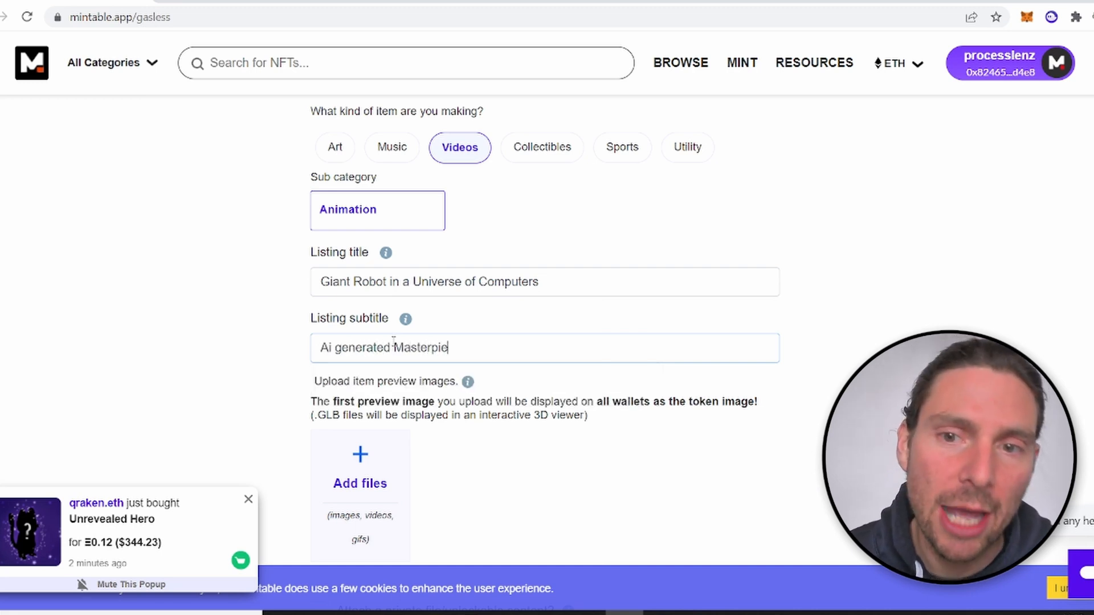
pyautogui.write('ce')
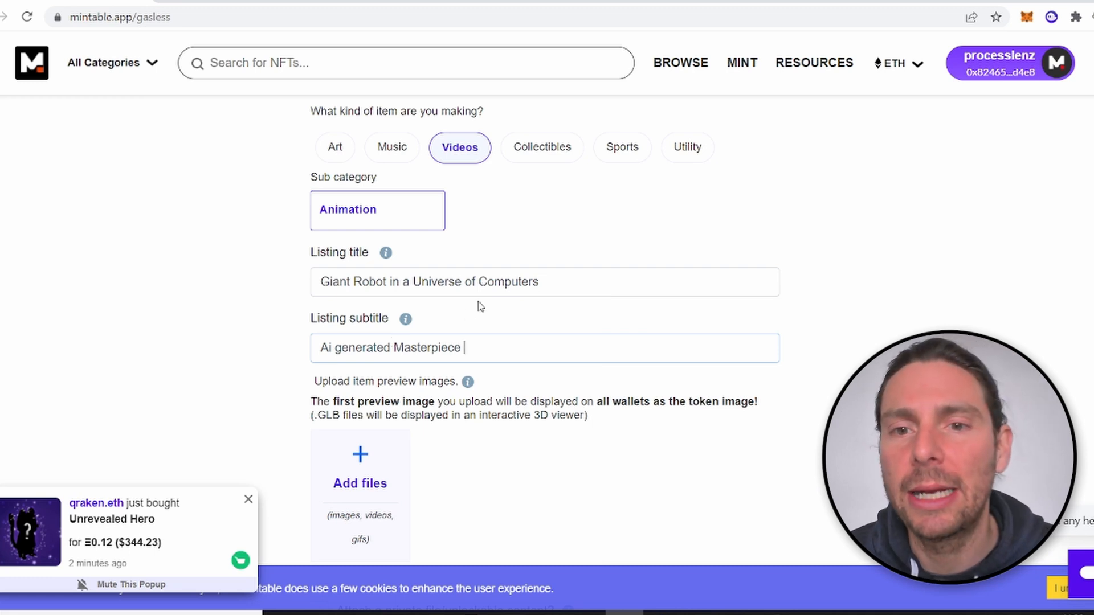
# Upload the two robot preview images and add the YouTube-linked item description.
pyautogui.scroll(-3)
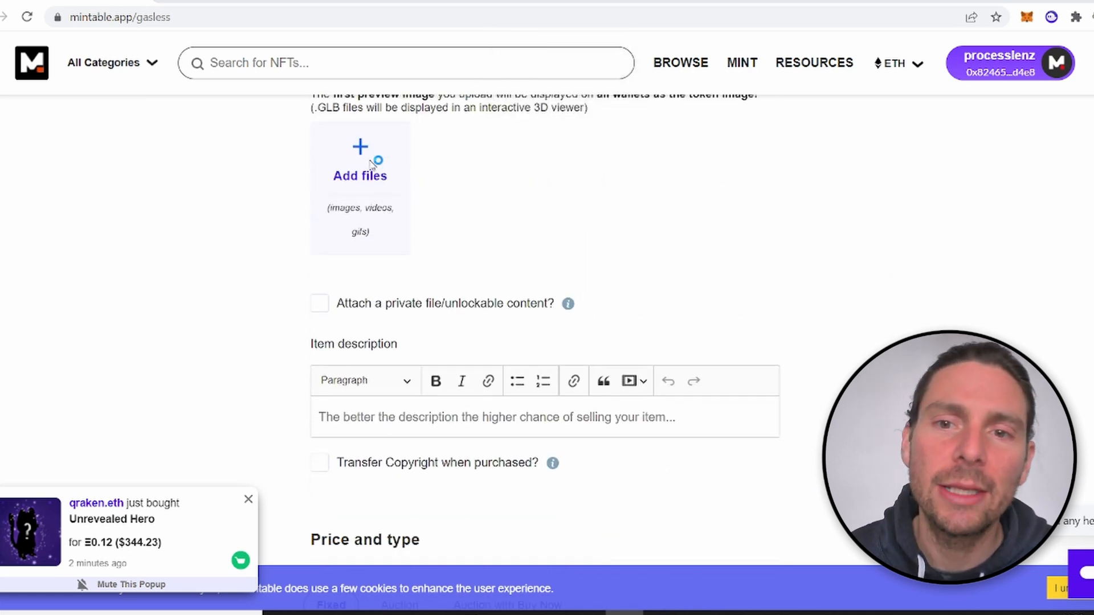
pyautogui.click(360, 160)
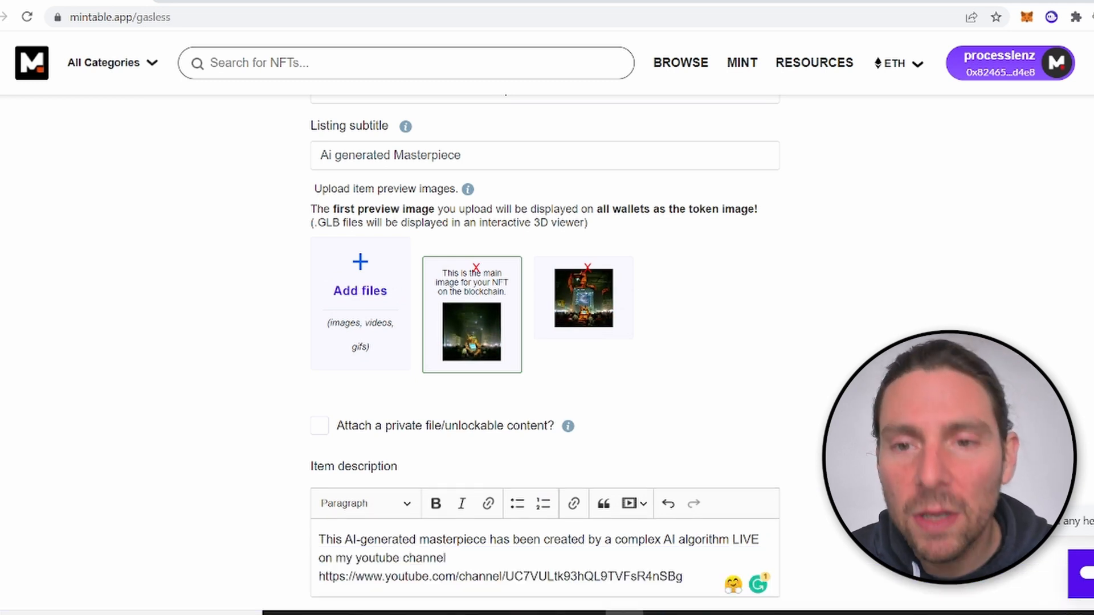
pyautogui.scroll(-3)
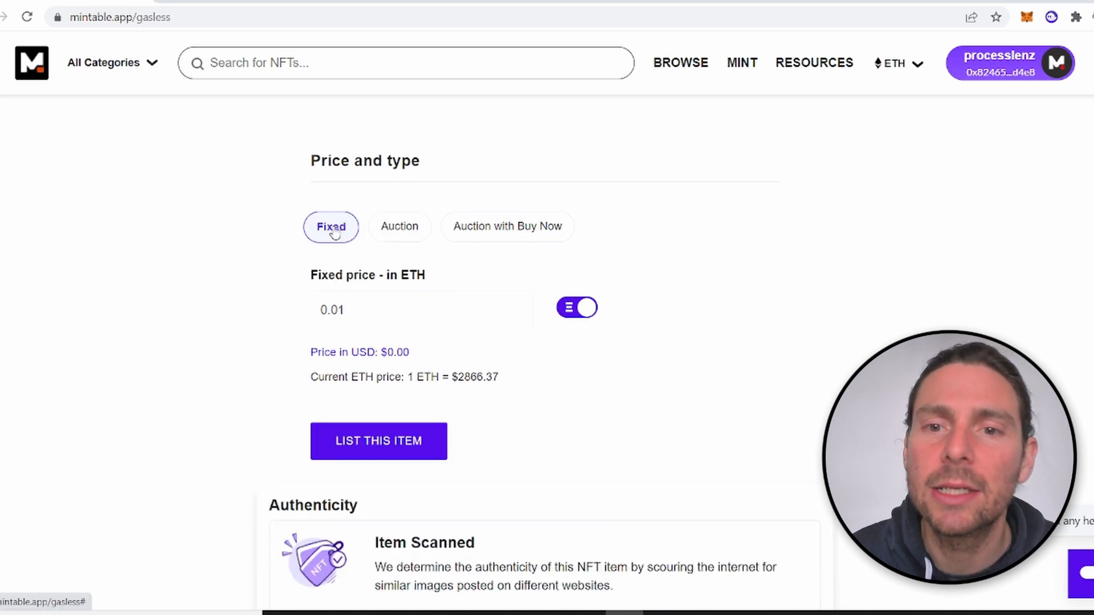
# Compare Fixed, Auction and Auction with Buy Now, settle on a 0.01 ETH auction and submit the listing.
pyautogui.click(398, 225)
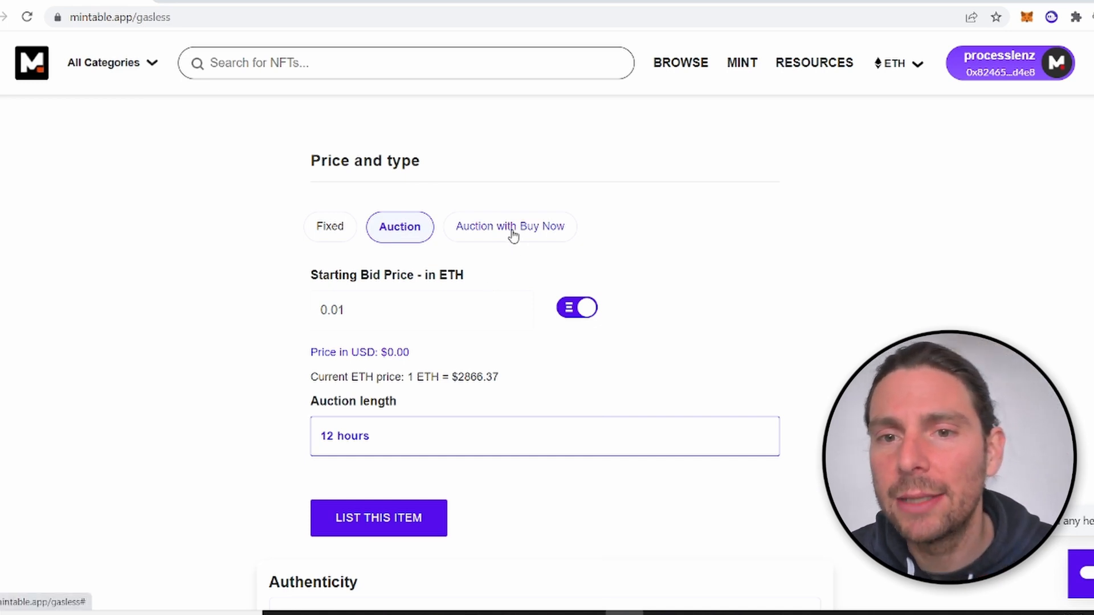
pyautogui.click(509, 226)
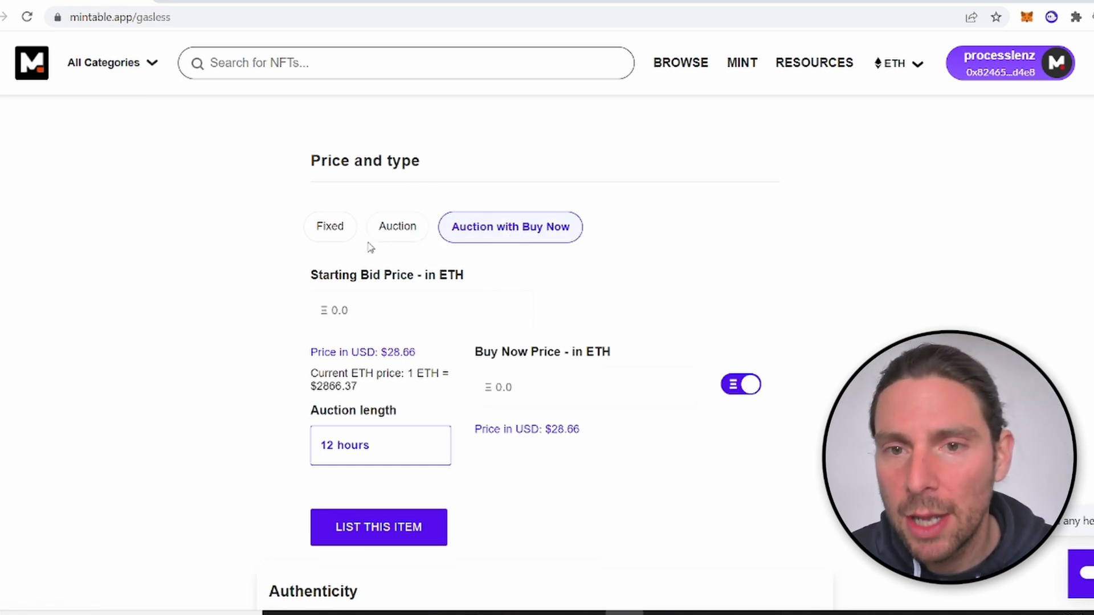
pyautogui.click(330, 227)
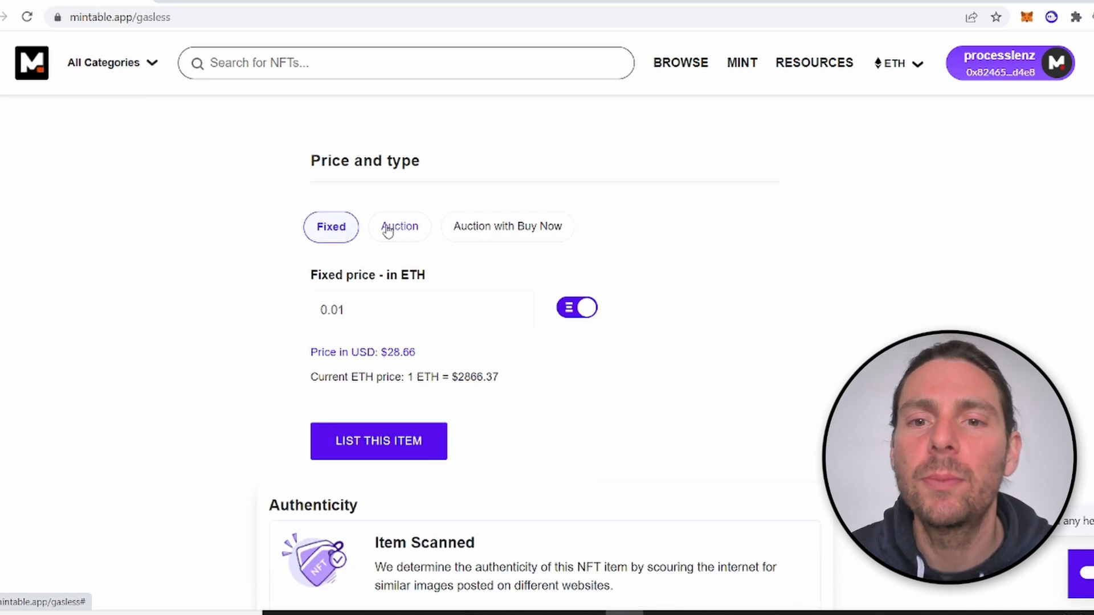
pyautogui.click(399, 226)
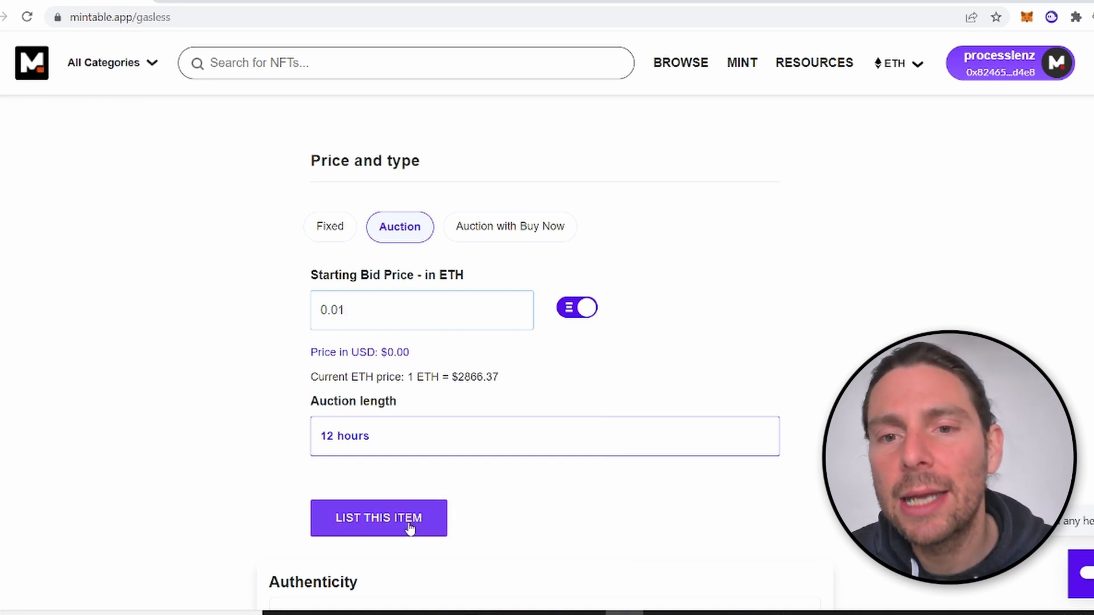
pyautogui.click(378, 517)
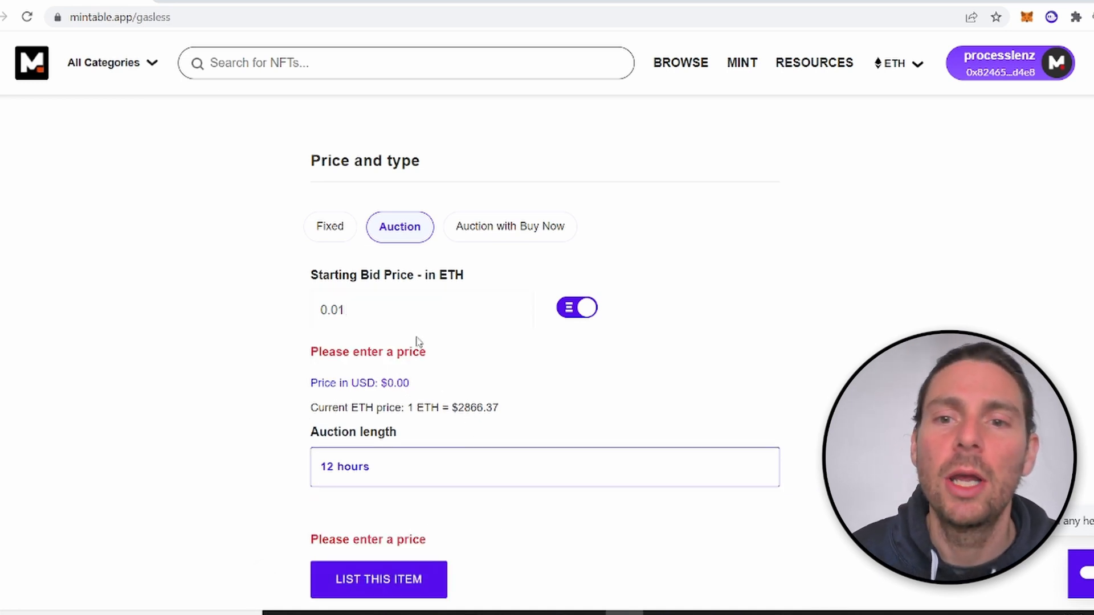
pyautogui.moveTo(577, 307)
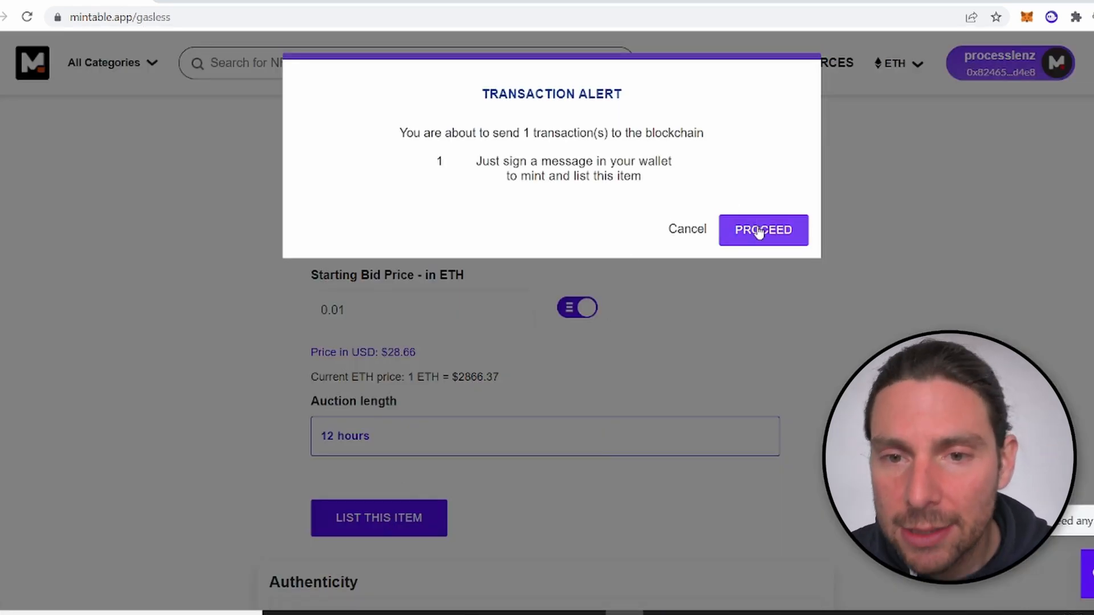
# Proceed through the Transaction Alert and view the newly listed Giant Robot item.
pyautogui.click(762, 229)
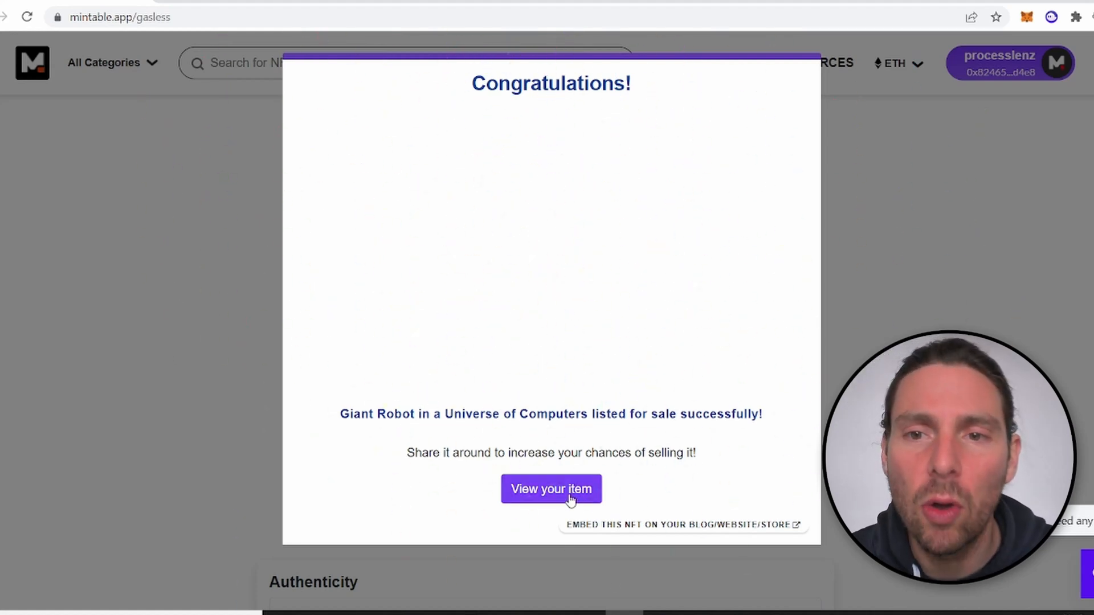
pyautogui.click(550, 489)
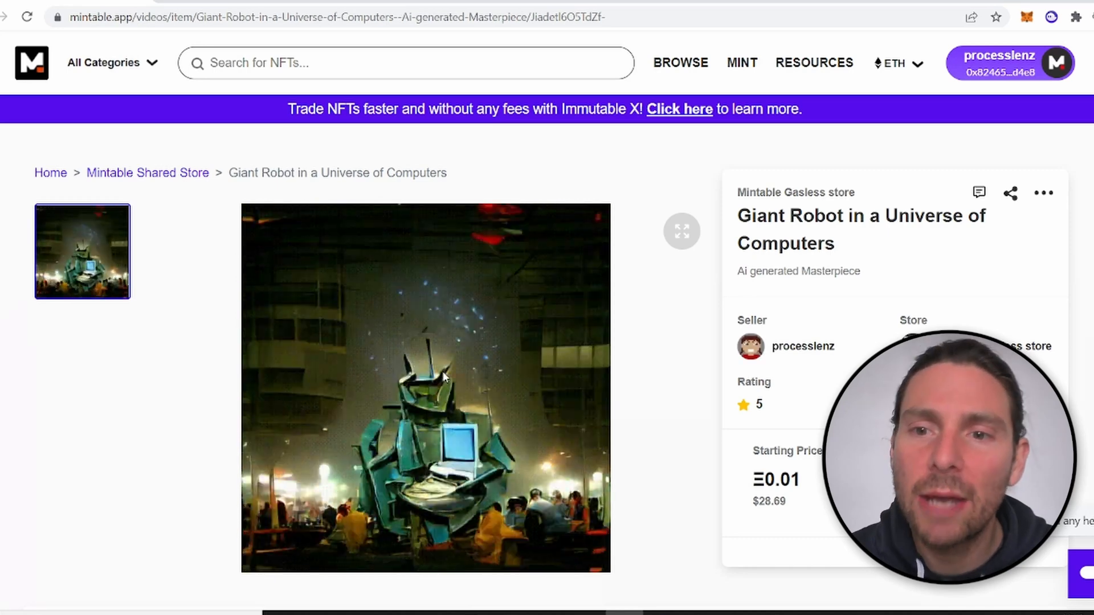
pyautogui.scroll(-3)
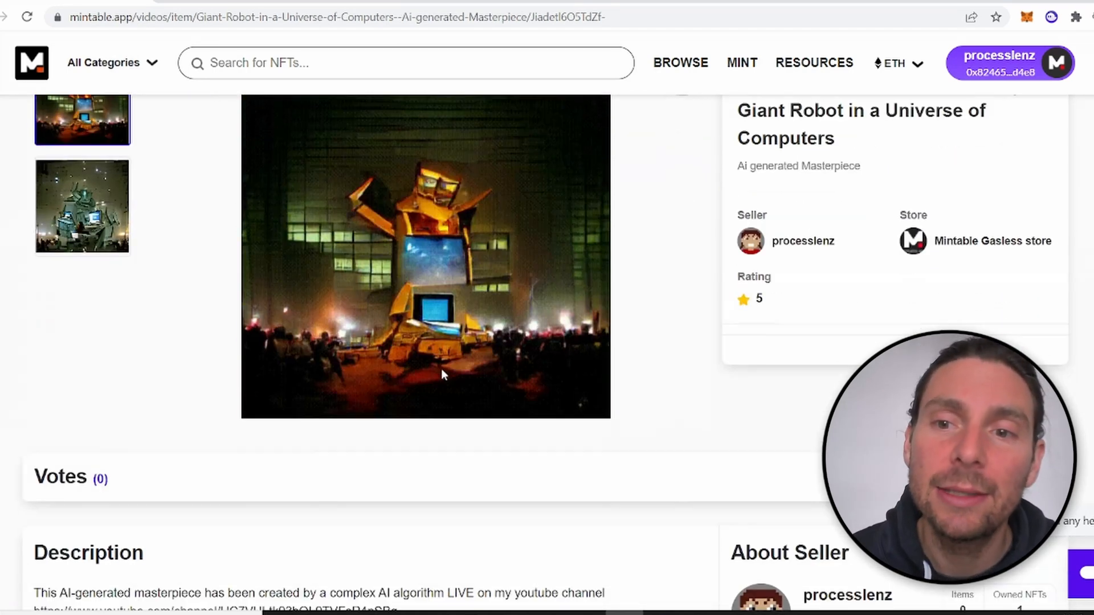
pyautogui.scroll(-3)
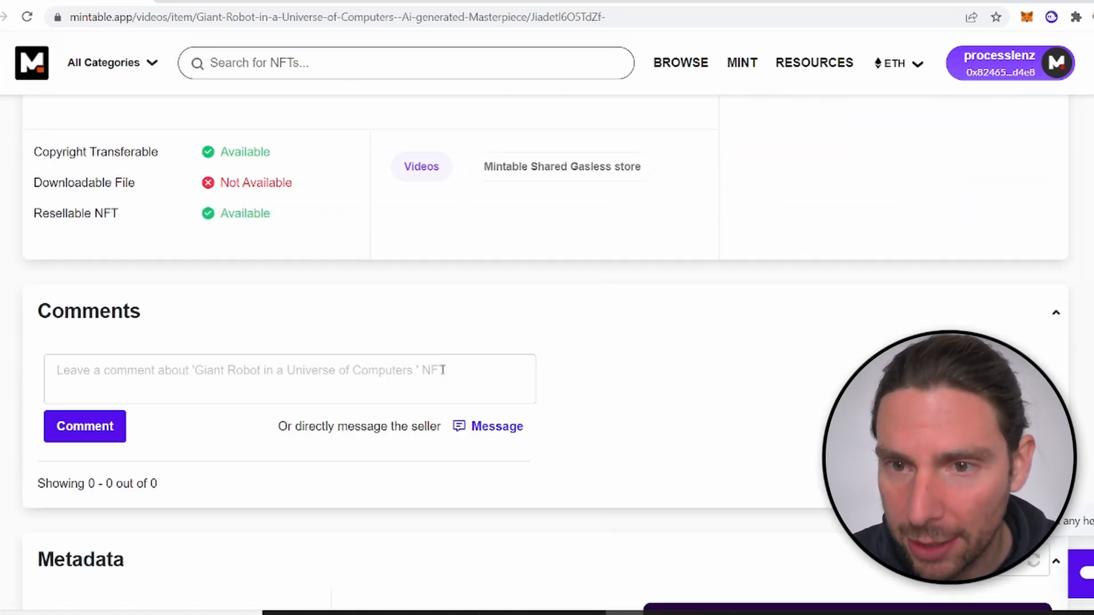
pyautogui.scroll(-3)
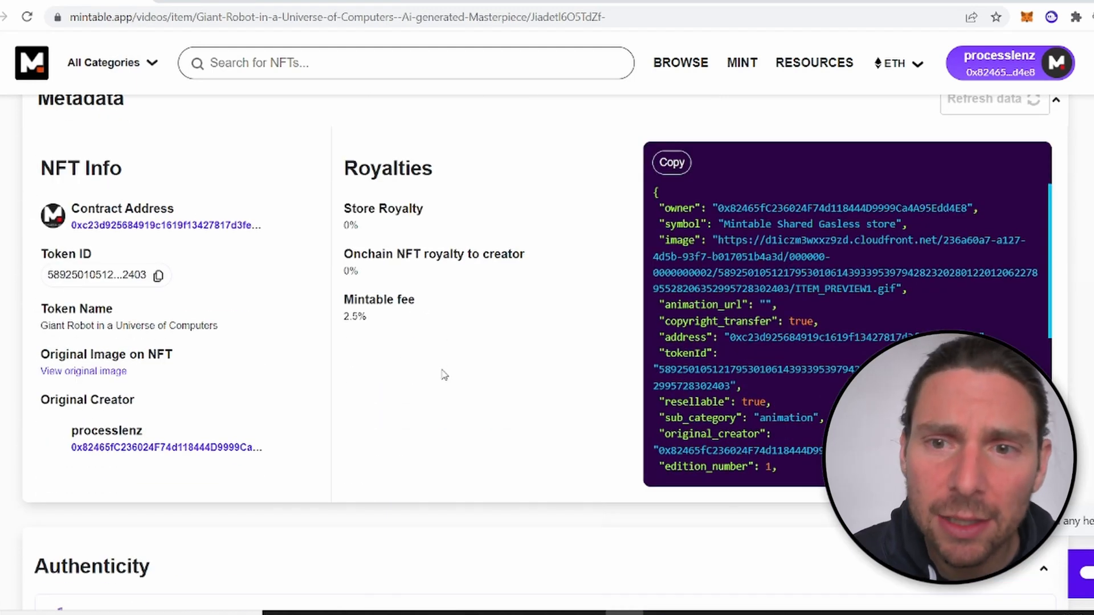
pyautogui.scroll(-3)
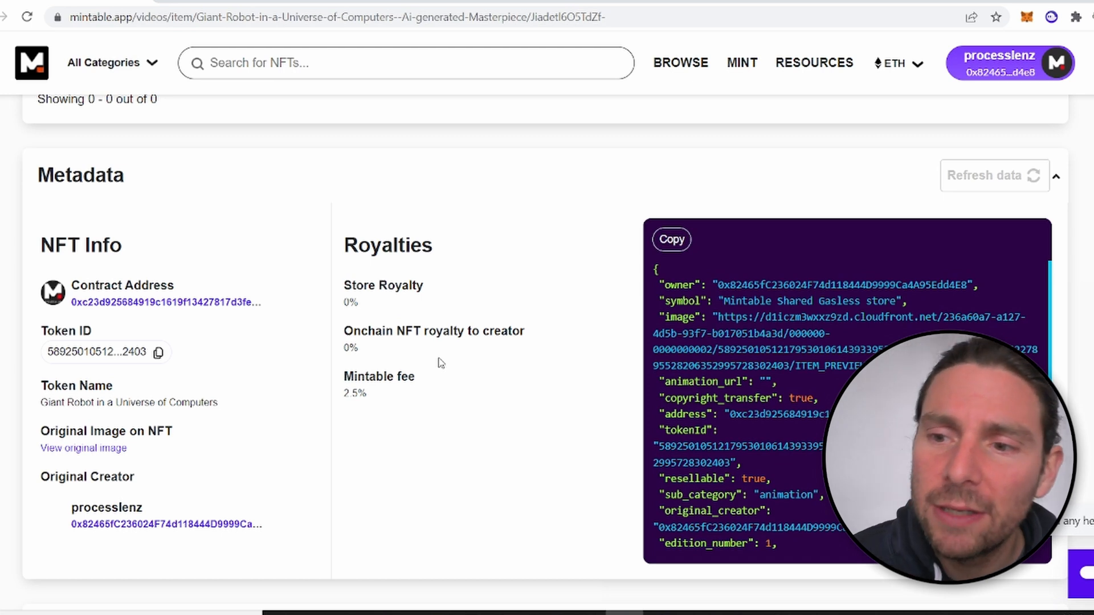
pyautogui.scroll(-3)
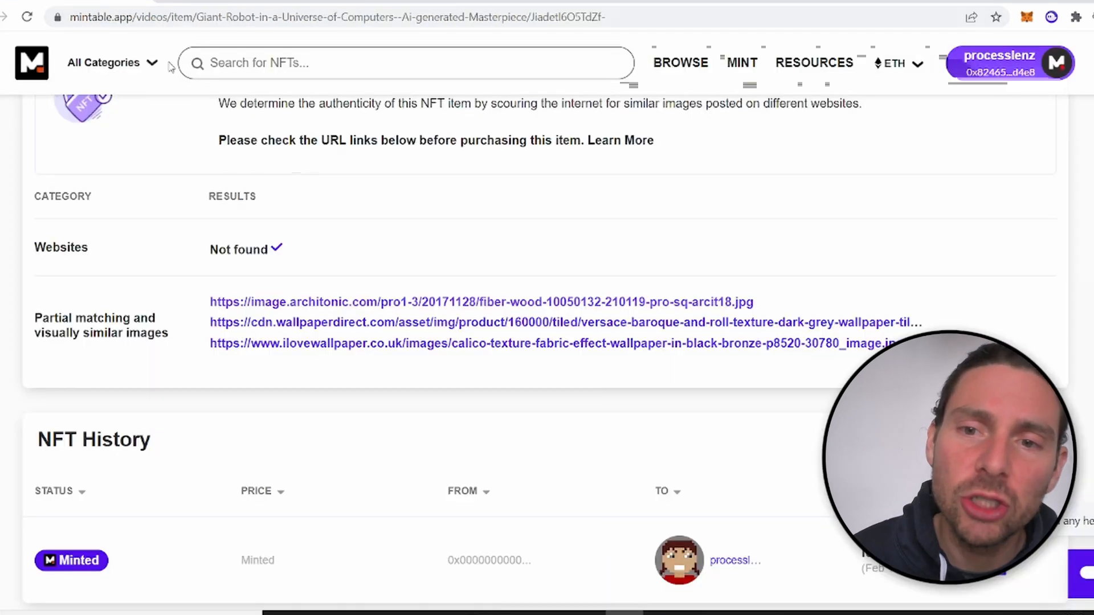
pyautogui.scroll(-3)
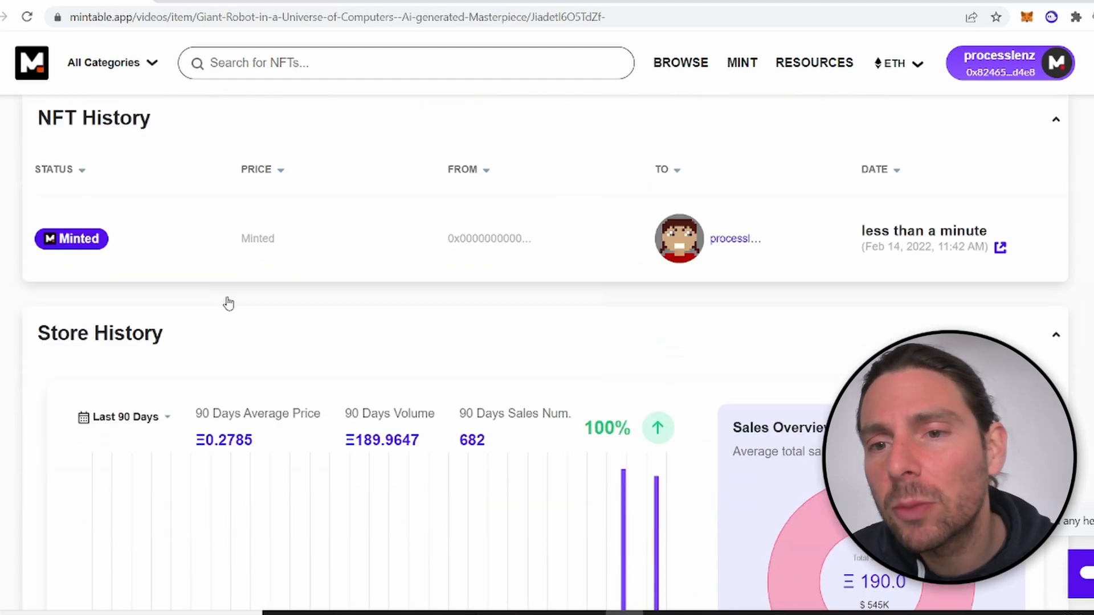
pyautogui.scroll(-3)
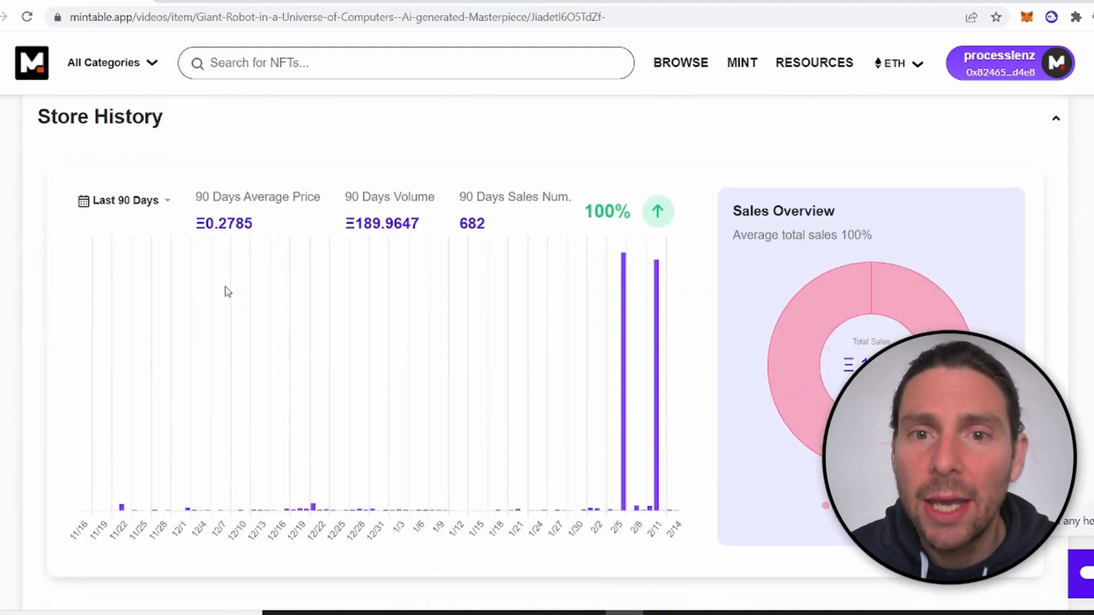
pyautogui.scroll(-3)
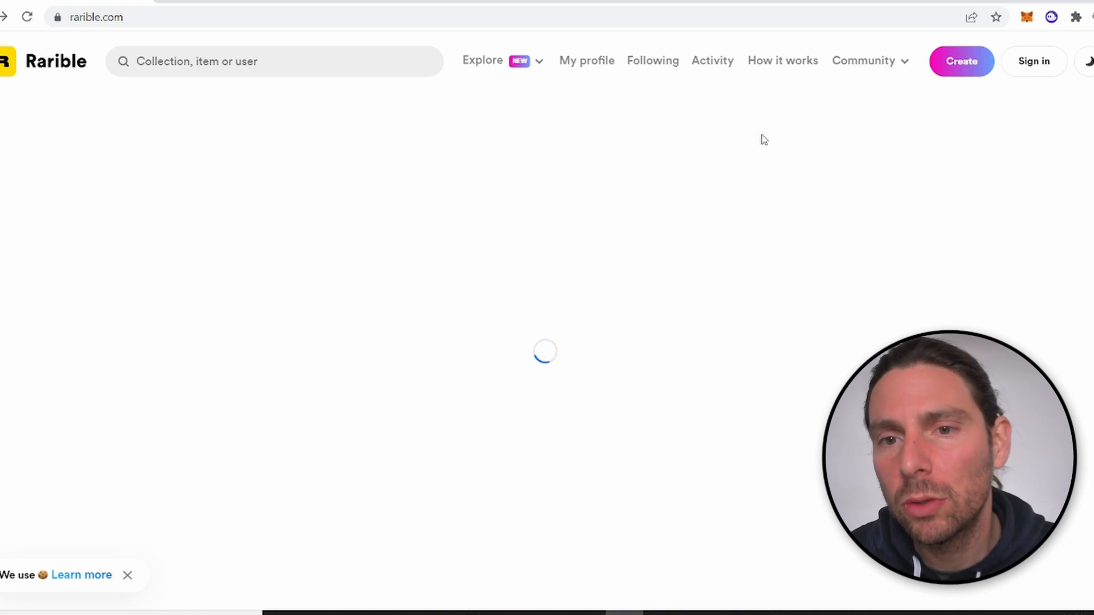
pyautogui.moveTo(791, 121)
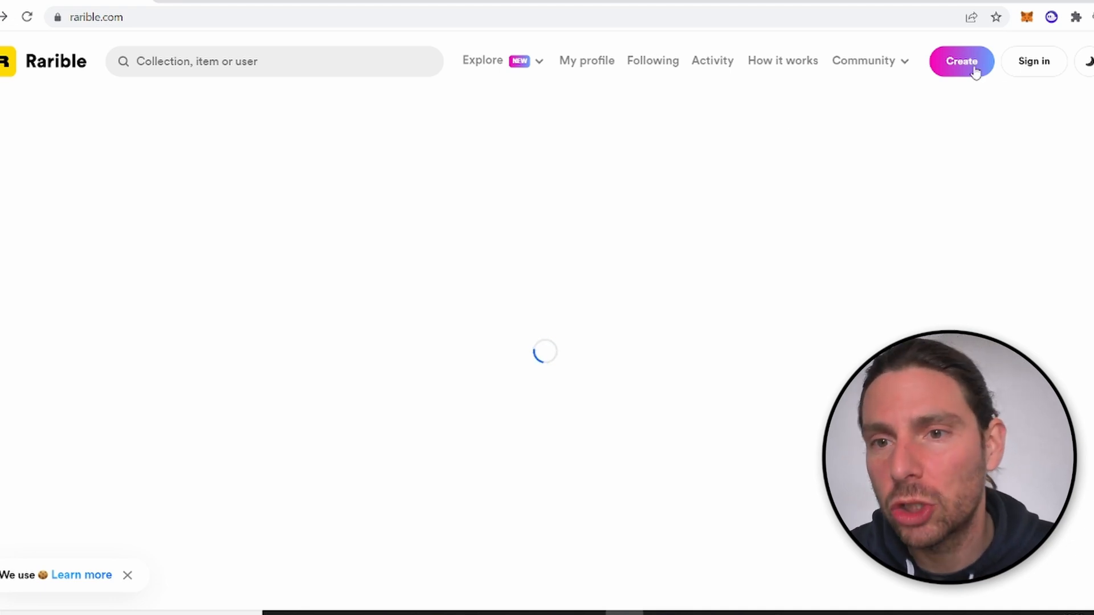
# Start Create, sign in with Metamask on Ethereum, accept the terms and reach the single-item form.
pyautogui.click(960, 61)
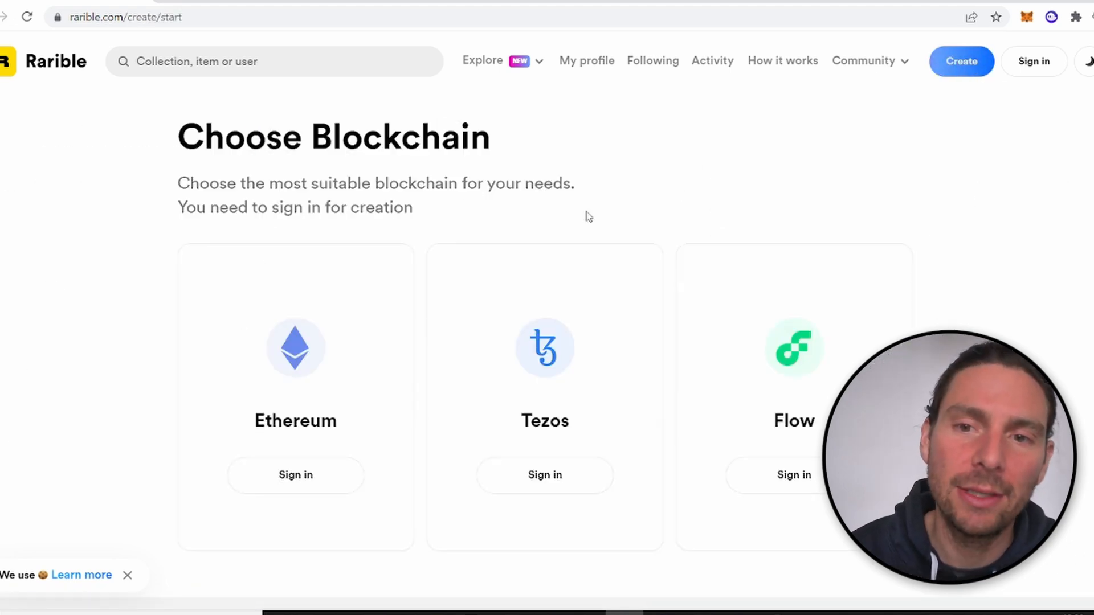
pyautogui.click(295, 475)
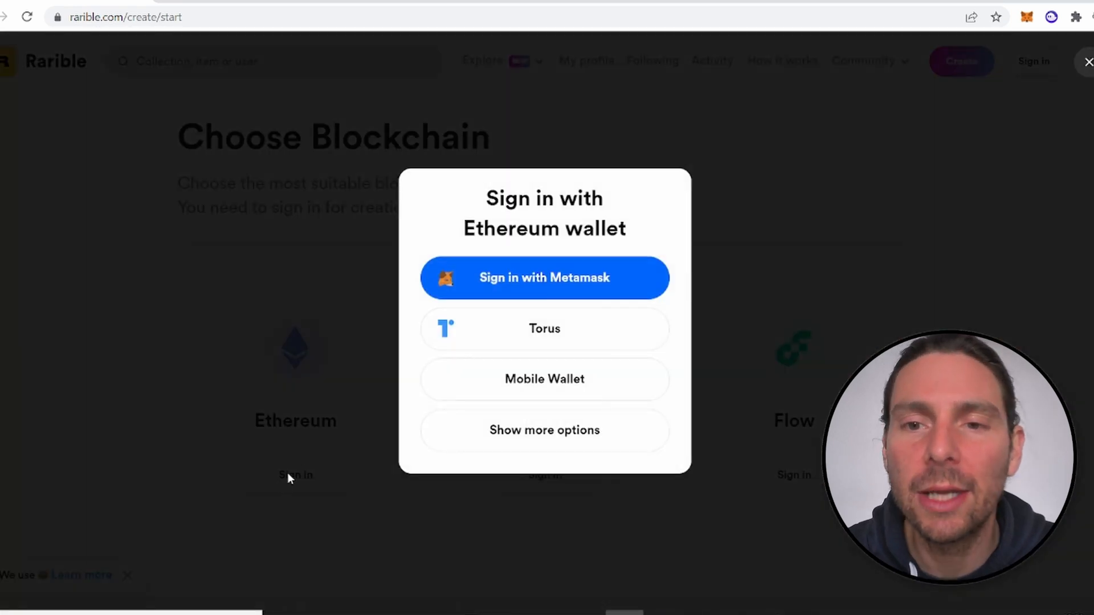
pyautogui.click(545, 278)
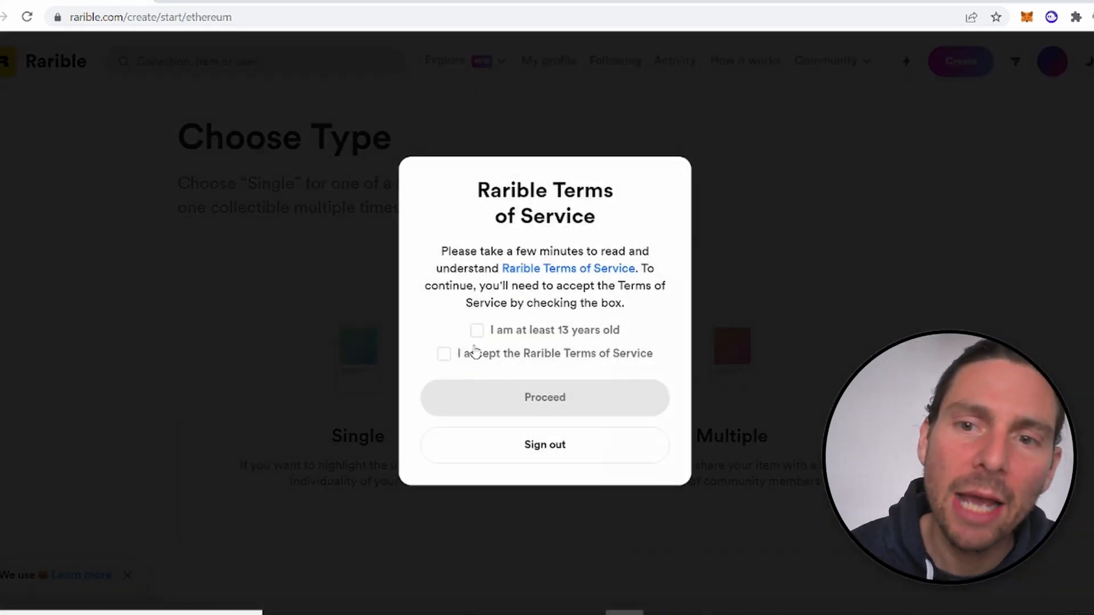
pyautogui.click(443, 353)
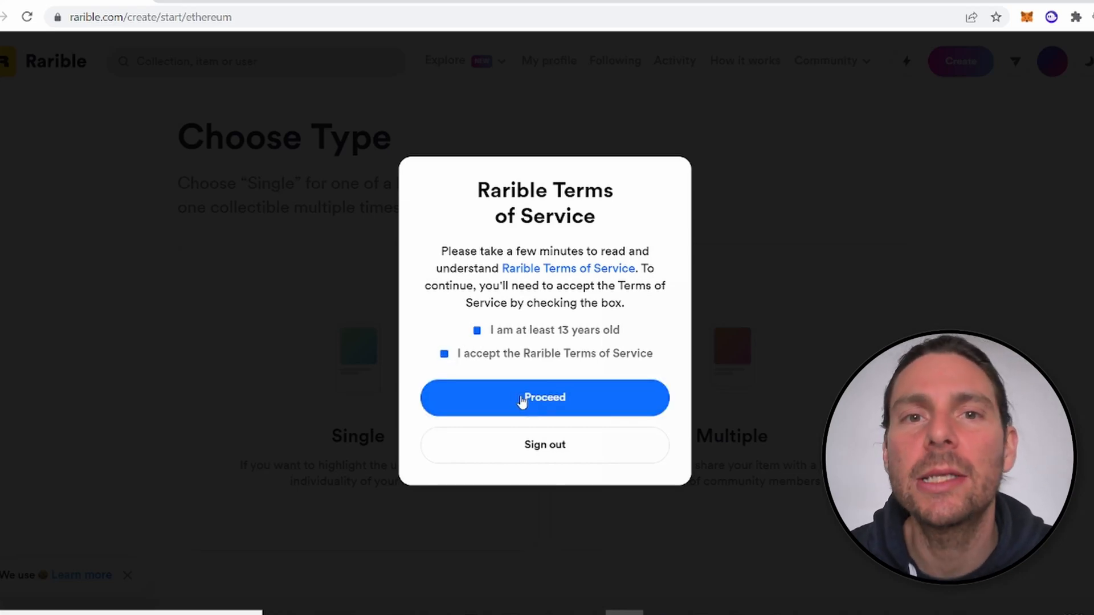
pyautogui.click(544, 398)
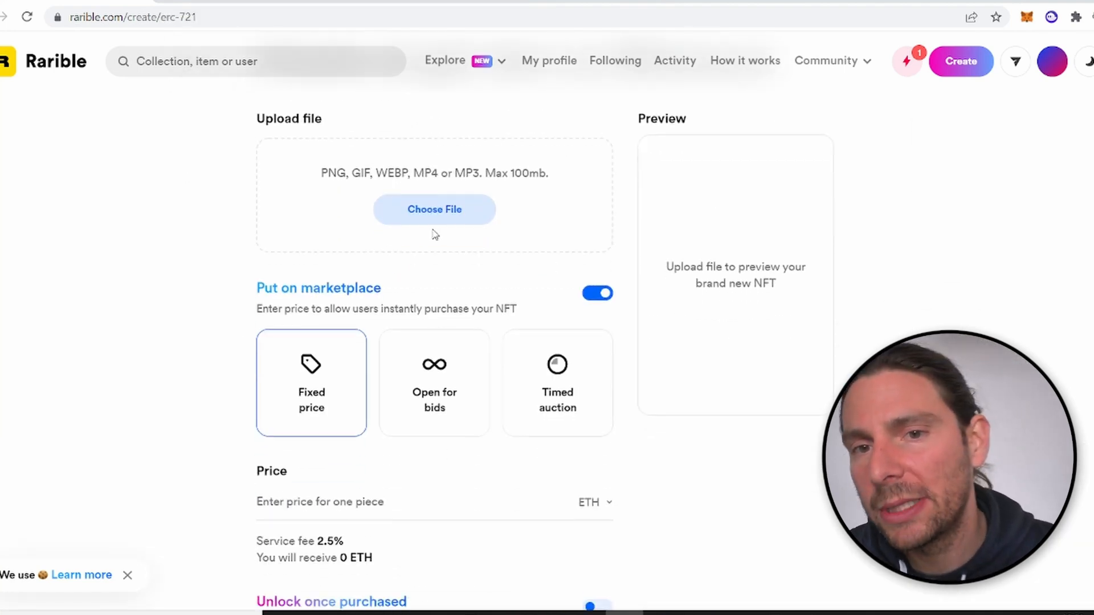
pyautogui.scroll(-3)
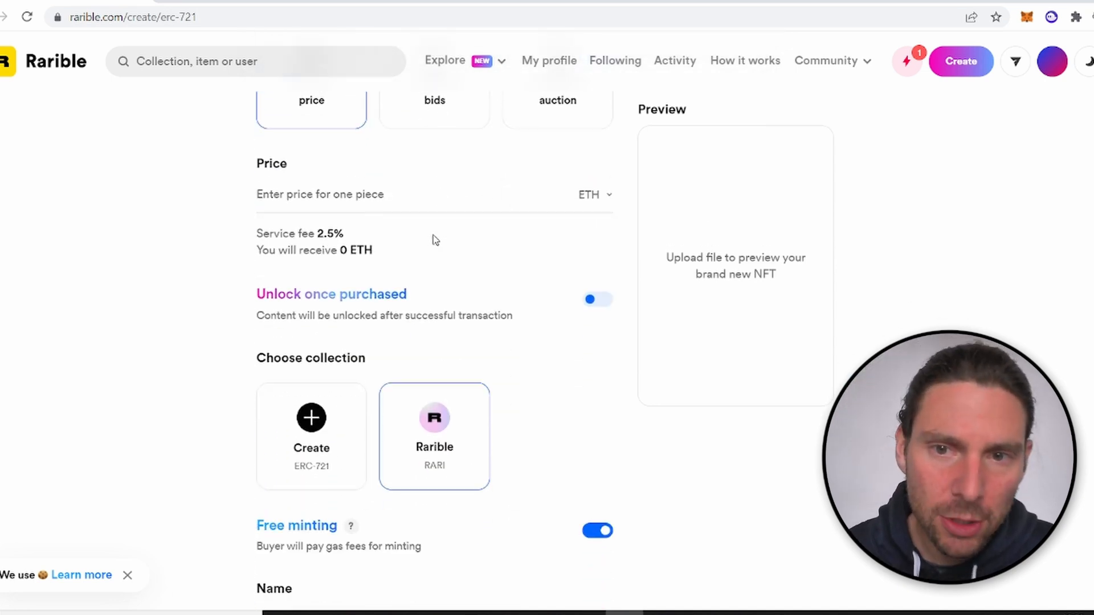
pyautogui.scroll(-3)
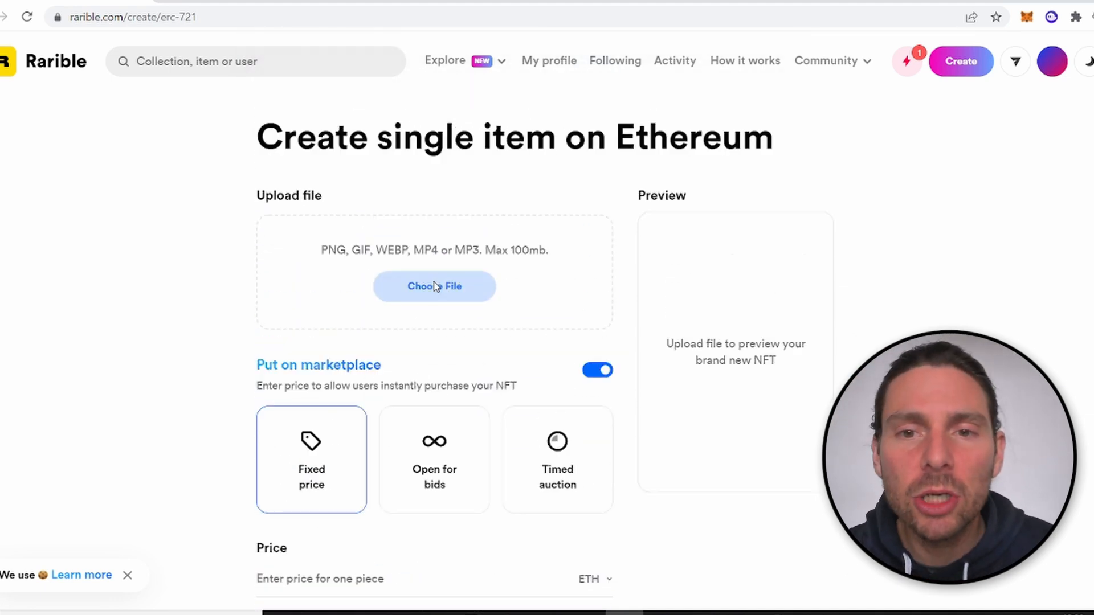
# Choose the robot animation file from its folder as the item's artwork.
pyautogui.click(434, 286)
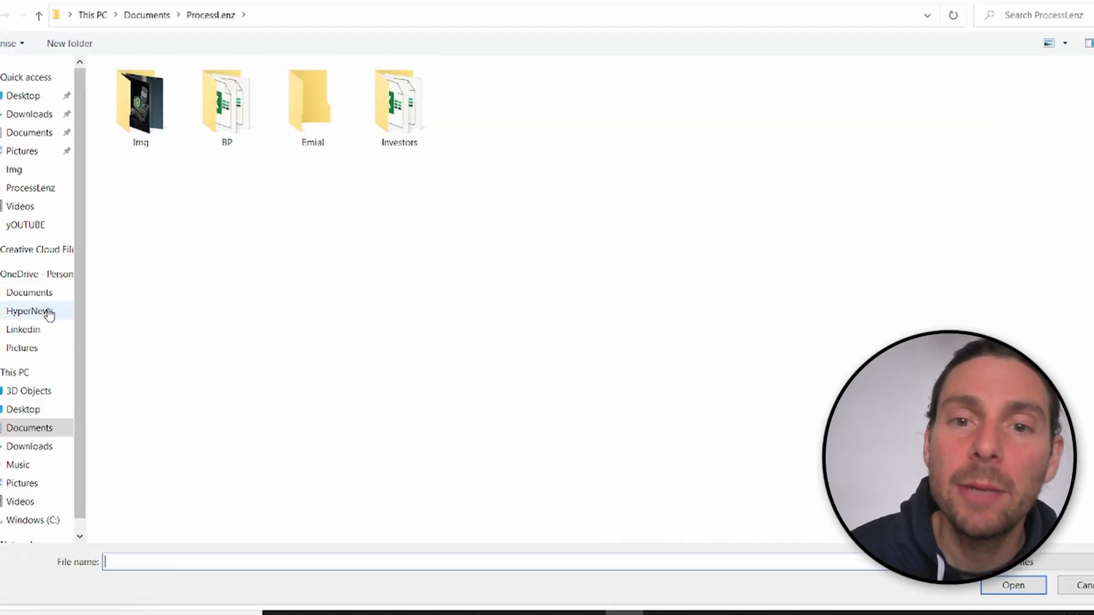
pyautogui.click(30, 114)
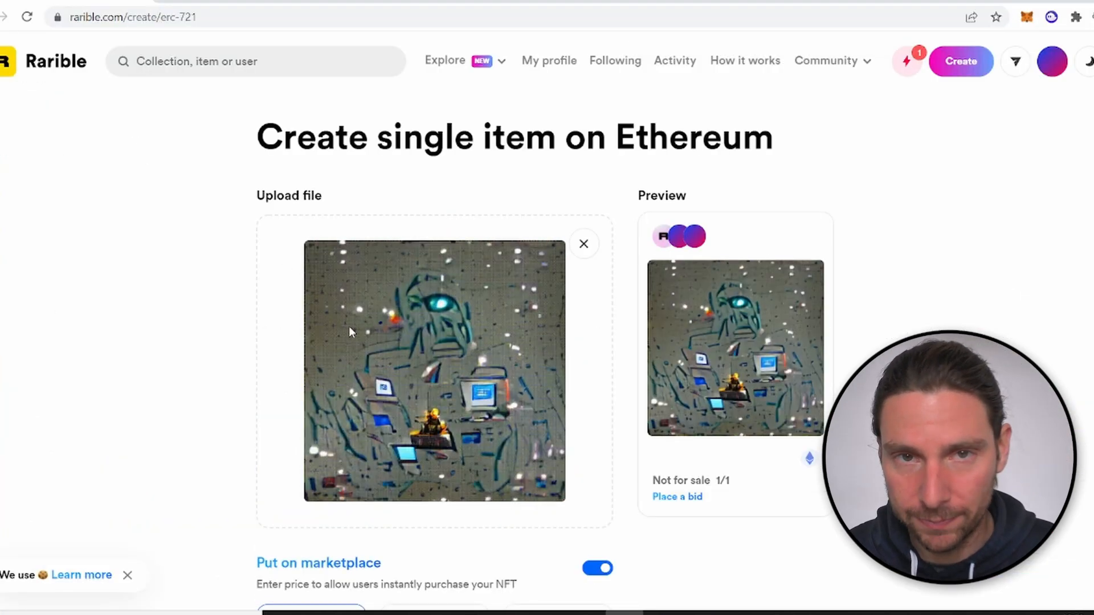
pyautogui.scroll(-3)
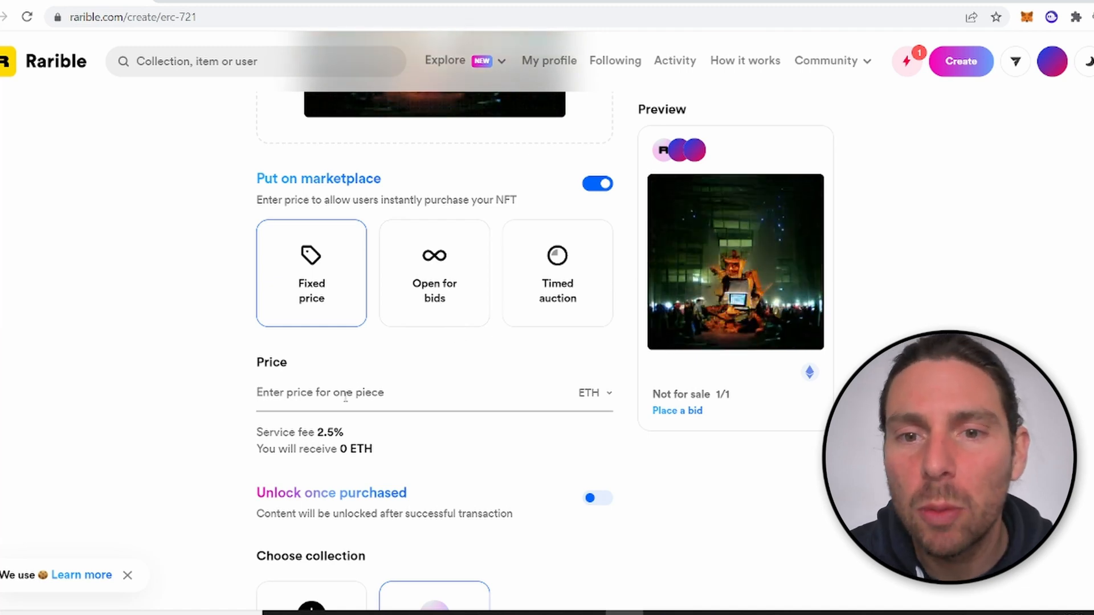
# Enter the price, try Open for bids, return to Fixed price and review the payment currencies.
pyautogui.write('0.01')
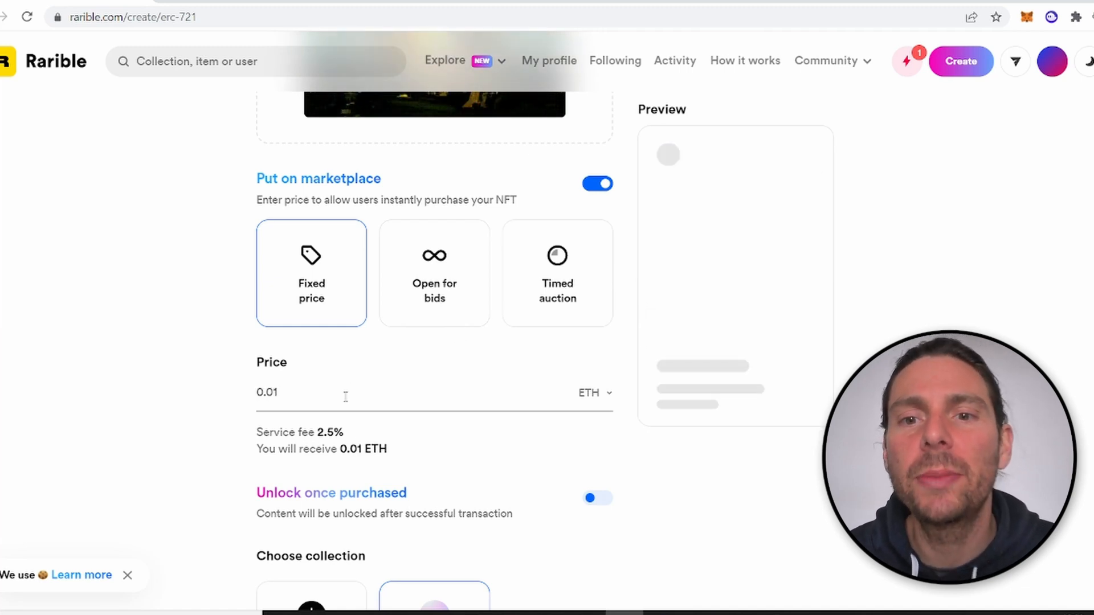
pyautogui.click(434, 272)
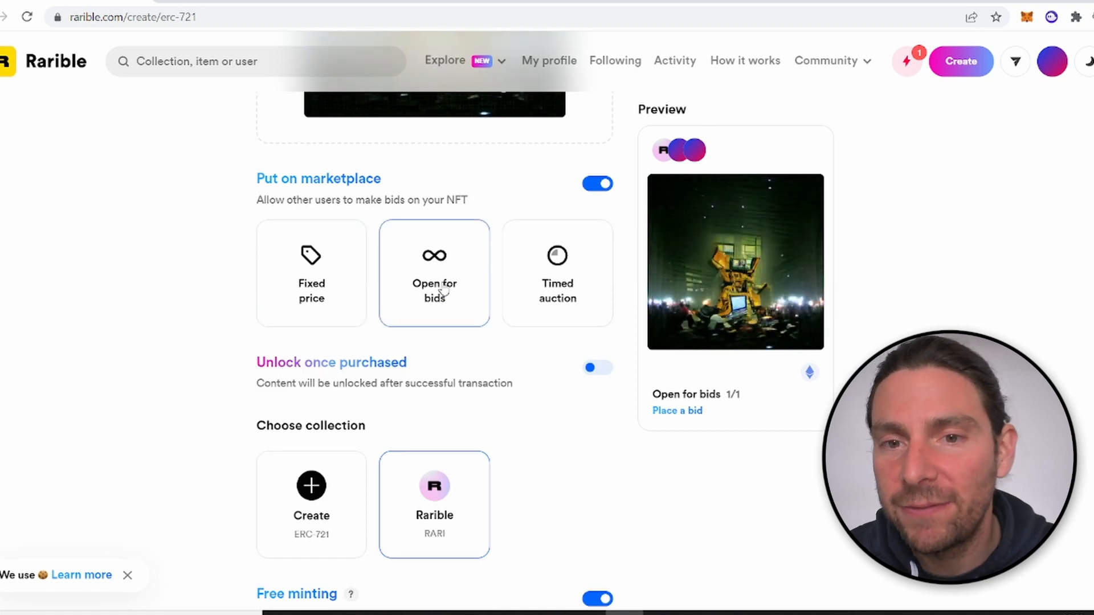
pyautogui.click(309, 272)
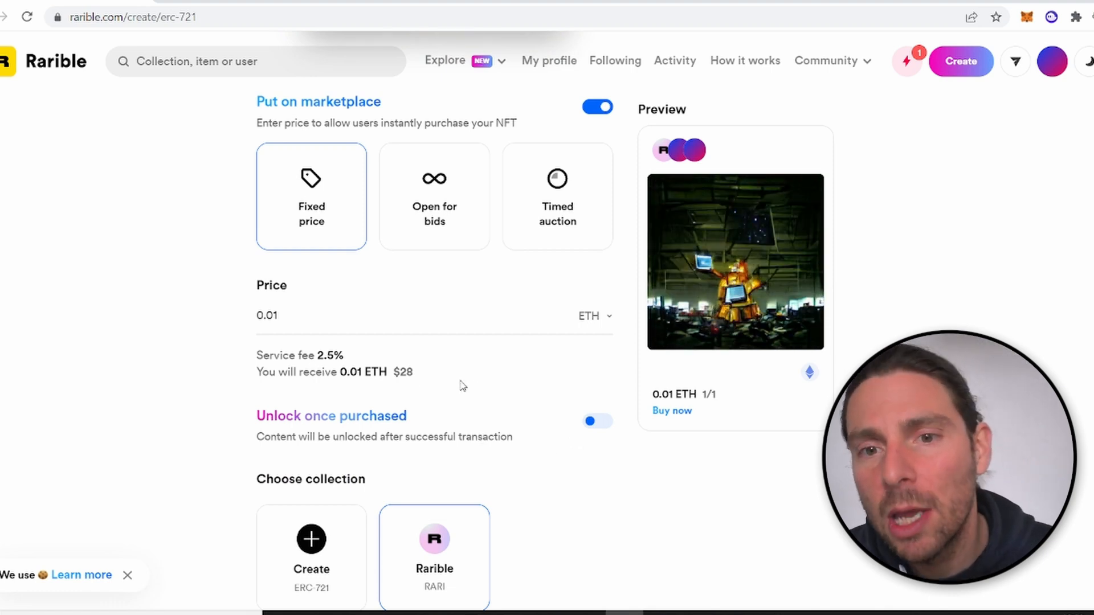
pyautogui.click(314, 315)
pyautogui.write('0.02')
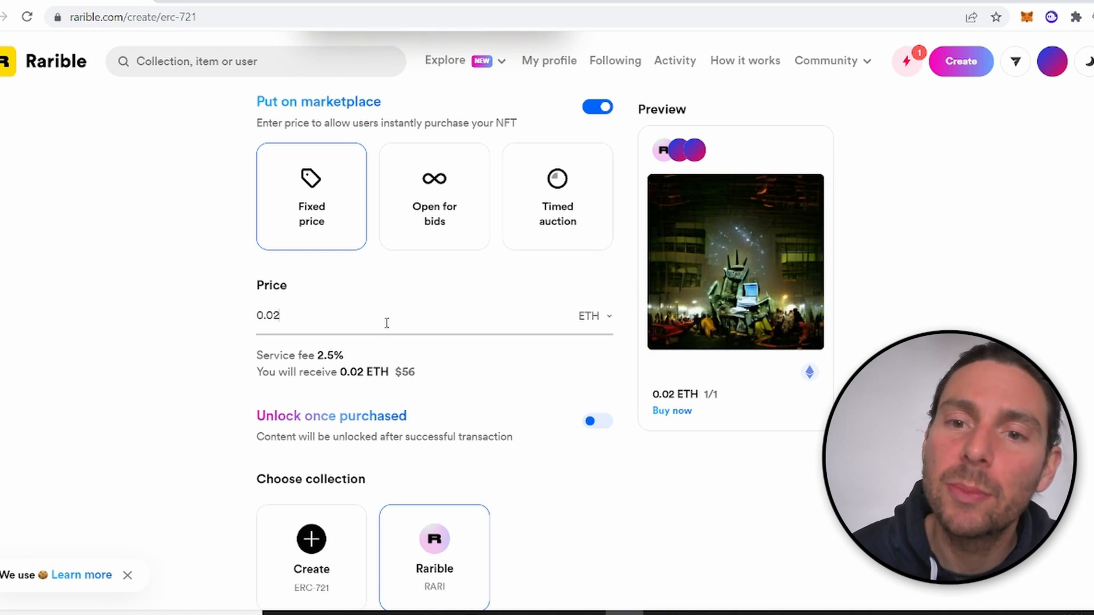
pyautogui.click(592, 315)
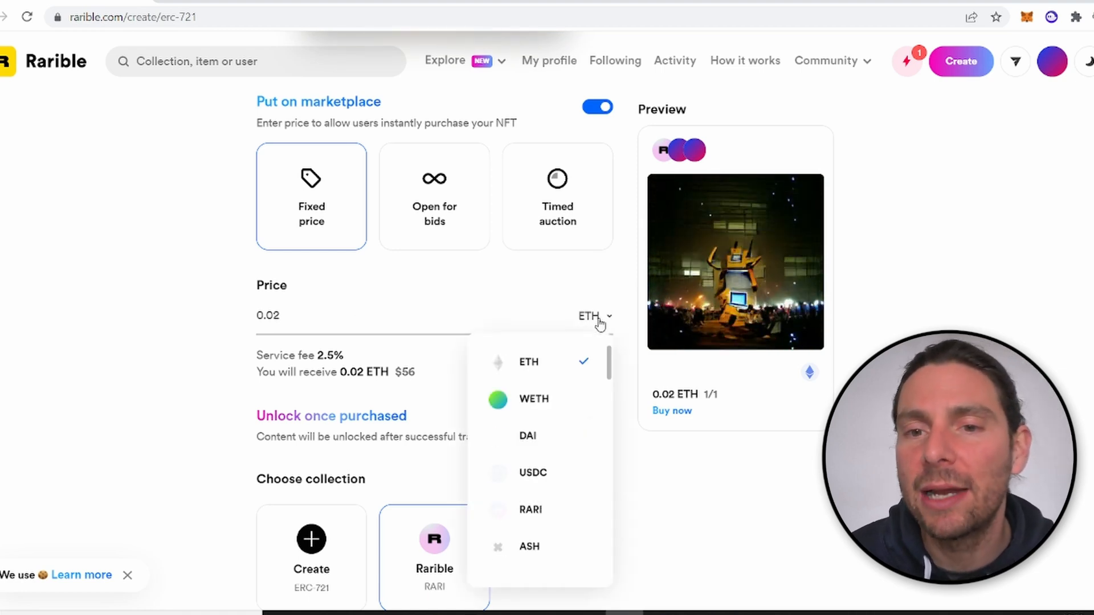
# Keep the Rarible collection with Free minting on and 10% royalties further down the form.
pyautogui.scroll(-3)
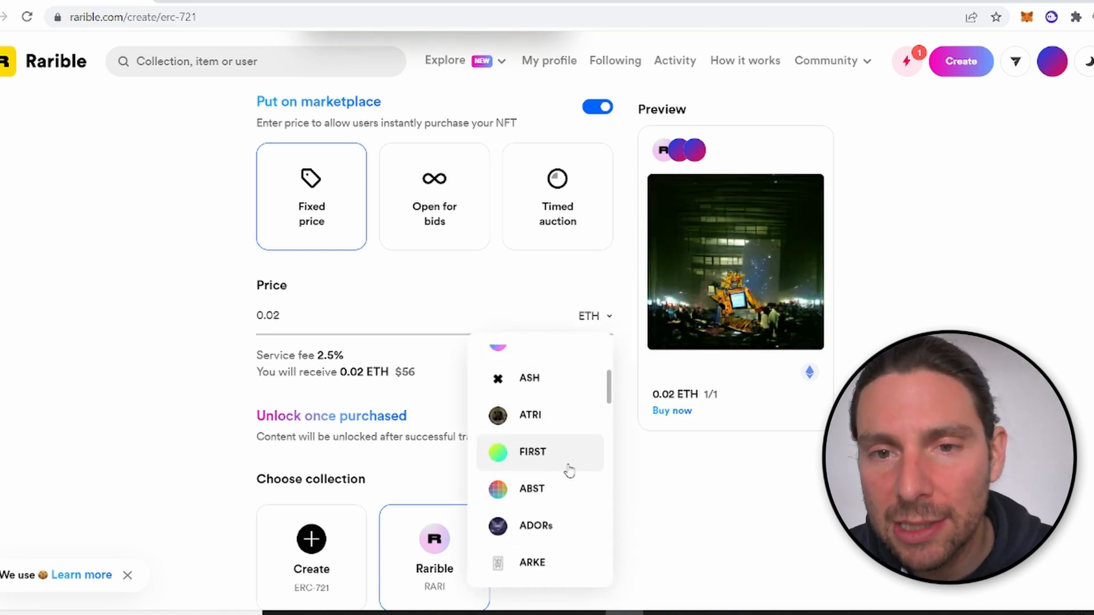
pyautogui.scroll(-3)
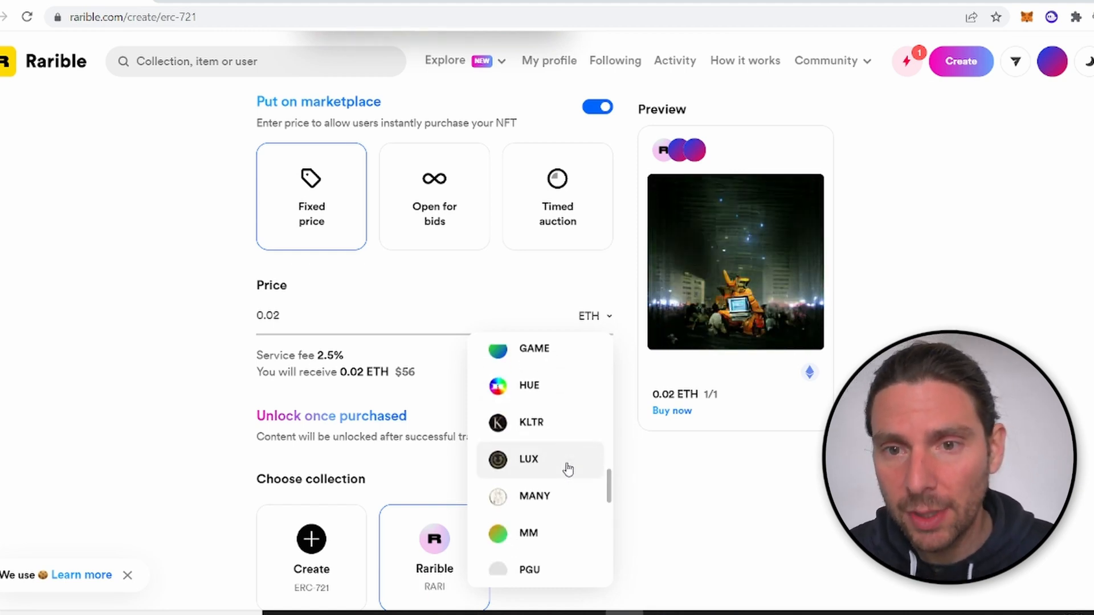
pyautogui.scroll(-3)
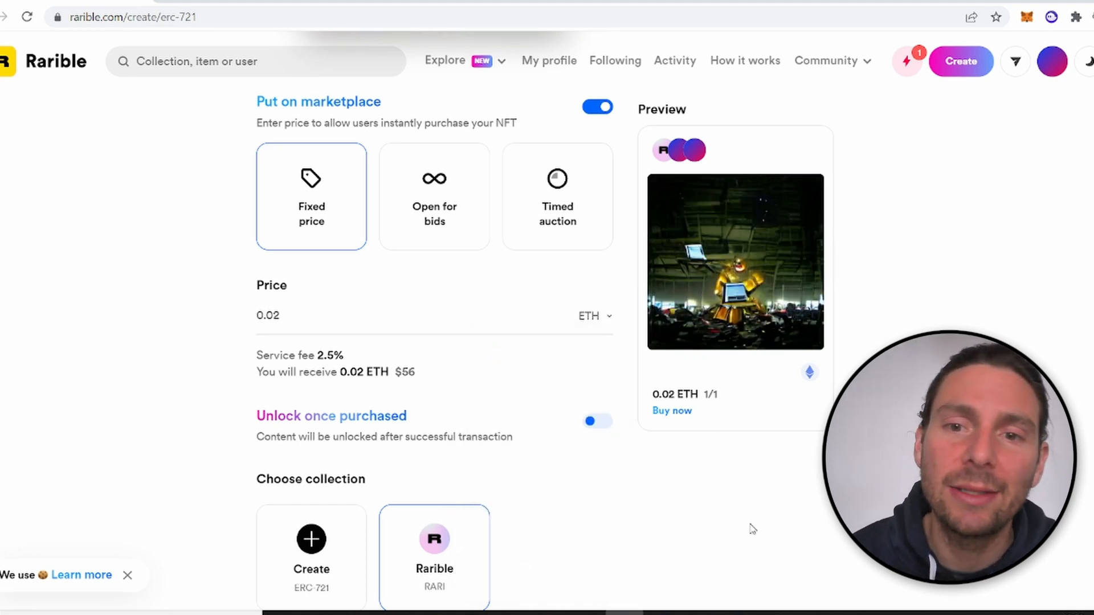
pyautogui.scroll(-3)
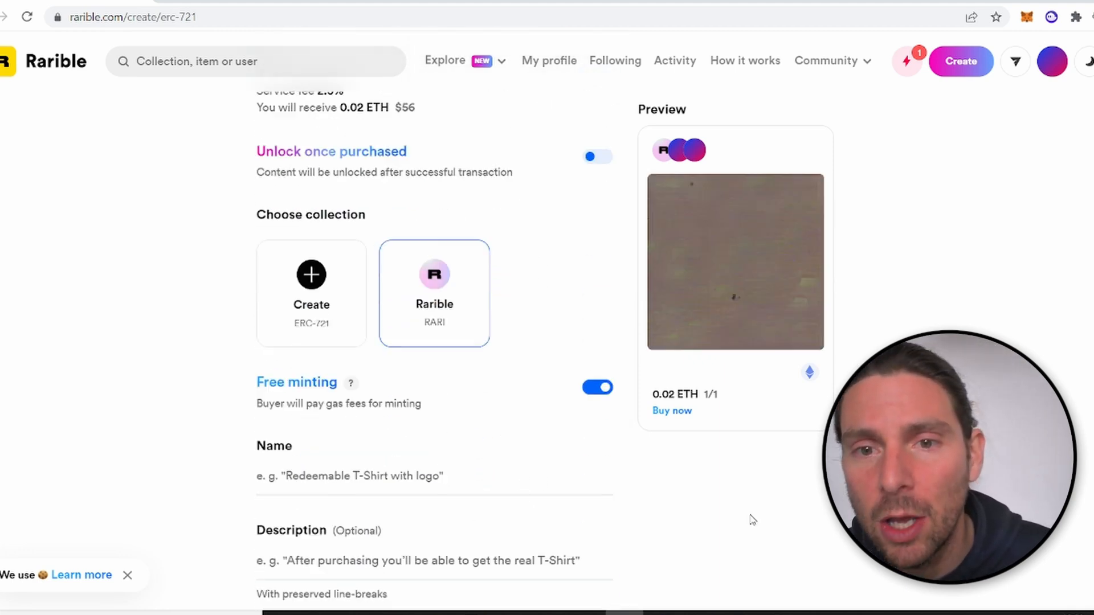
pyautogui.scroll(-3)
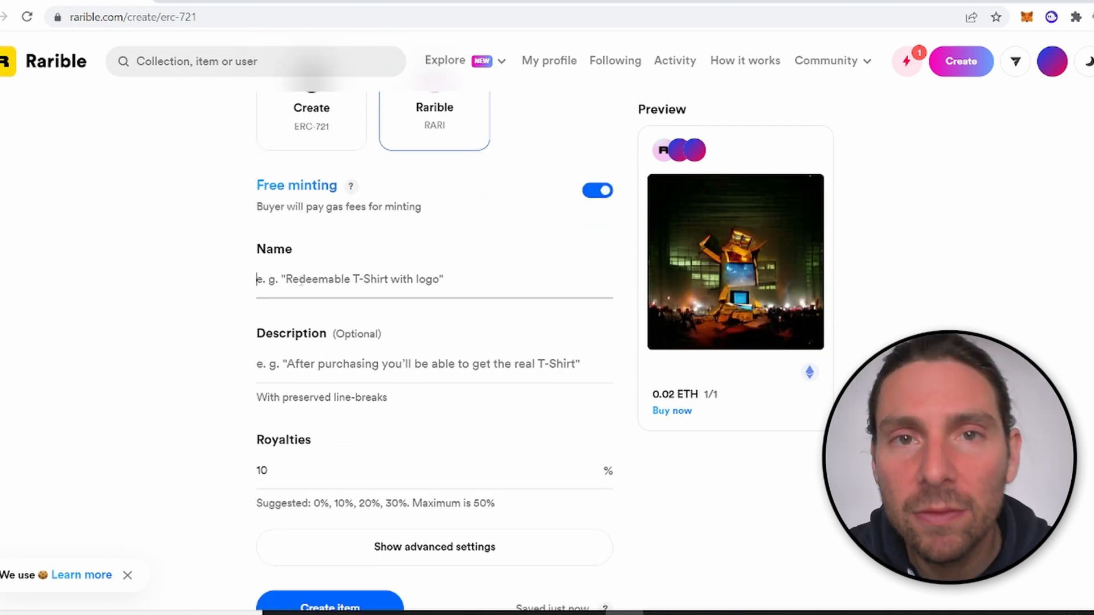
# Name the item 'Giant Robot IN Universe of Coputers'.
pyautogui.write('Giant Robot')
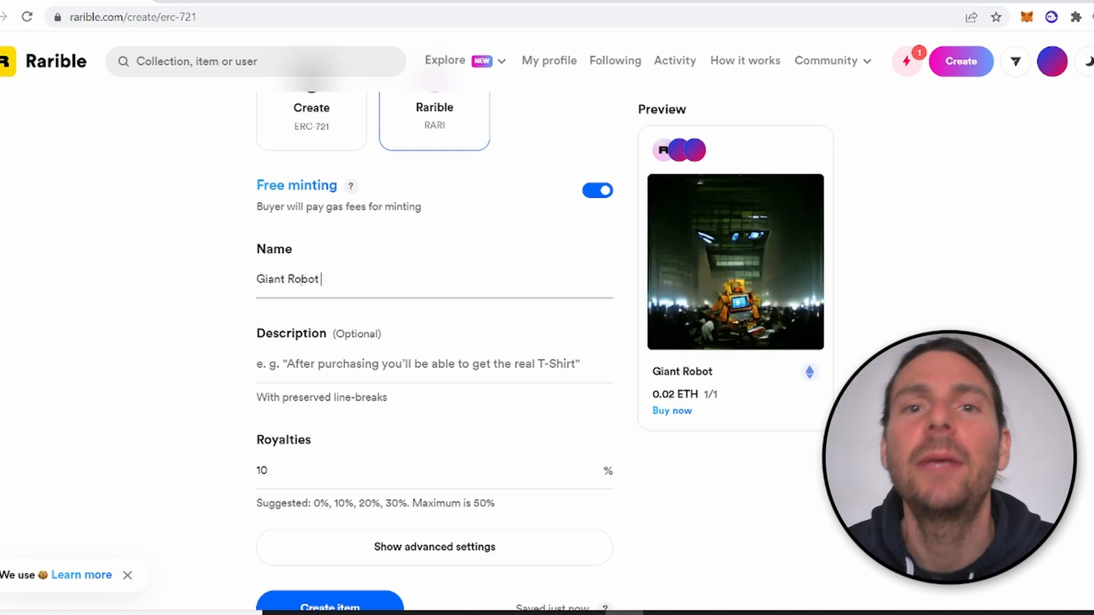
pyautogui.write('IN univers')
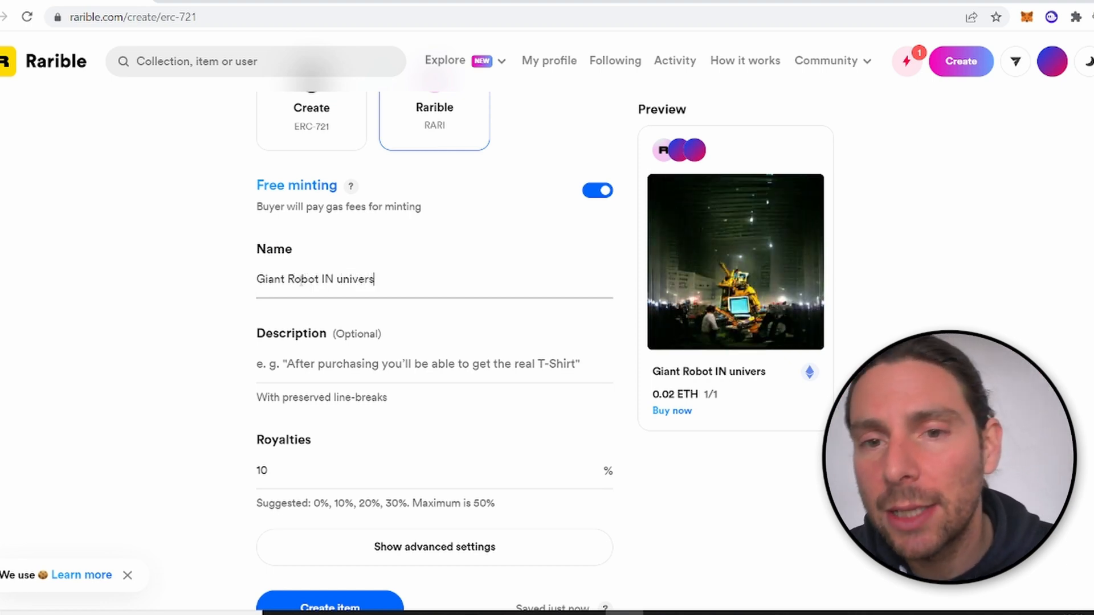
pyautogui.write('e of')
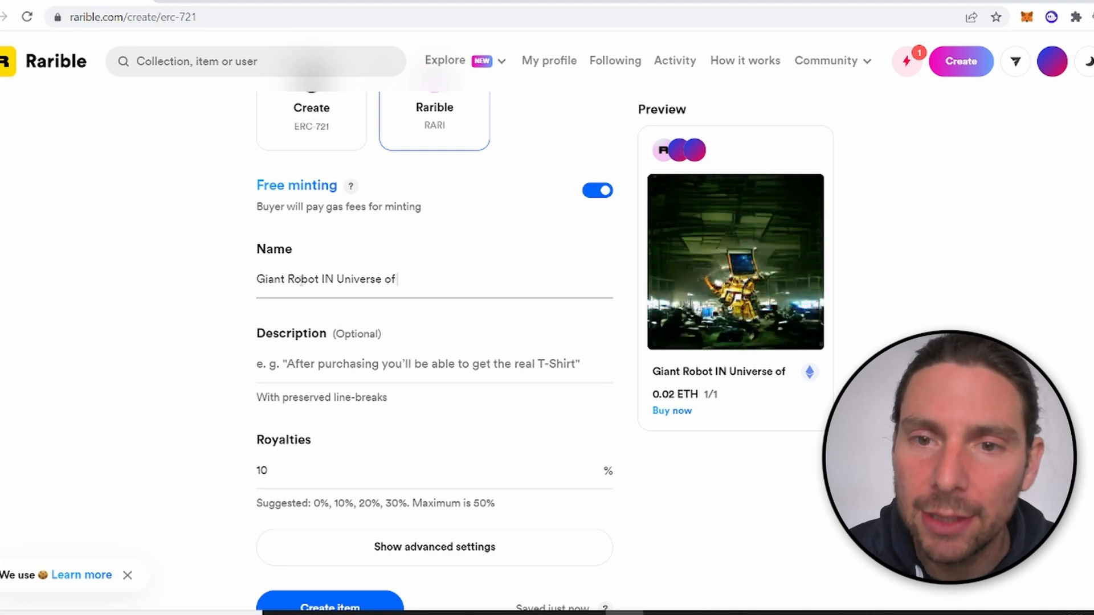
pyautogui.write('C')
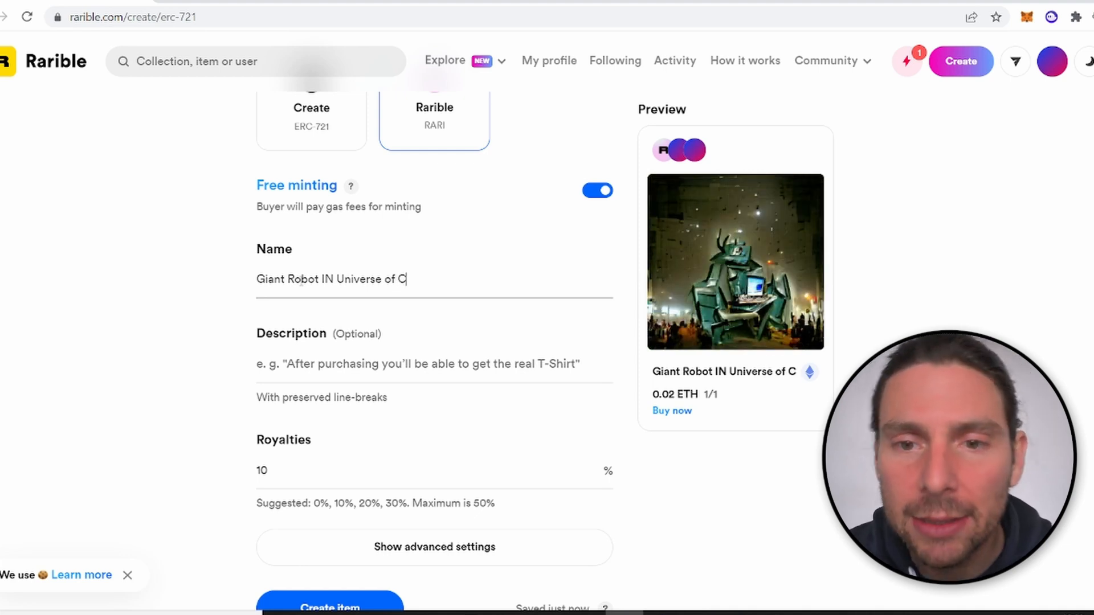
pyautogui.write('oputers')
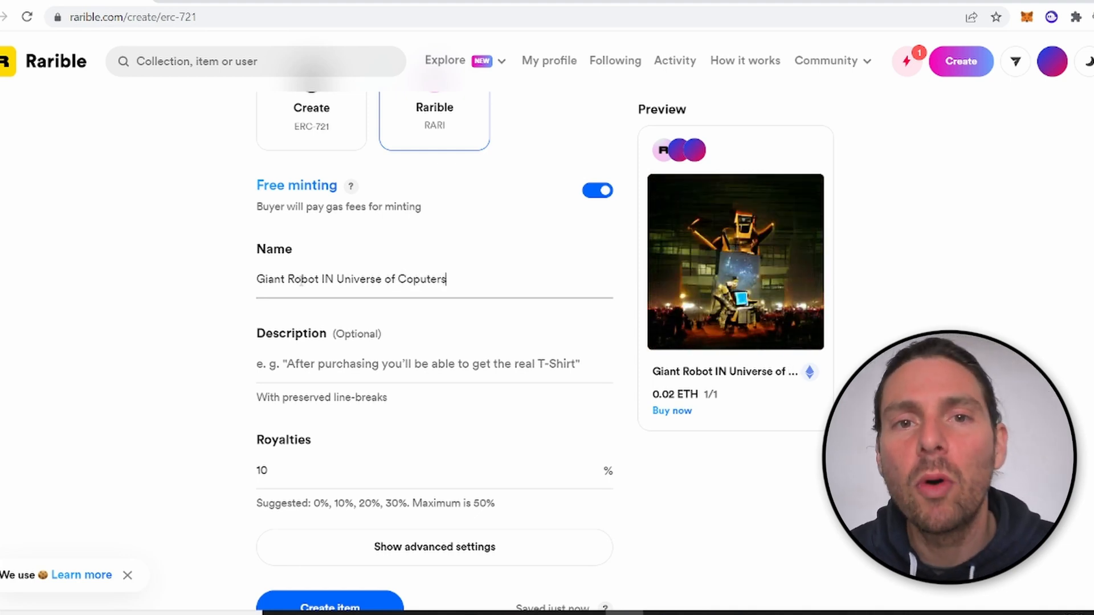
# Describe it as an AI generated masterpiece made live on my YouTube channel and reveal advanced settings.
pyautogui.write('A')
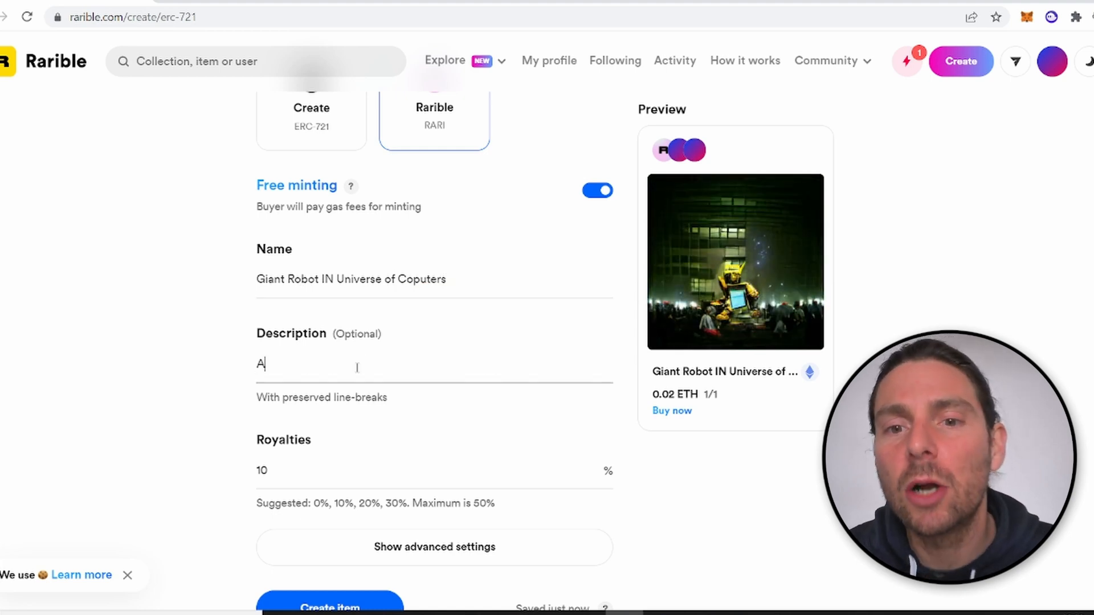
pyautogui.write('i genereted Masterpiece')
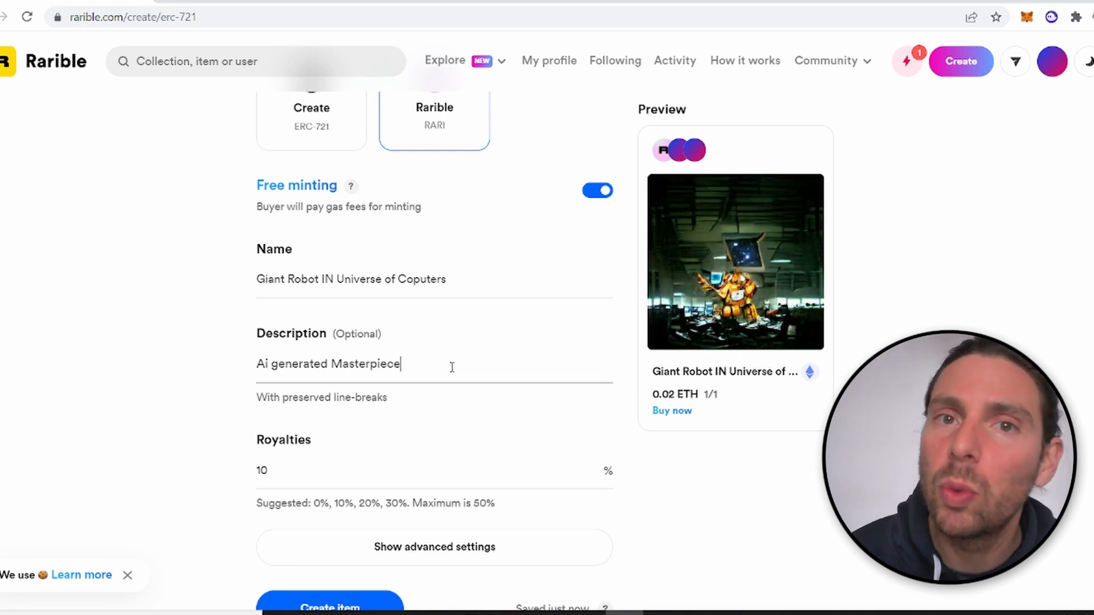
pyautogui.write('Live on my y')
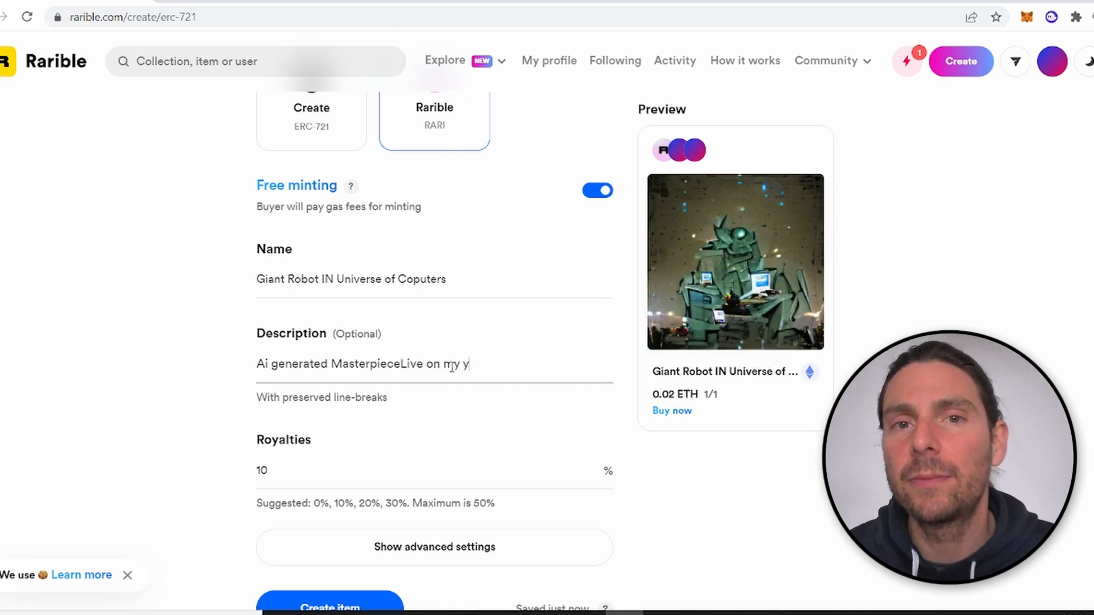
pyautogui.write('outube Channel')
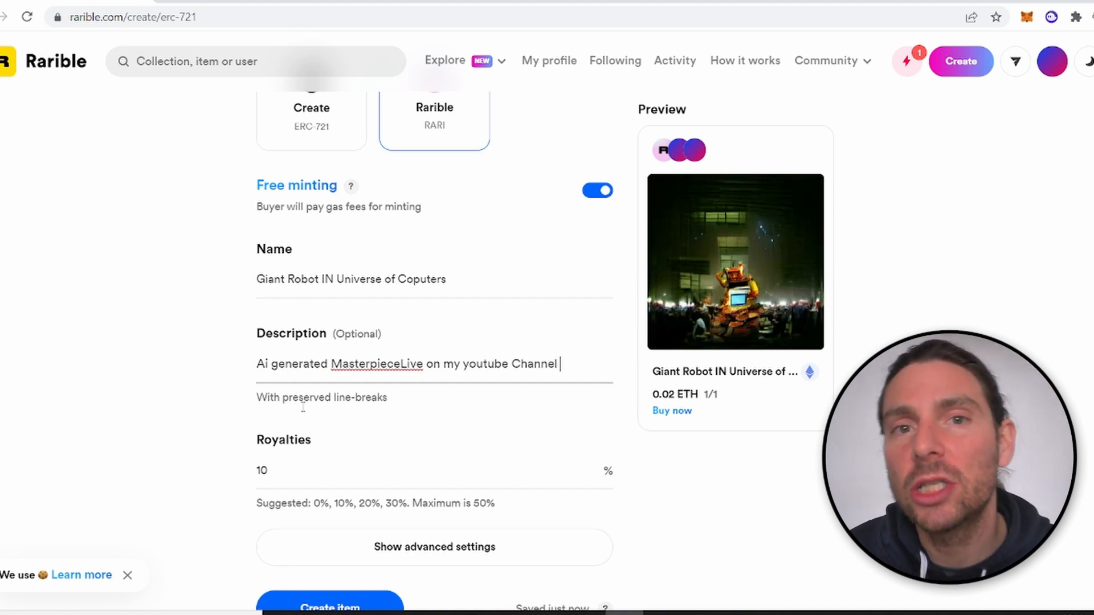
pyautogui.scroll(-3)
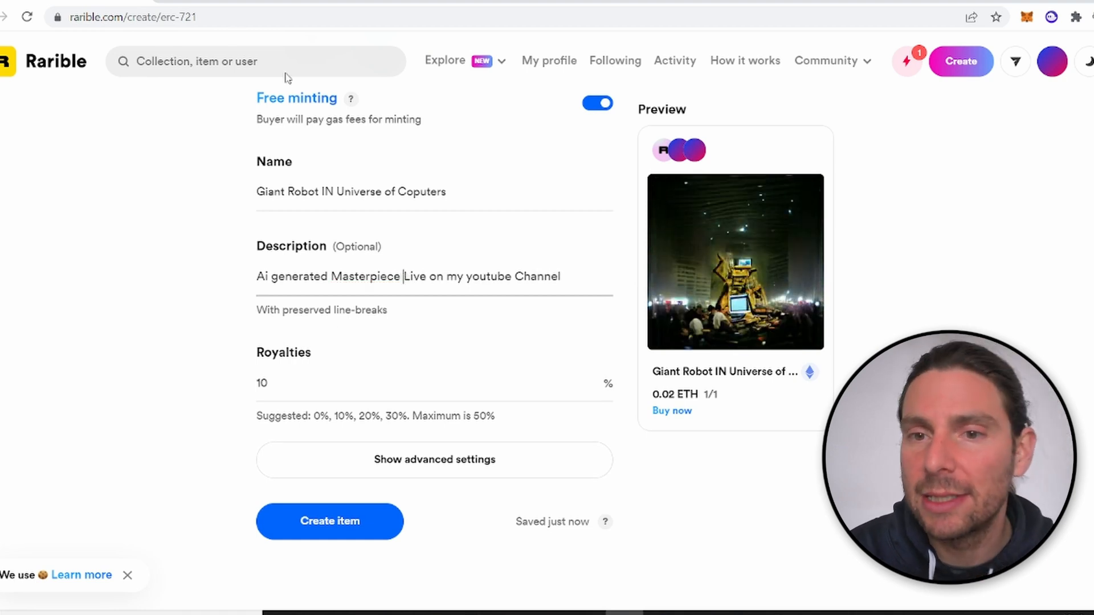
pyautogui.click(434, 460)
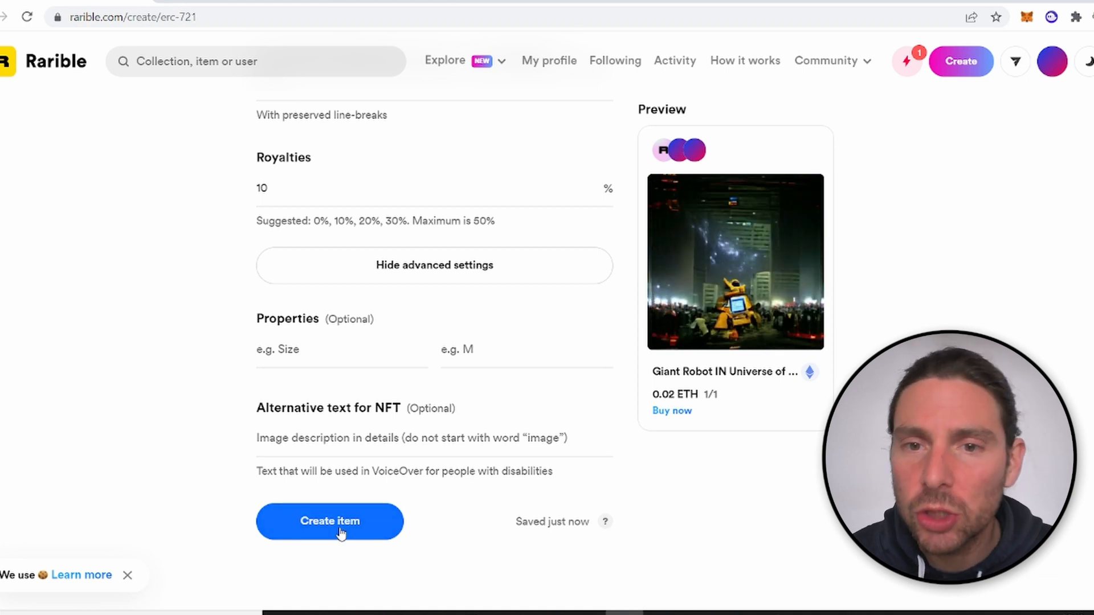
# Submit Create item so the NFT is minted and put on sale.
pyautogui.click(330, 521)
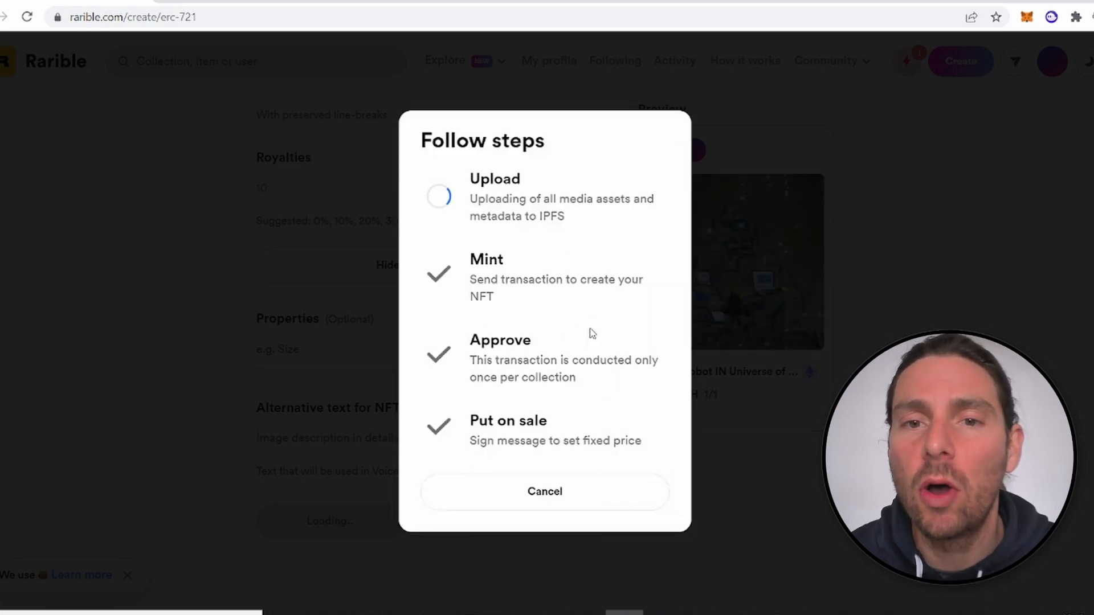
pyautogui.moveTo(582, 213)
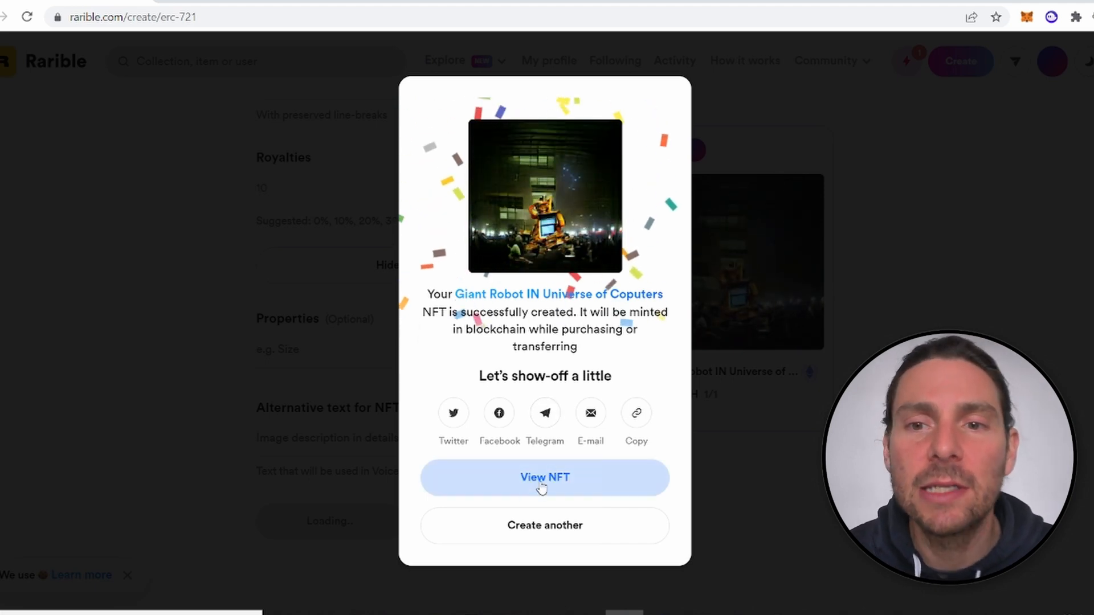
# View the new NFT's token page, check its Bids tab and return to Details showing 0.02 ETH.
pyautogui.click(545, 477)
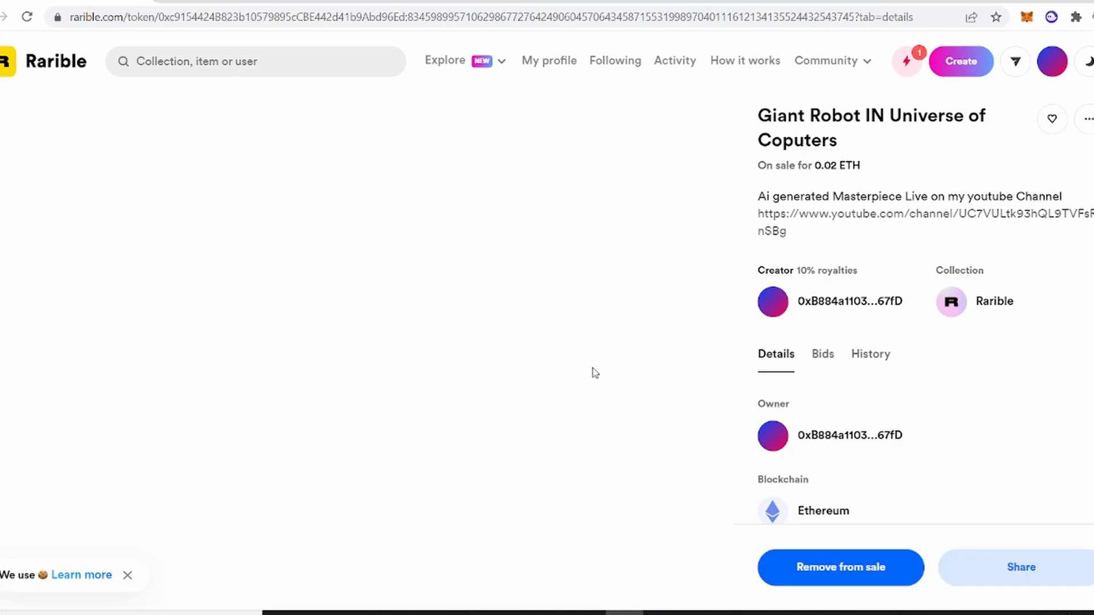
pyautogui.moveTo(691, 293)
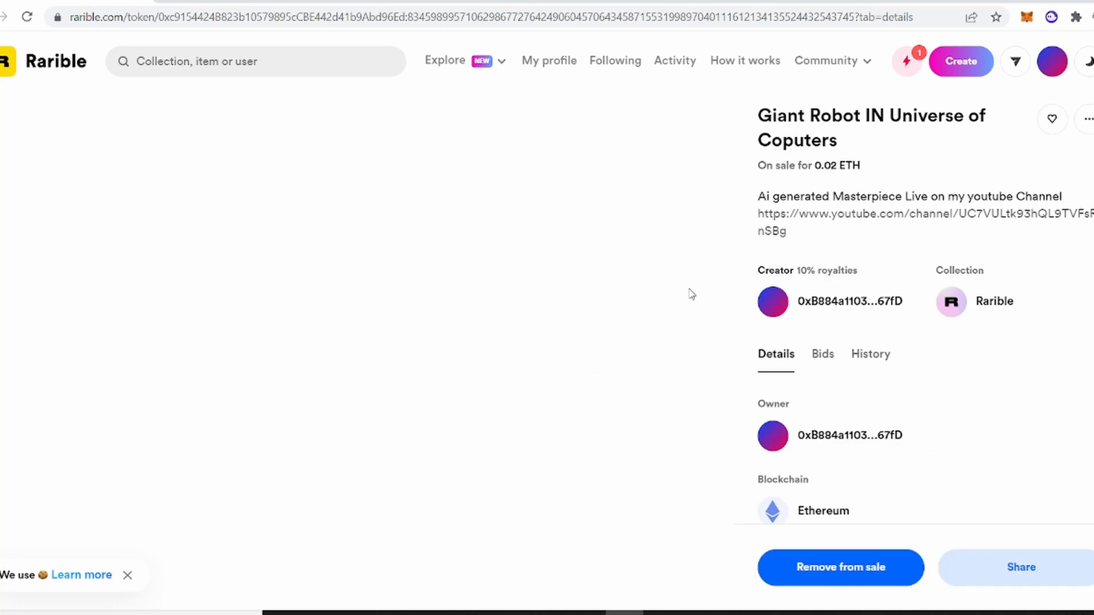
pyautogui.scroll(-3)
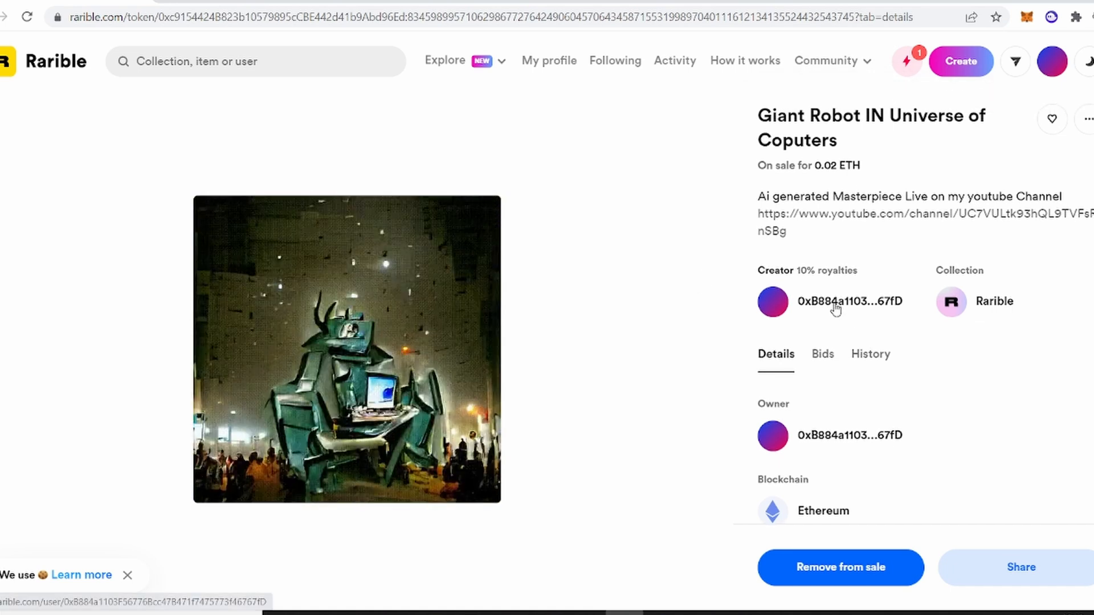
pyautogui.click(821, 354)
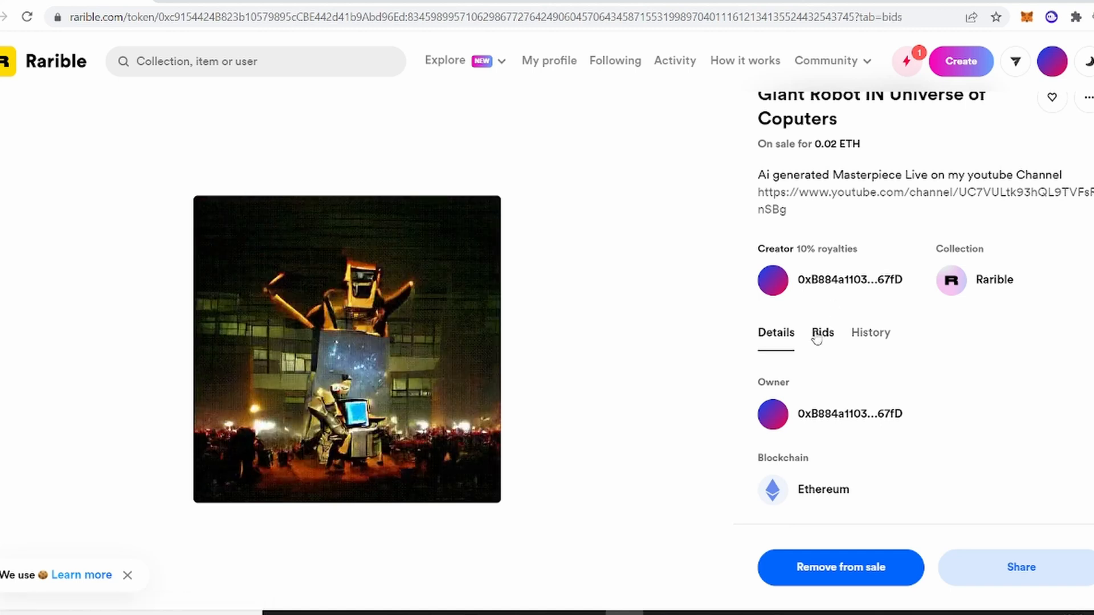
pyautogui.click(869, 332)
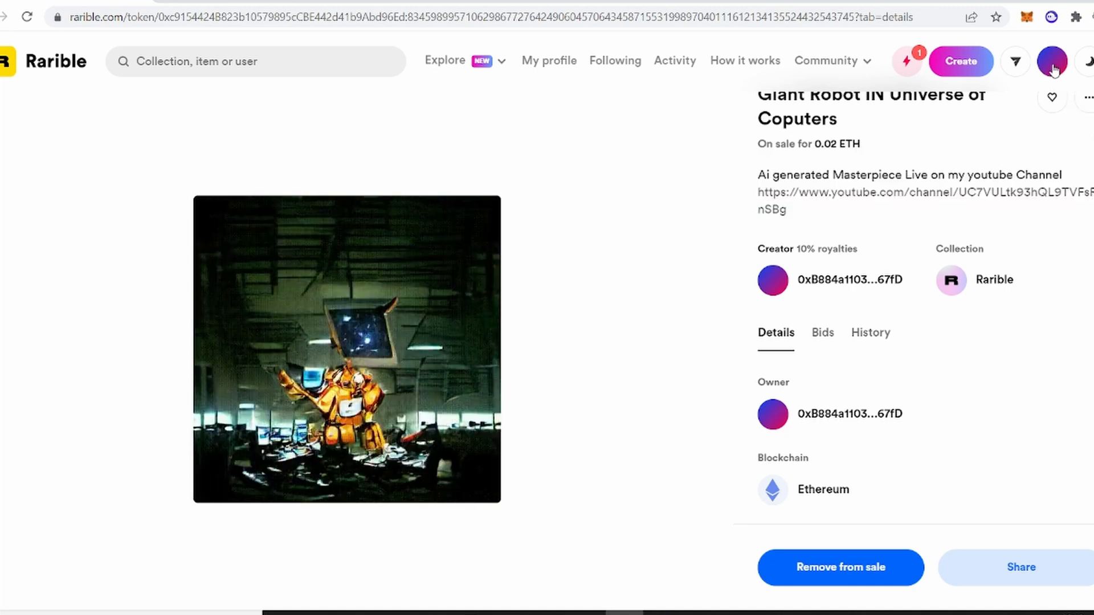
# Confirm the Giant Robot NFT shows as owned and on sale in the profile, then play its animation.
pyautogui.click(1052, 62)
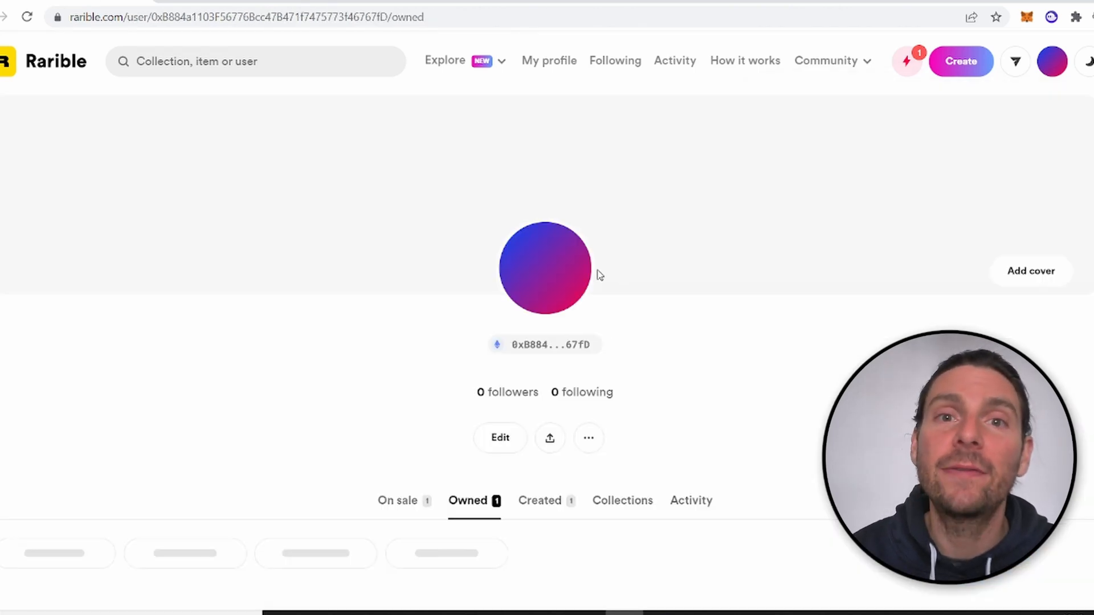
pyautogui.scroll(-3)
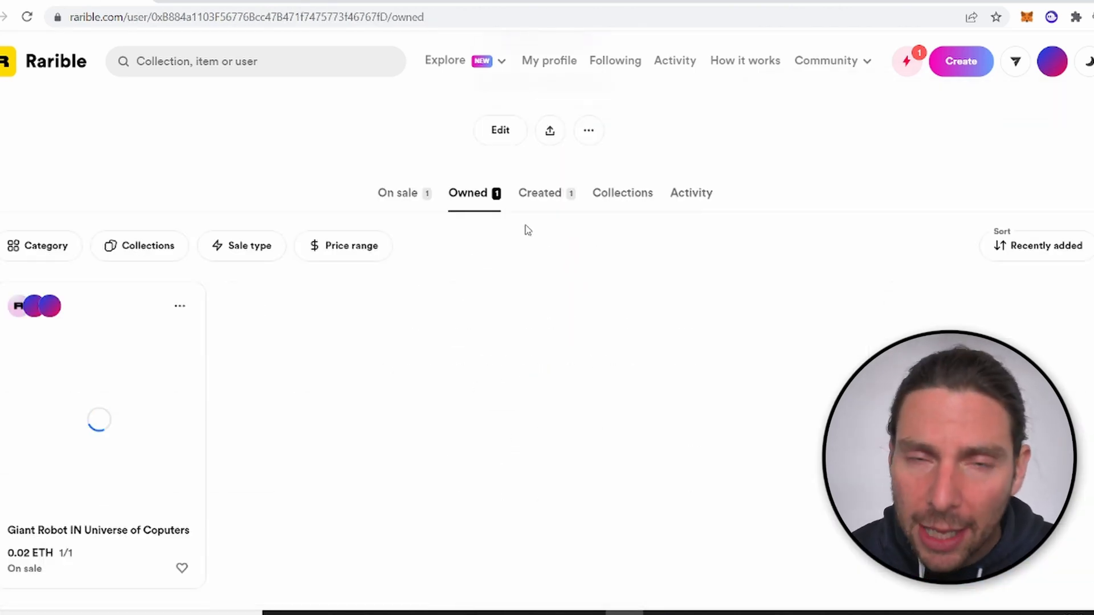
pyautogui.moveTo(291, 370)
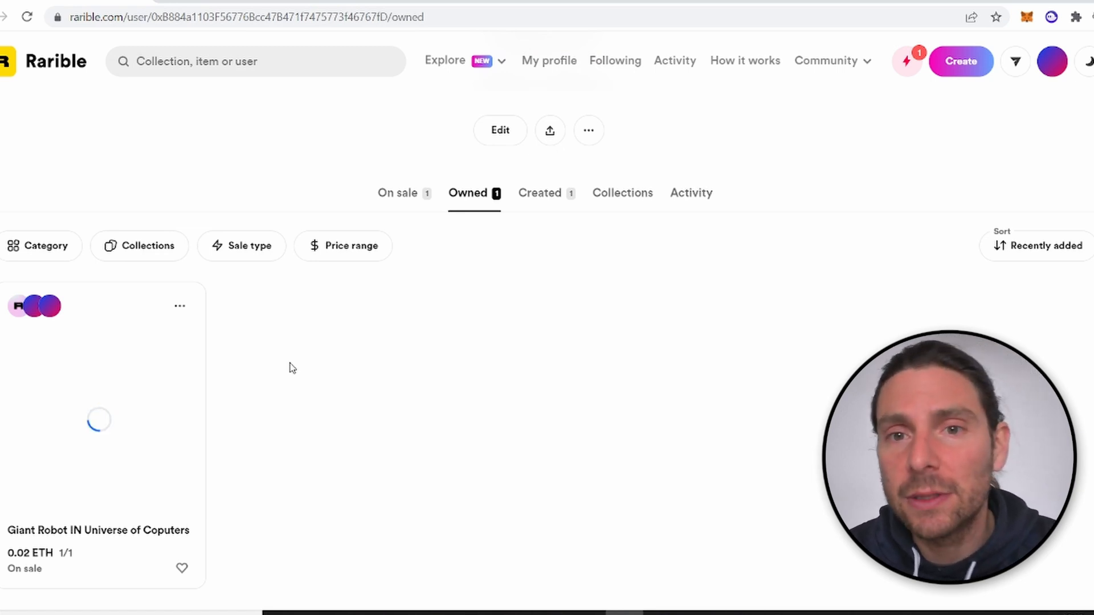
pyautogui.moveTo(32, 306)
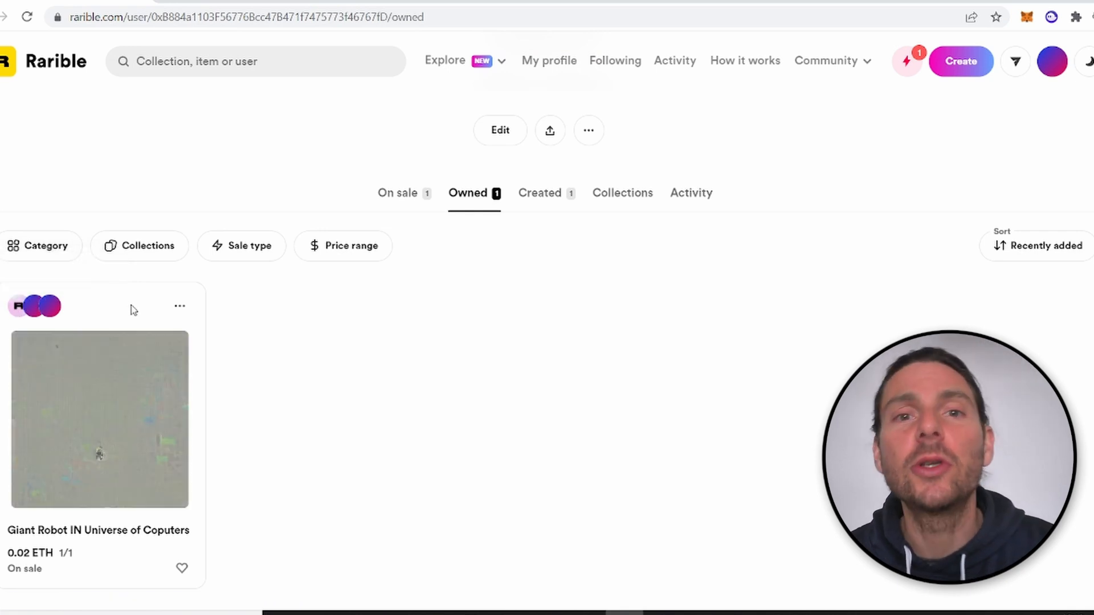
pyautogui.click(179, 306)
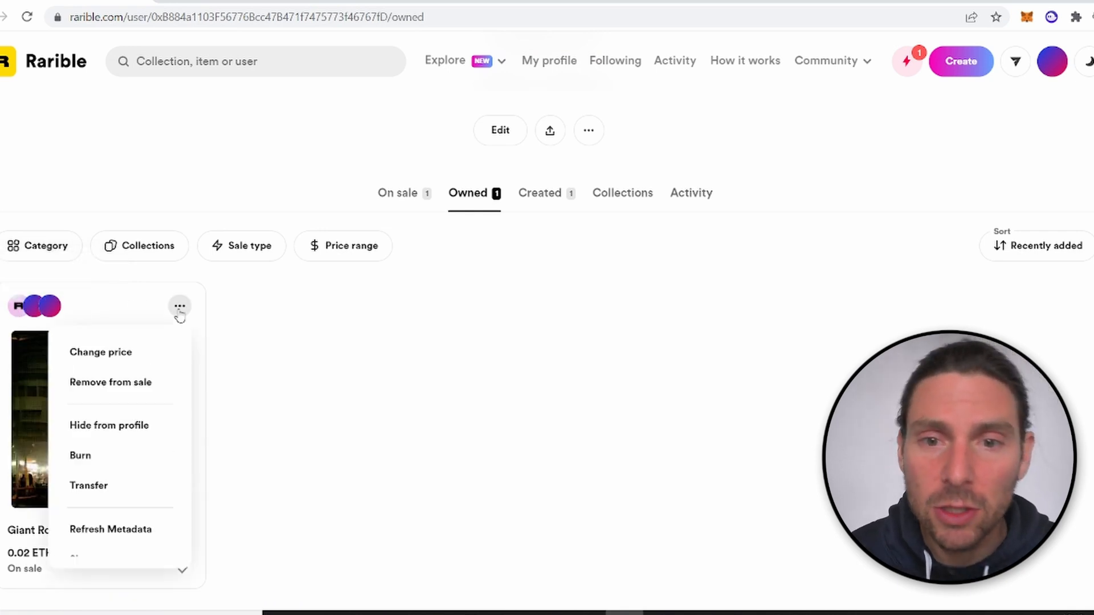
pyautogui.moveTo(117, 356)
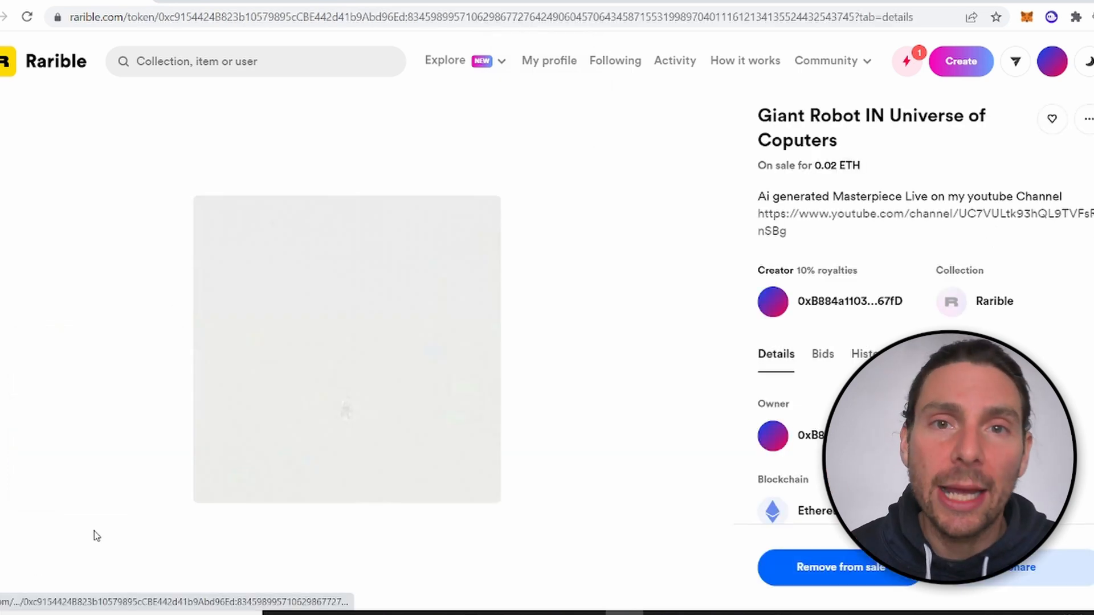
pyautogui.click(346, 348)
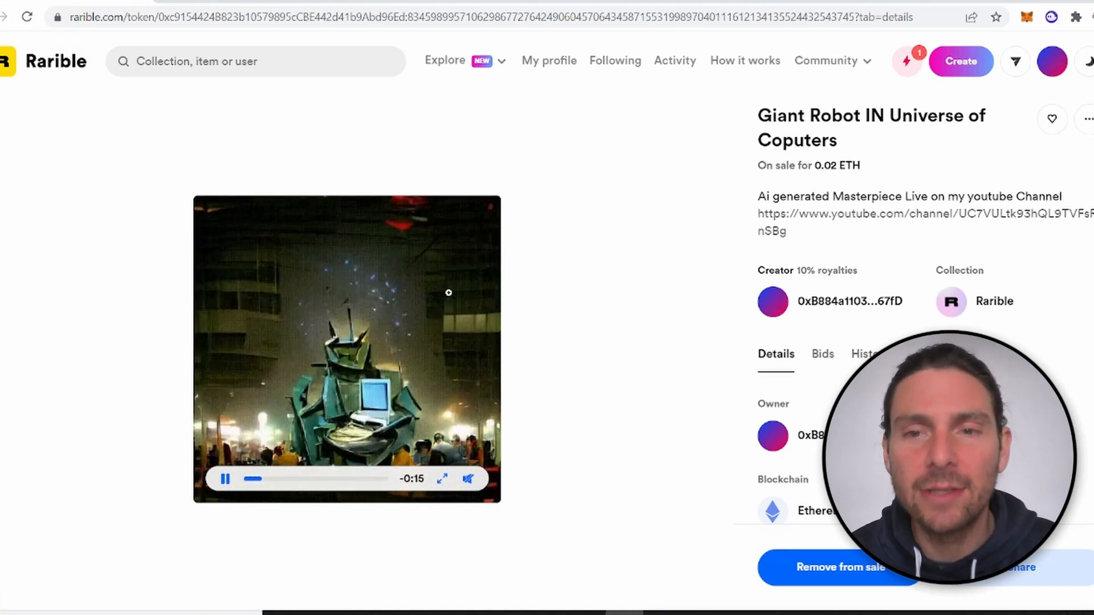